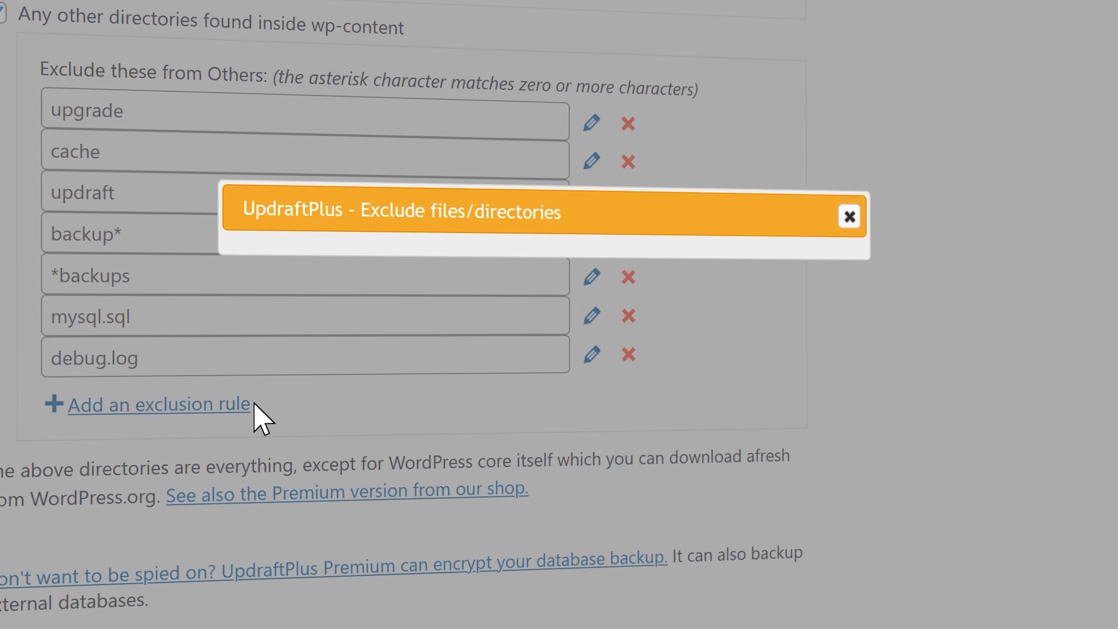
Step: Add an exclusion rule and toggle a component on the UpdraftPlus Restoration screen
left_click(158, 403)
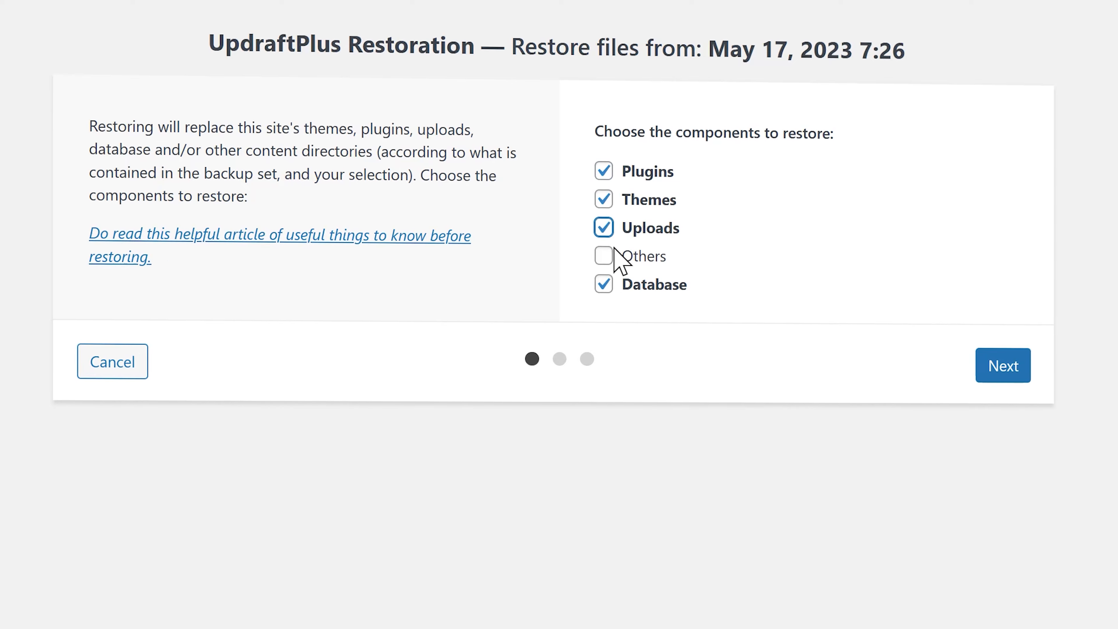
left_click(603, 256)
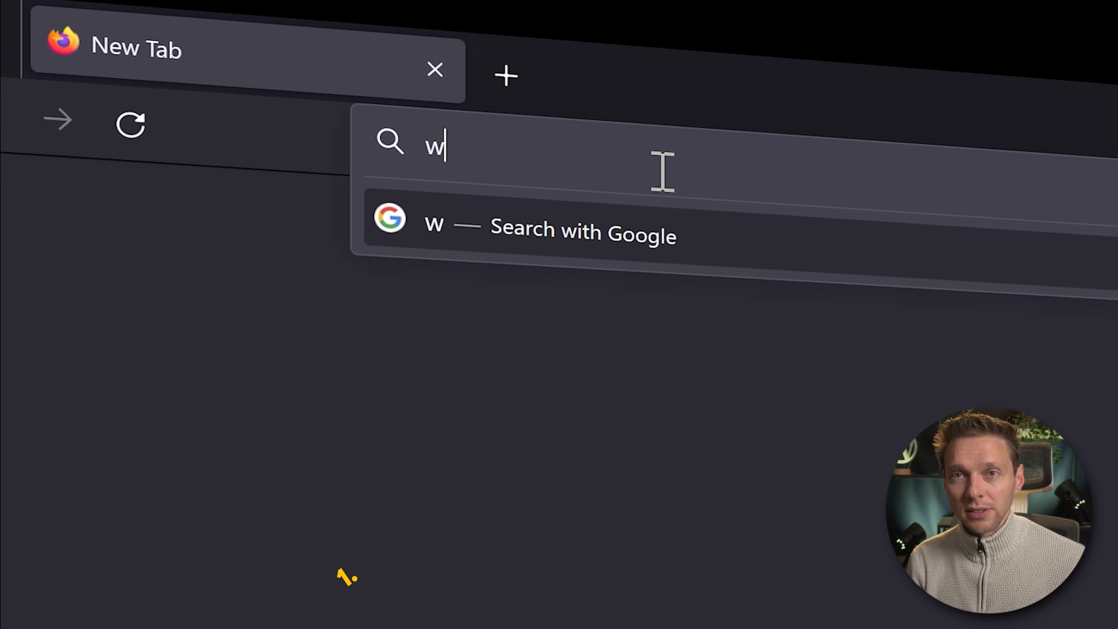
Step: Load the wpressdoctor.com/updraft address and choose 'Get free version' of the plugin
type("pressdoctor.com/updraft")
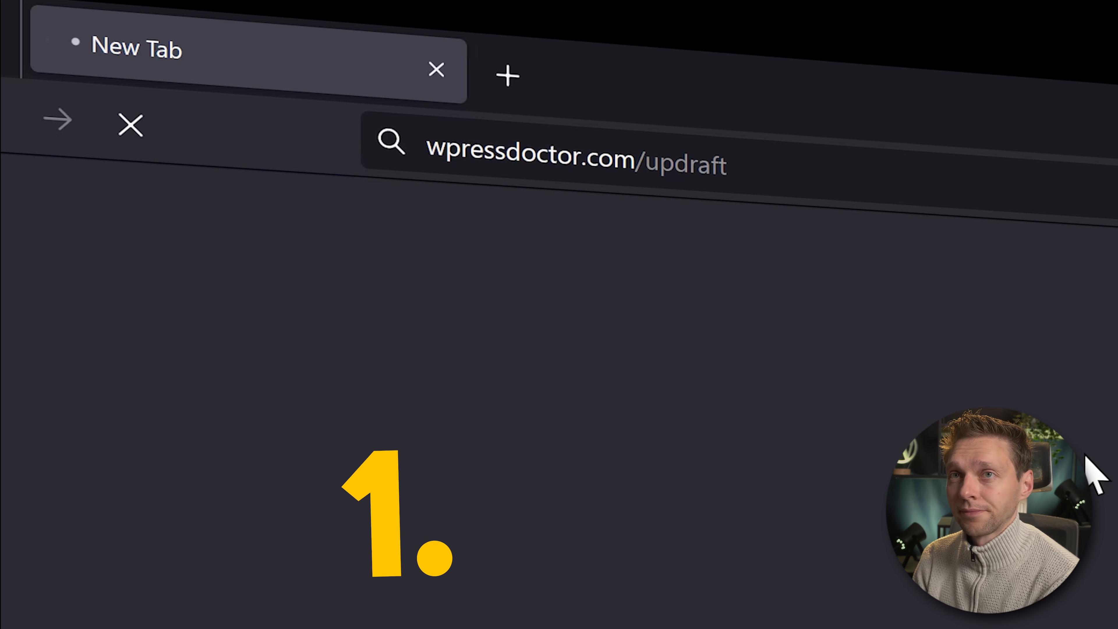
key("Enter")
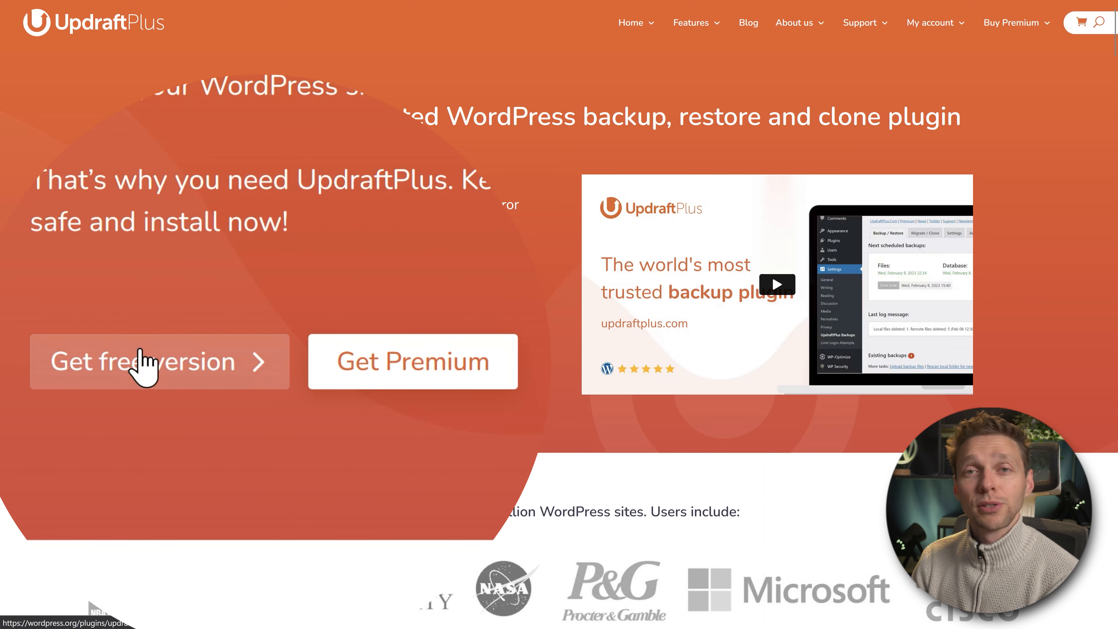
mouse_move(366, 381)
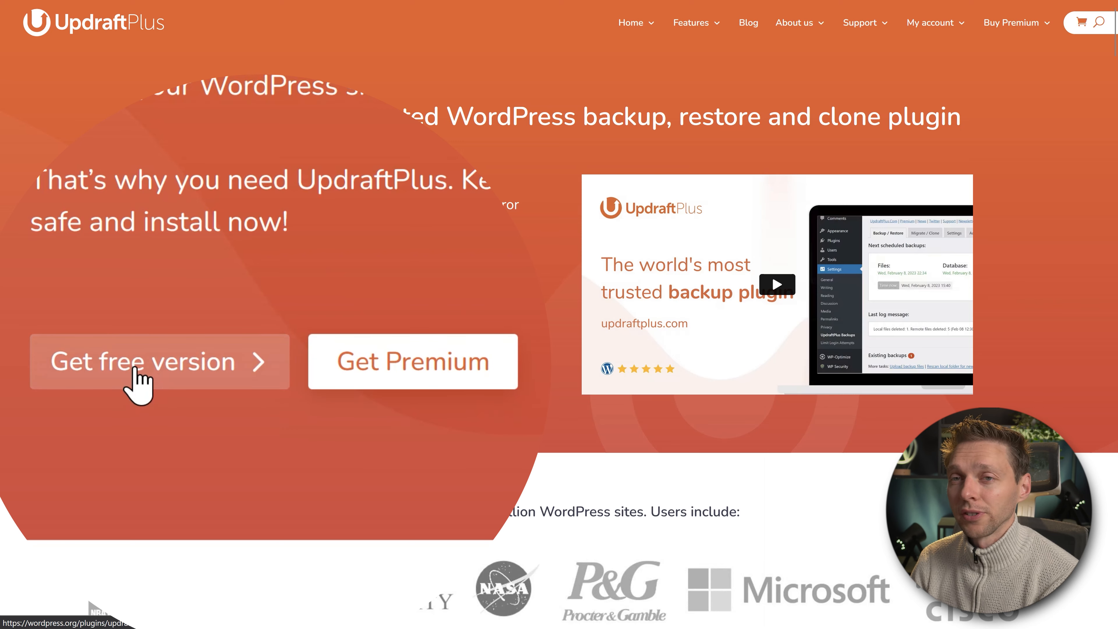
left_click(160, 362)
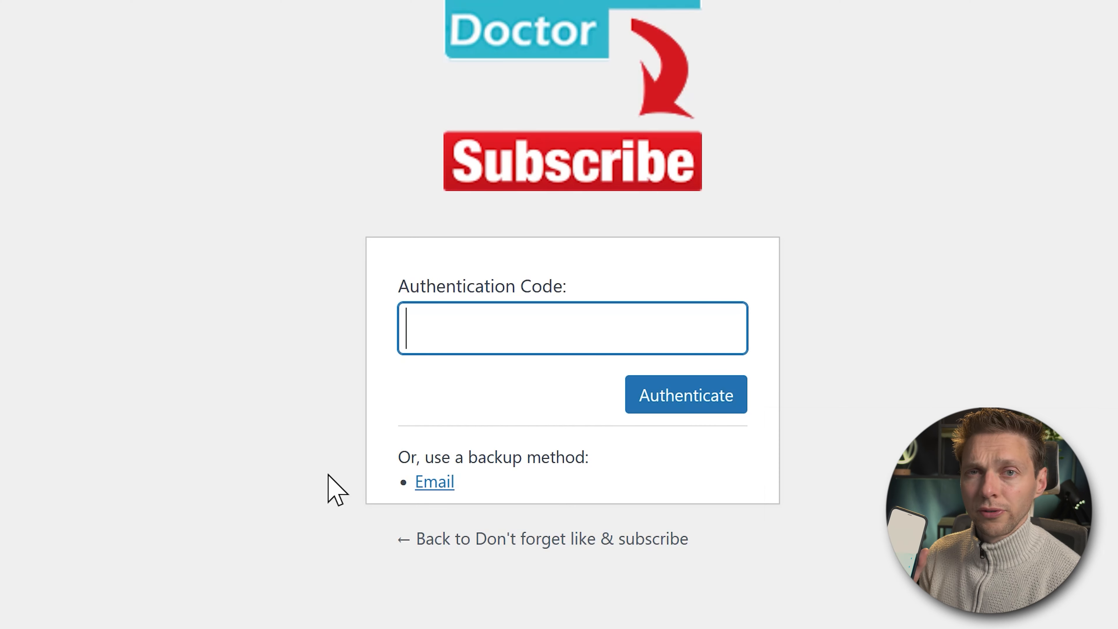
mouse_move(516, 344)
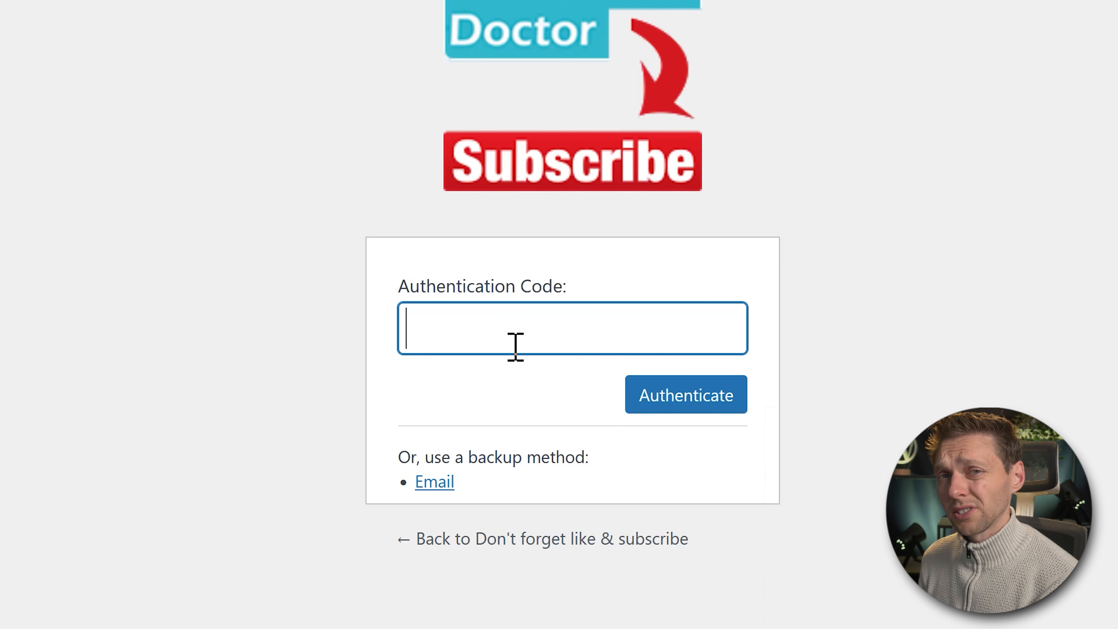
Step: Enter the authentication code and authenticate to reach the admin dashboard
left_click(684, 394)
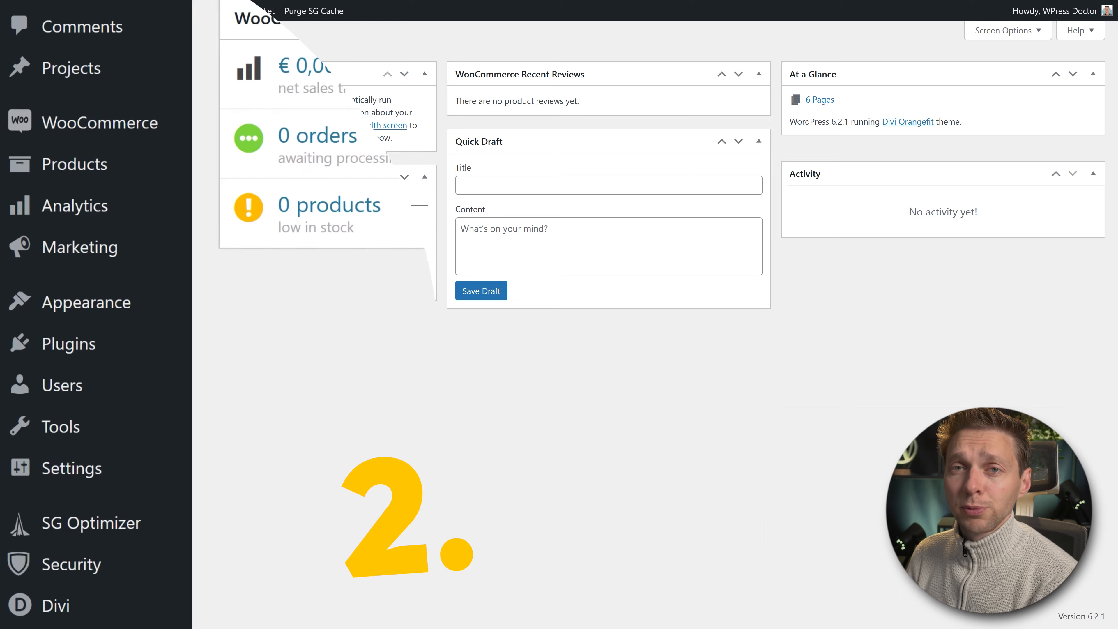
mouse_move(73, 342)
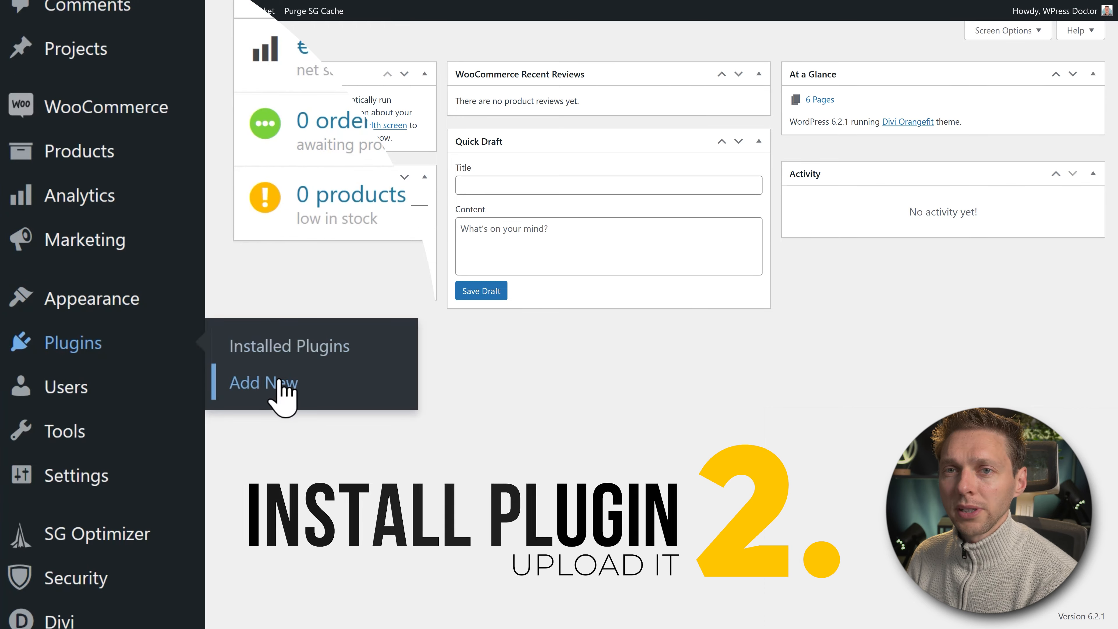
Step: Upload the UpdraftPlus zip via Plugins > Add New, then install and activate it
left_click(264, 383)
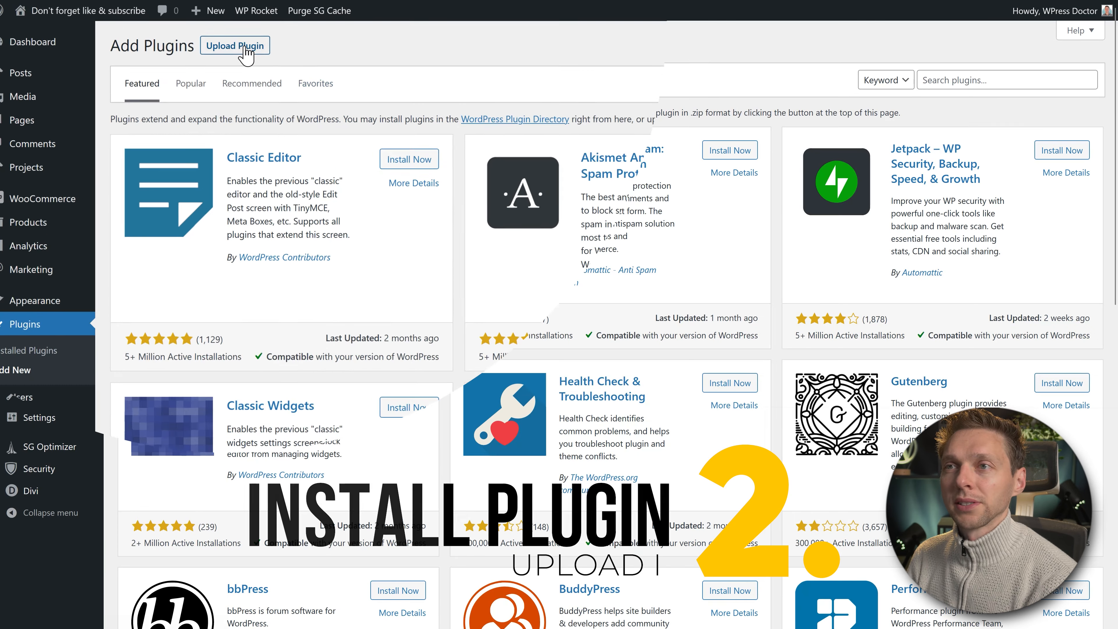
left_click(234, 46)
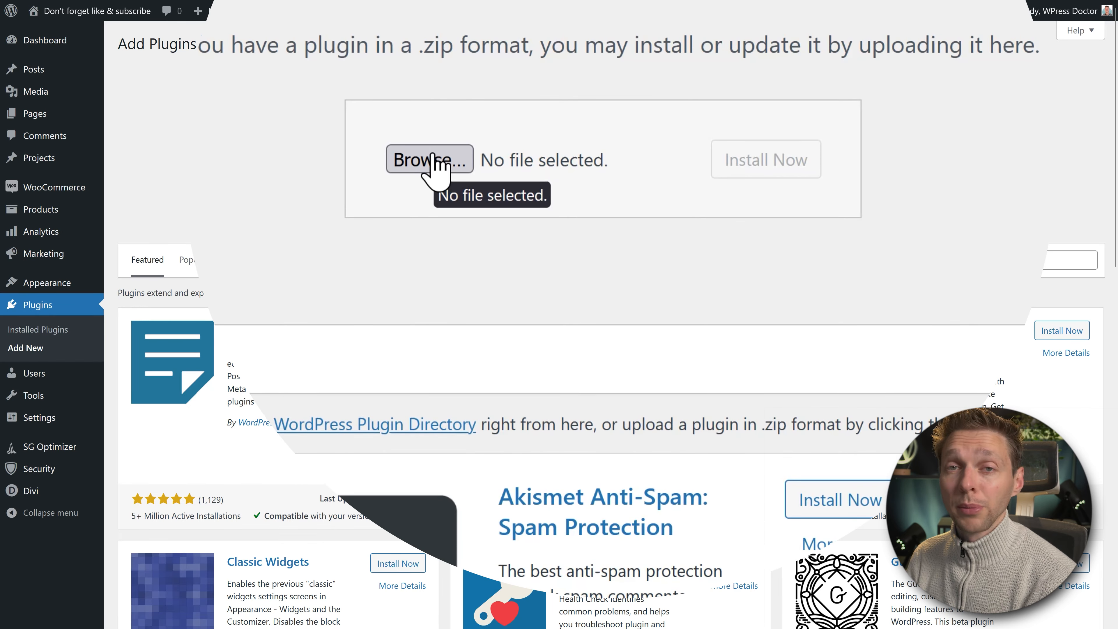
left_click(428, 159)
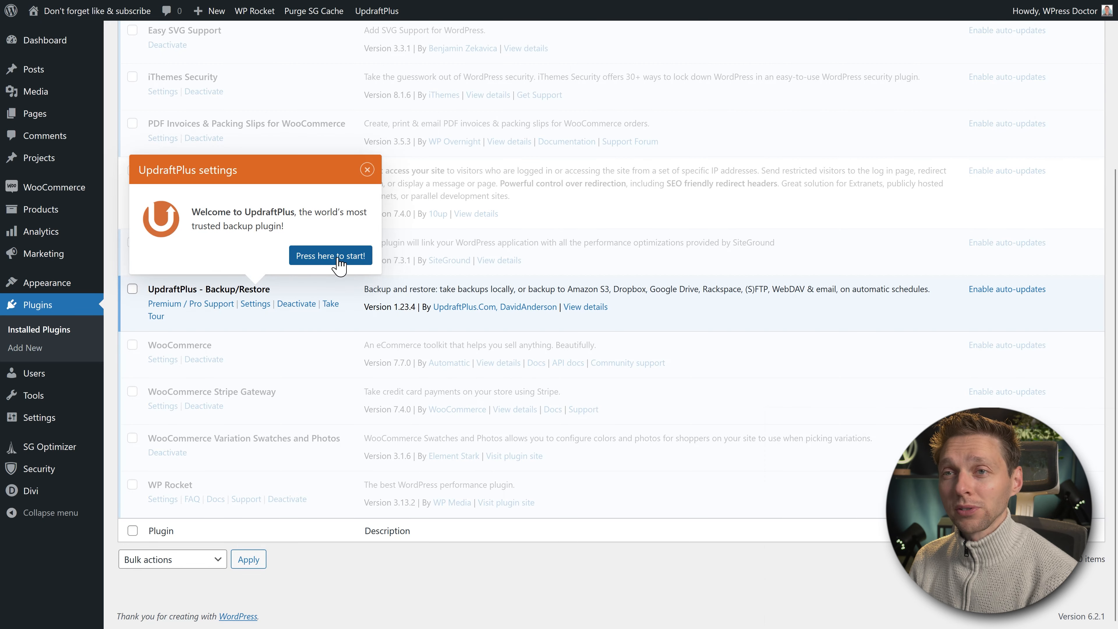
Step: Start UpdraftPlus from the welcome popup and dismiss the first-backup tour tip
left_click(331, 255)
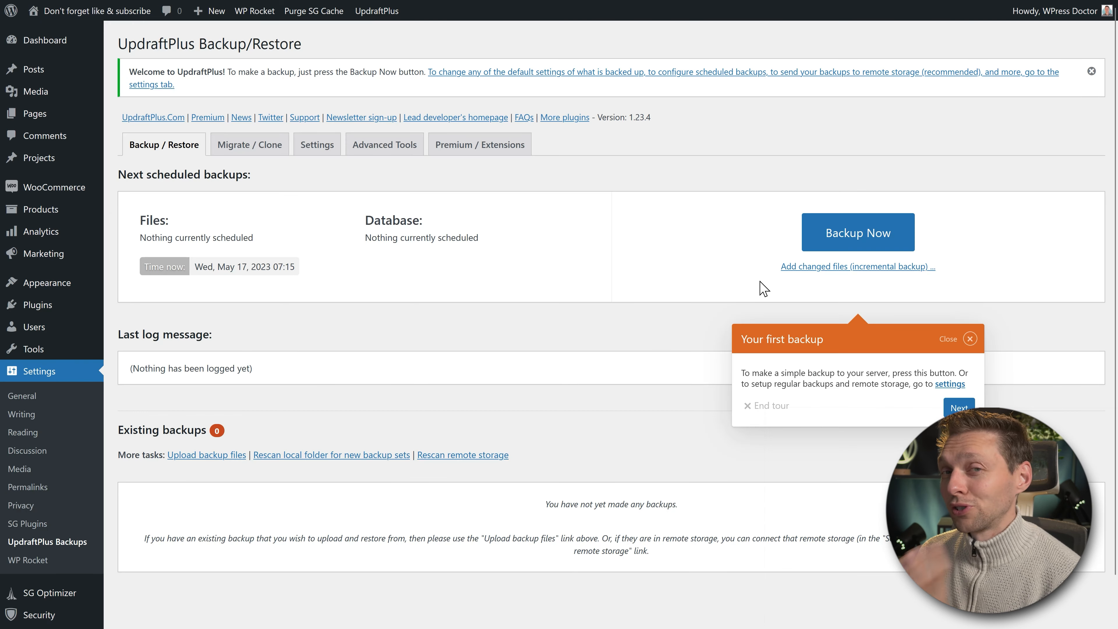
mouse_move(848, 242)
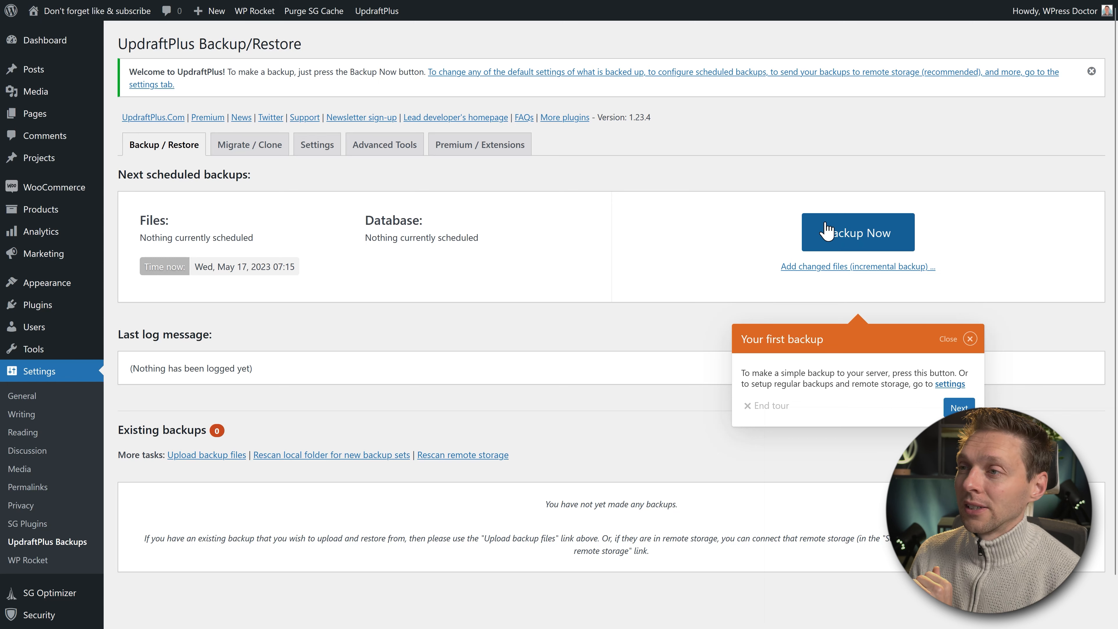
left_click(969, 338)
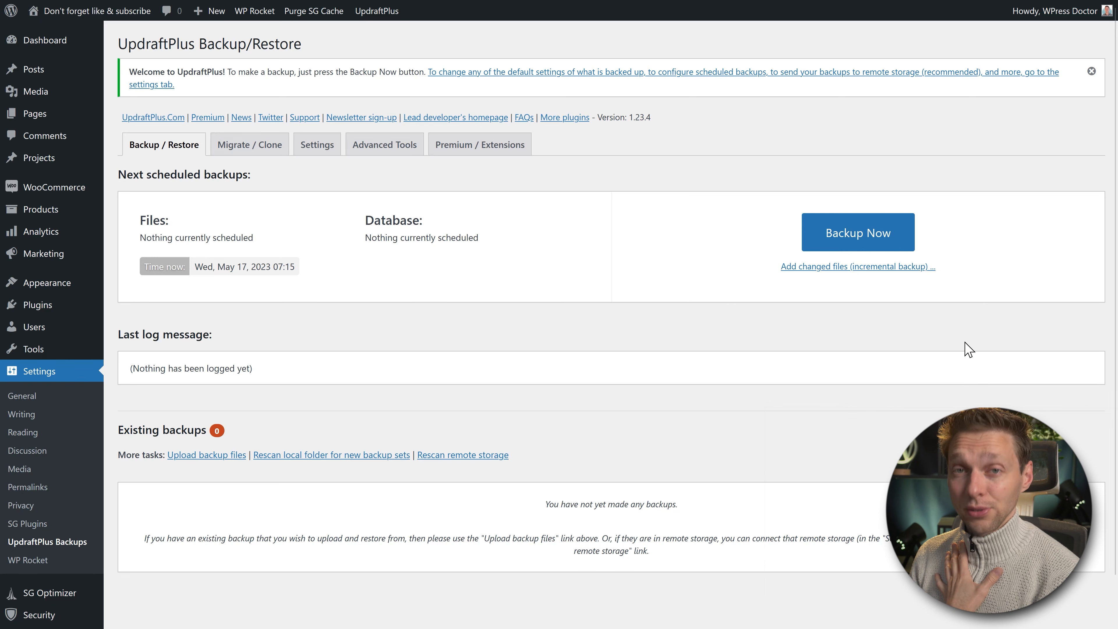
mouse_move(484, 331)
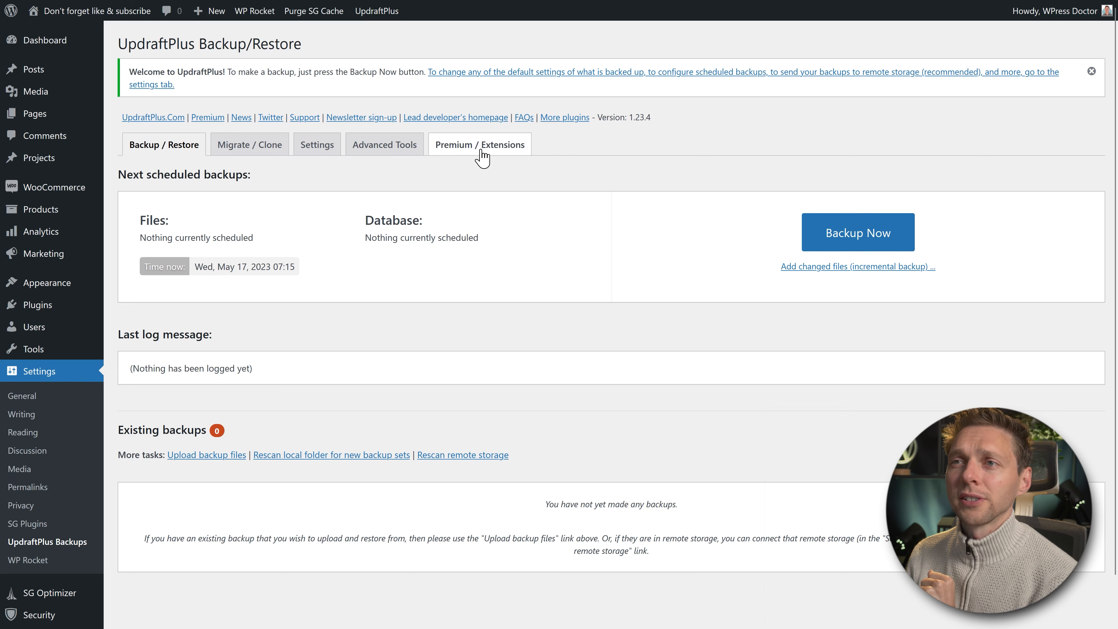
mouse_move(508, 191)
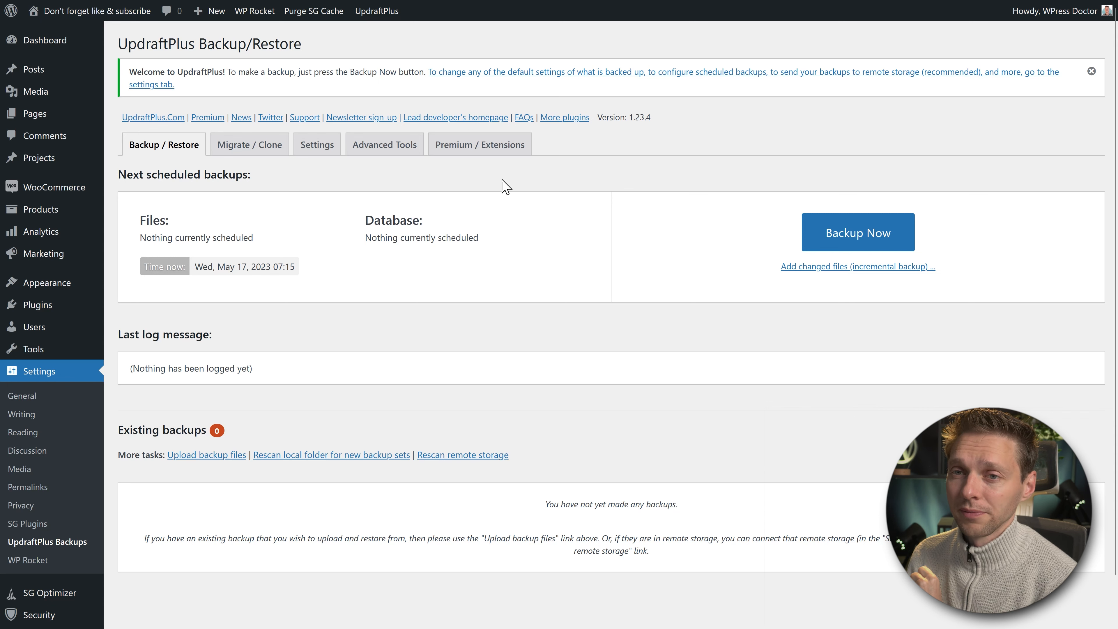
mouse_move(256, 169)
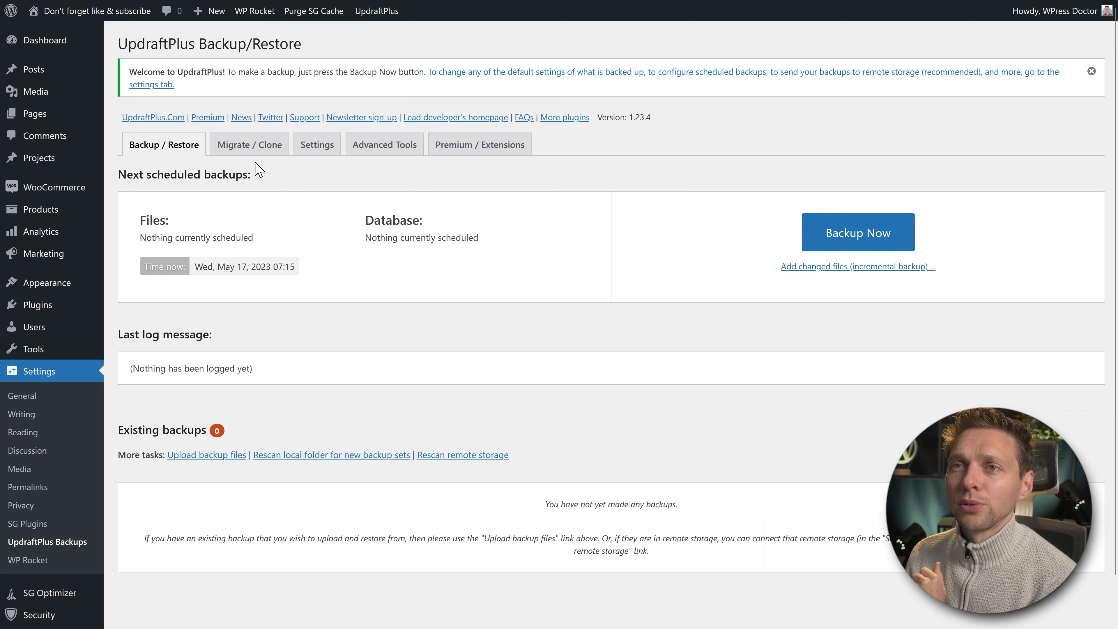
Step: In Settings, try Monthly and Fortnightly, leaving the files backup schedule on Monthly
left_click(316, 144)
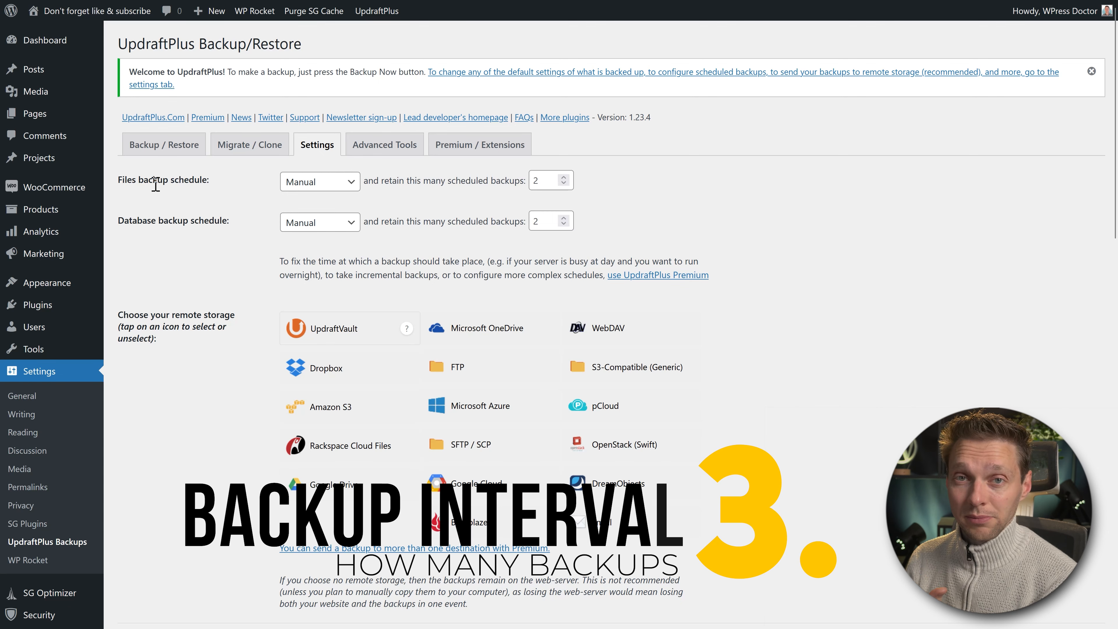
mouse_move(344, 188)
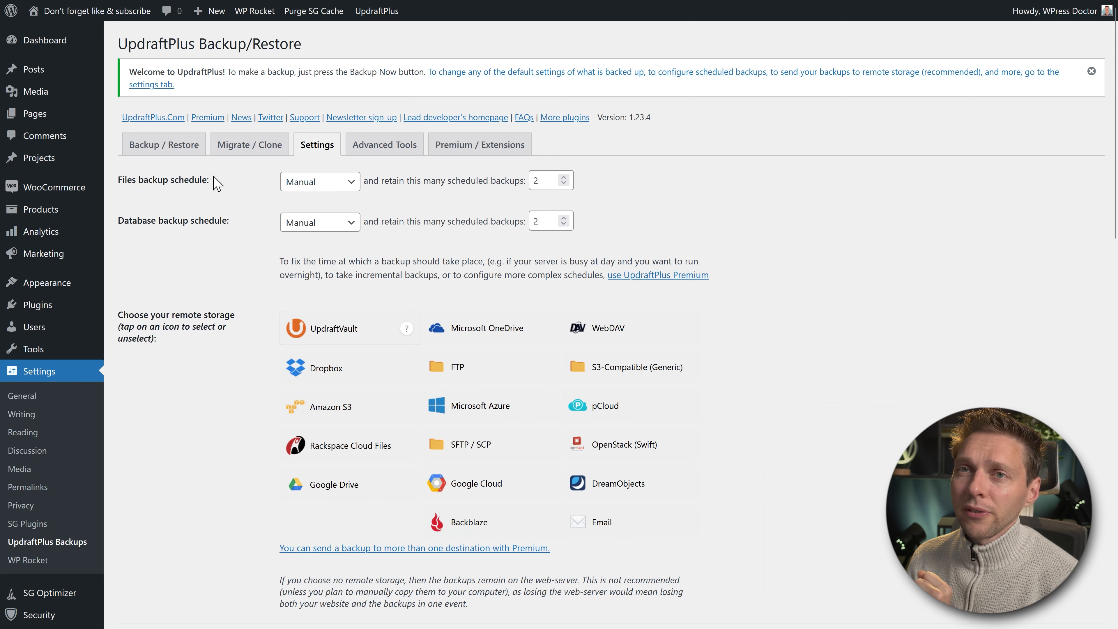
mouse_move(198, 182)
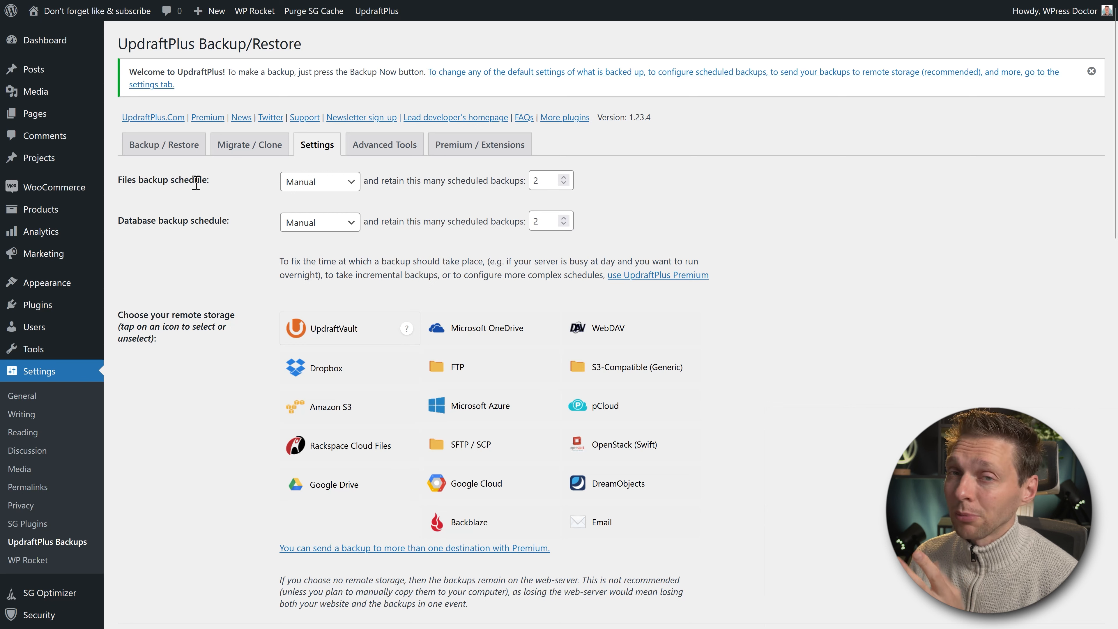
left_click(319, 182)
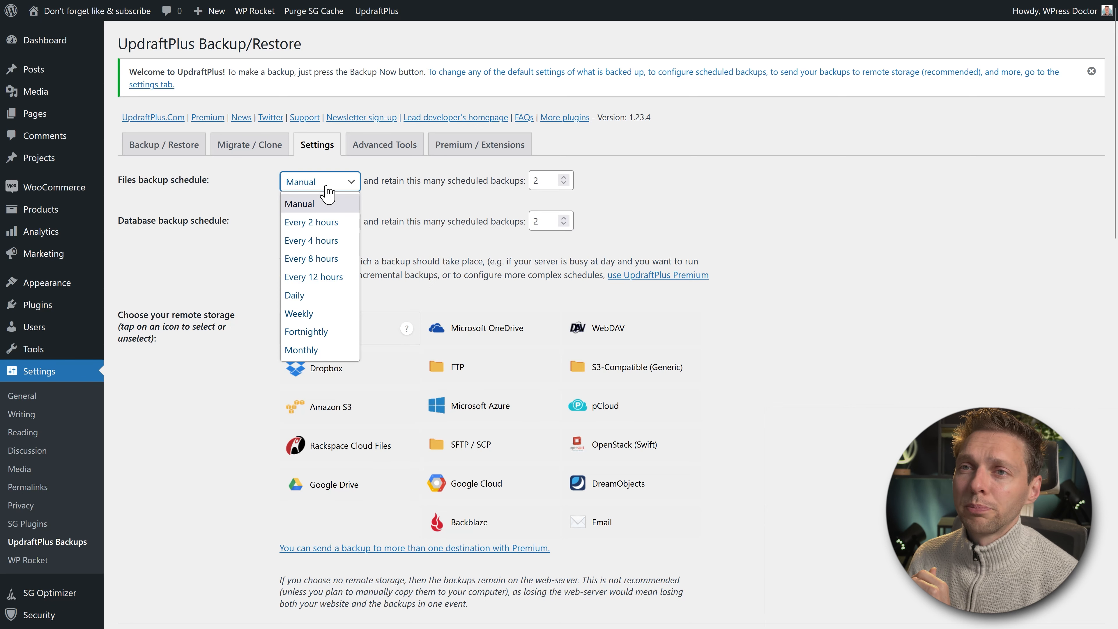
mouse_move(302, 350)
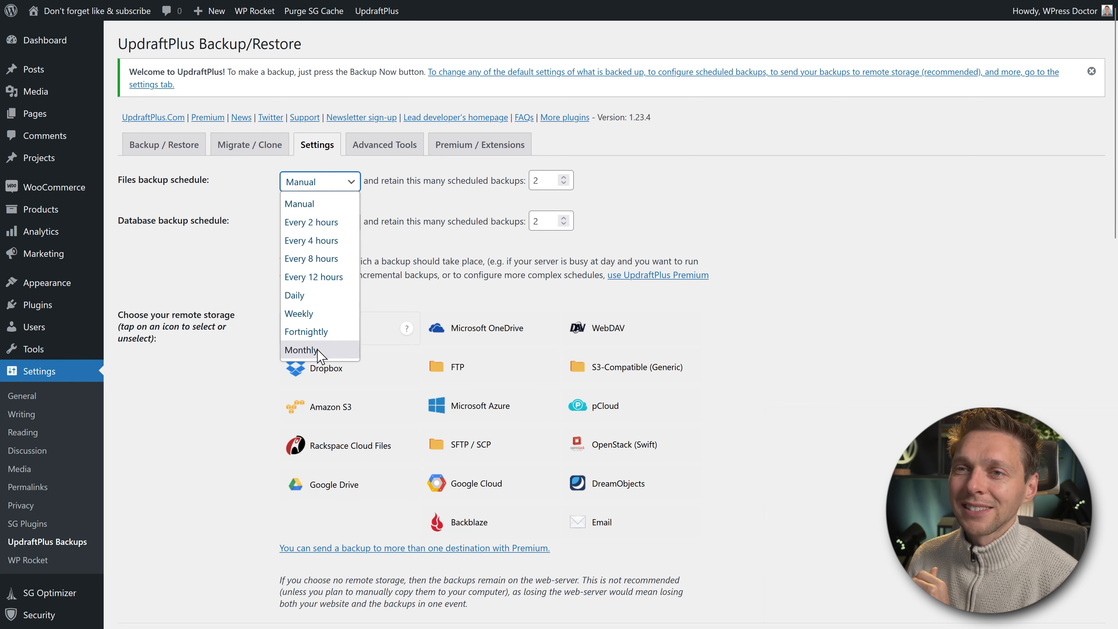
left_click(300, 350)
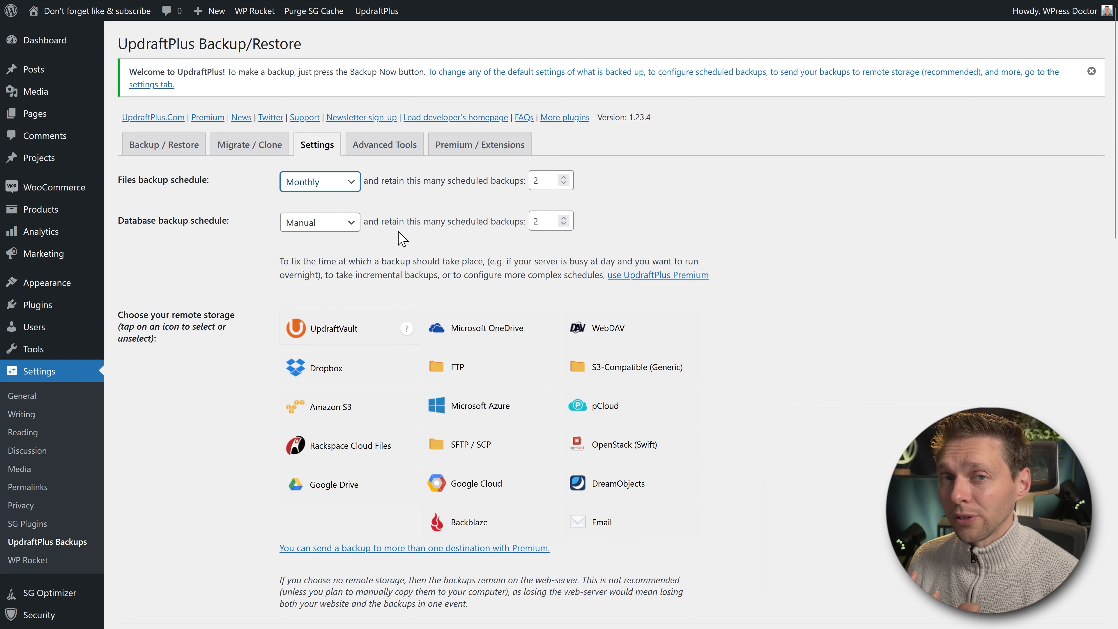
left_click(319, 181)
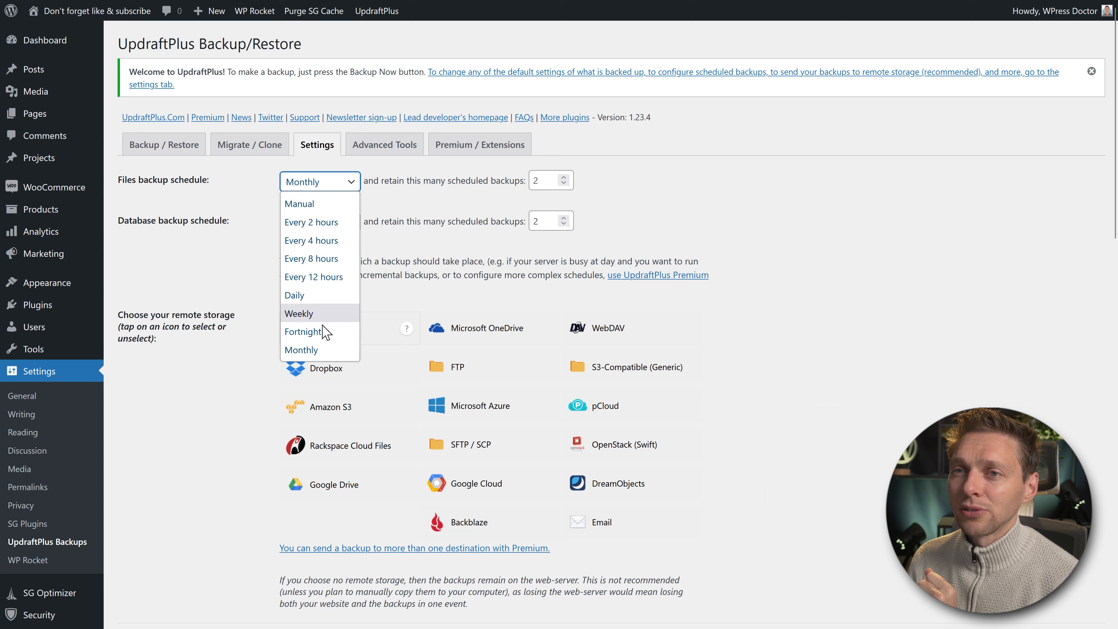
left_click(303, 332)
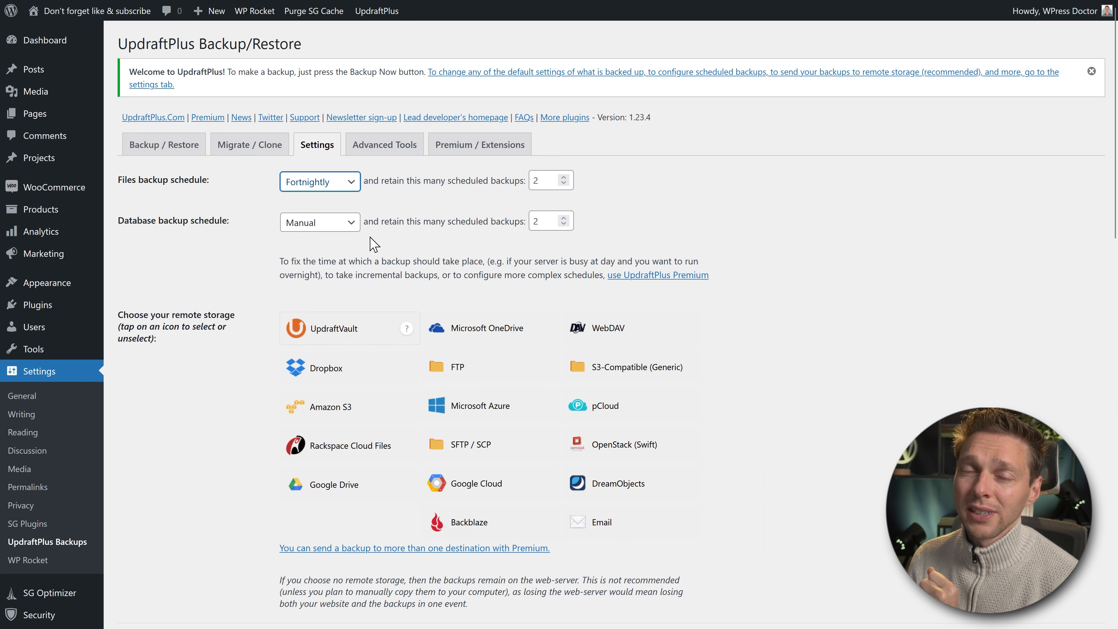
left_click(318, 181)
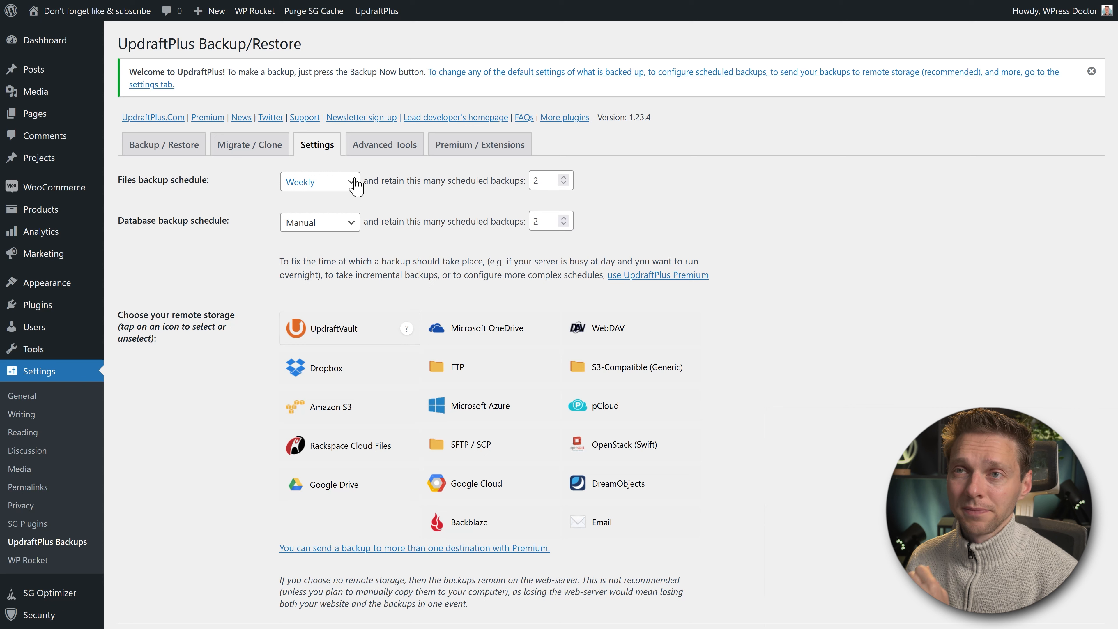
mouse_move(346, 189)
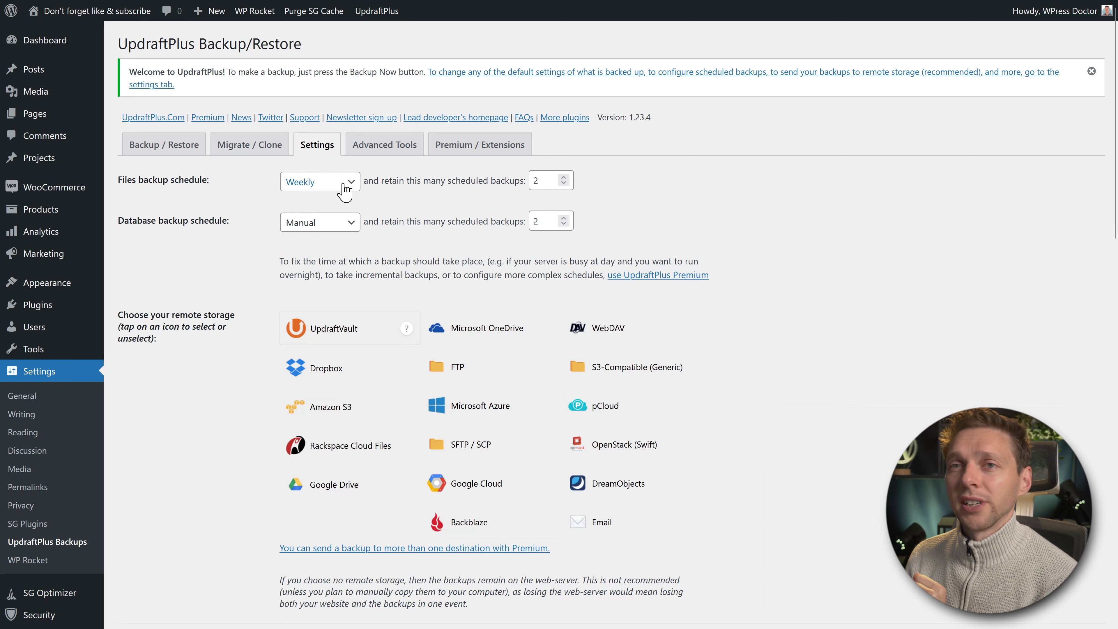
mouse_move(216, 197)
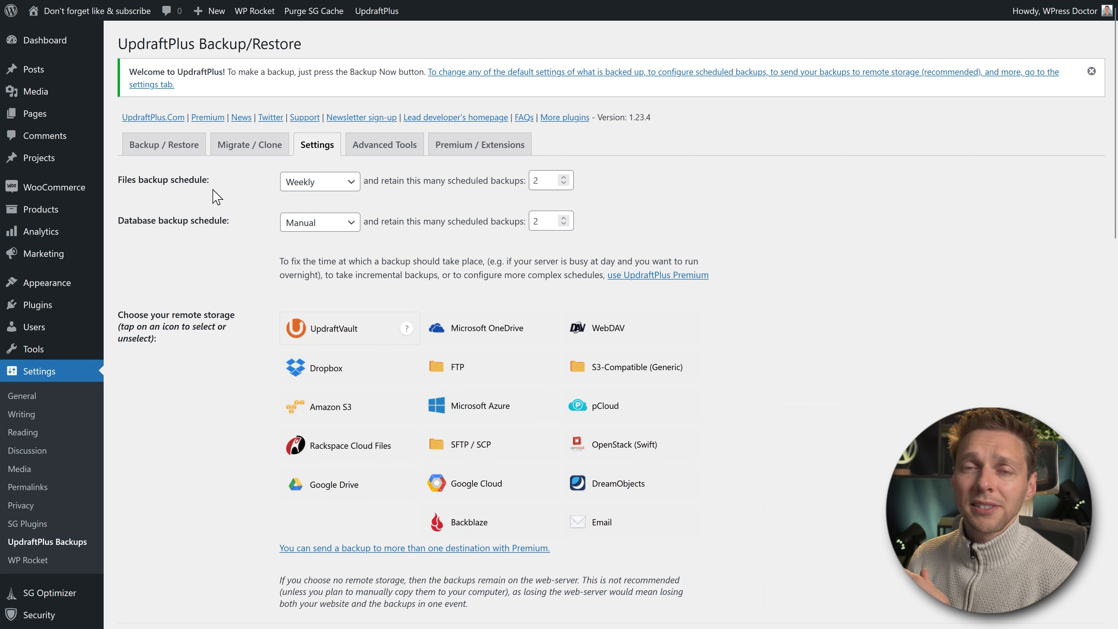
left_click(319, 181)
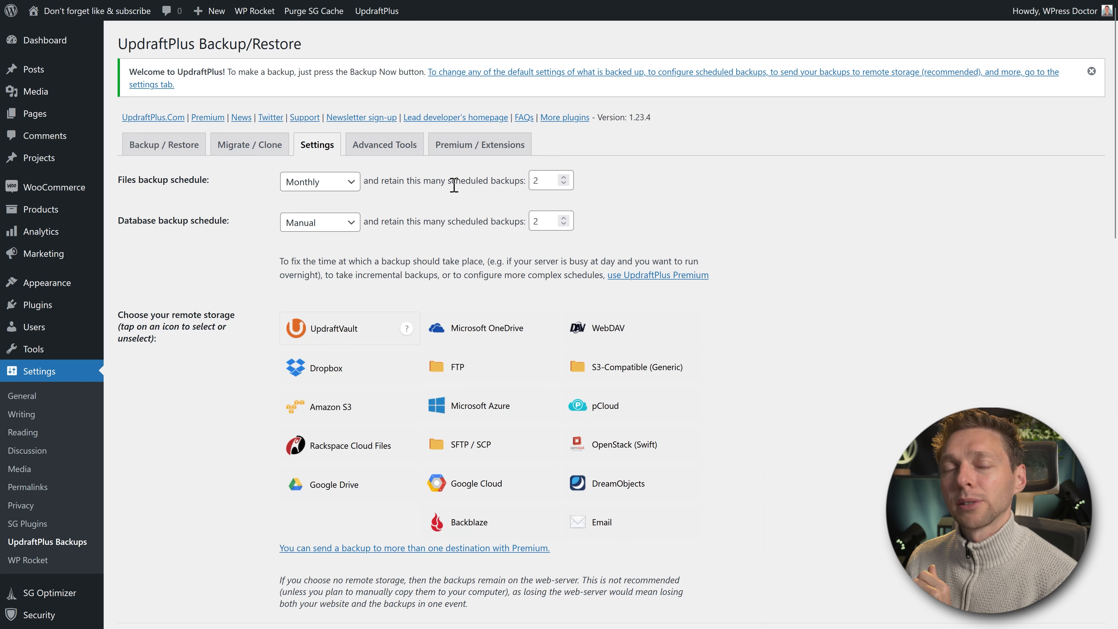
mouse_move(492, 175)
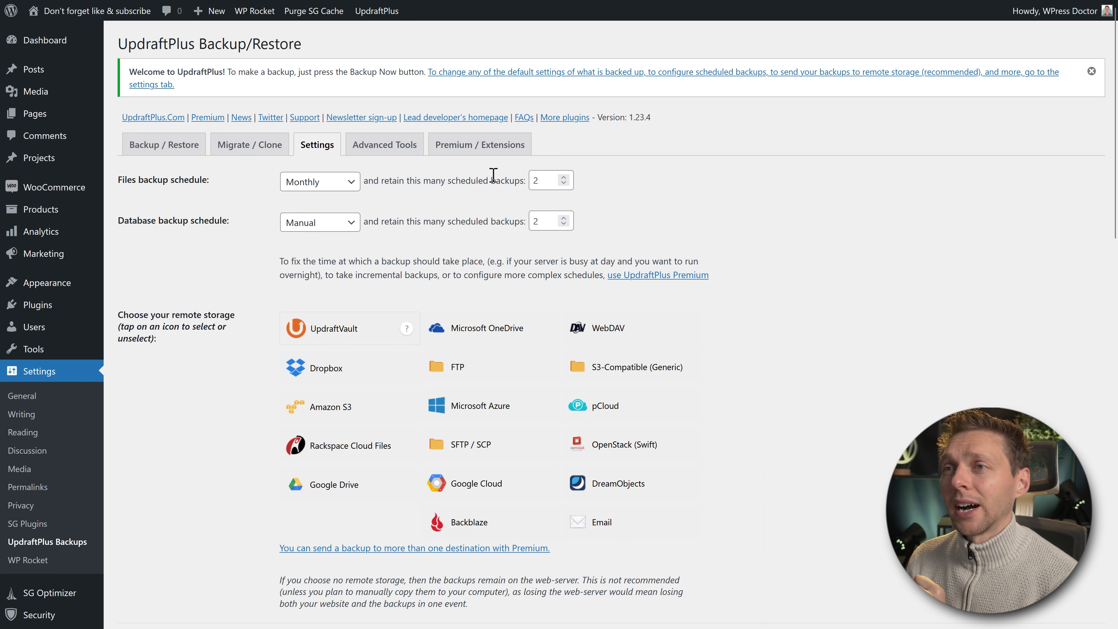
left_click(545, 180)
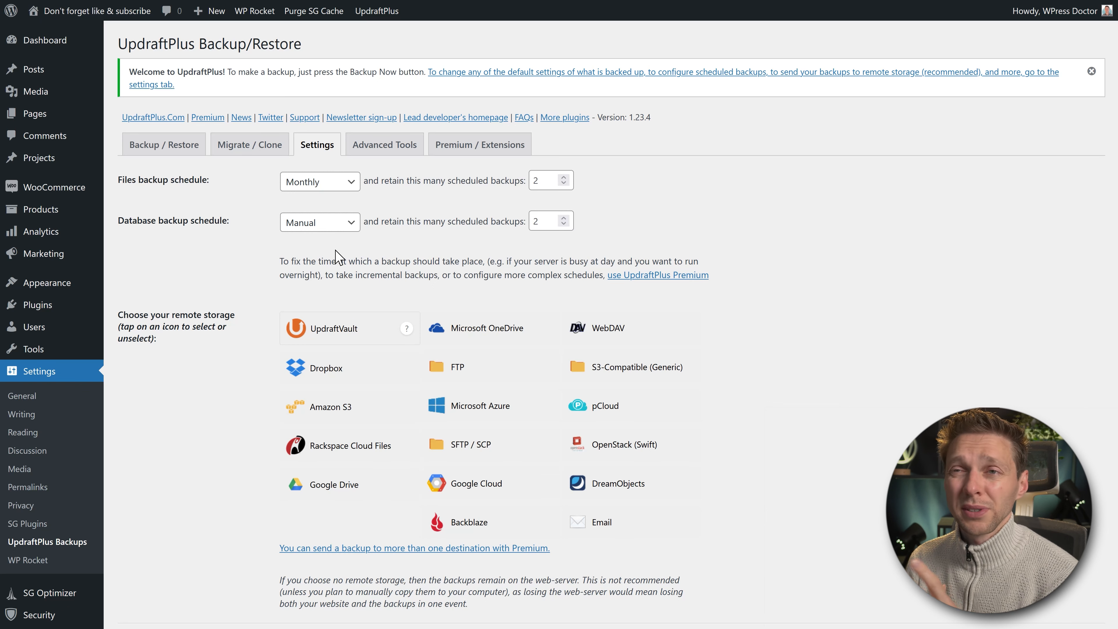
Step: Try Monthly keeping 15, then Weekly keeping 30 for the database backup schedule
left_click(319, 222)
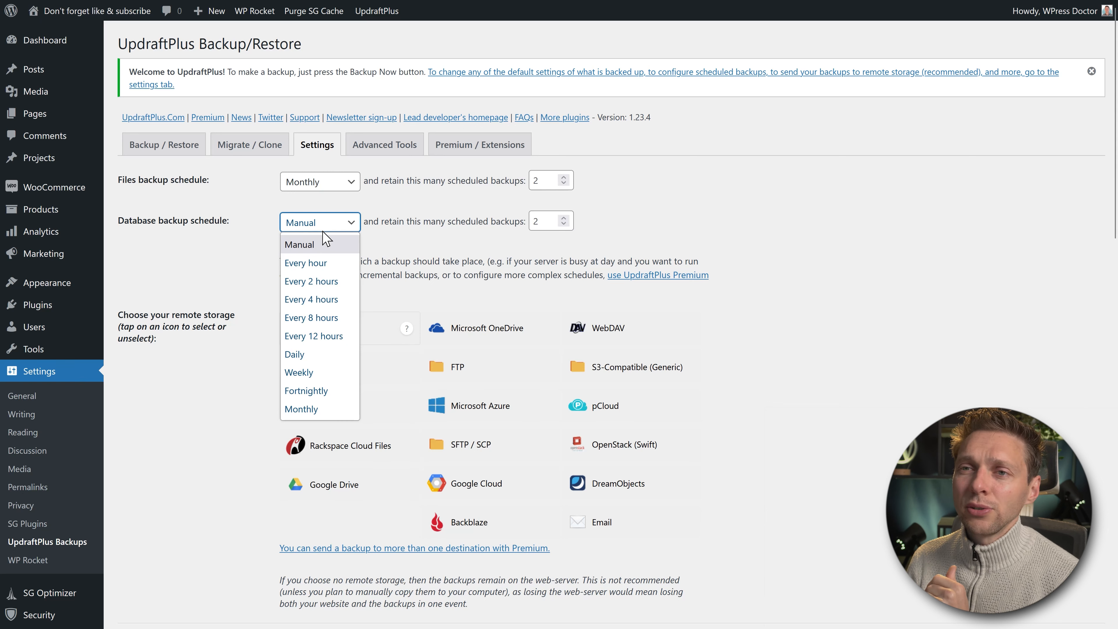
left_click(301, 409)
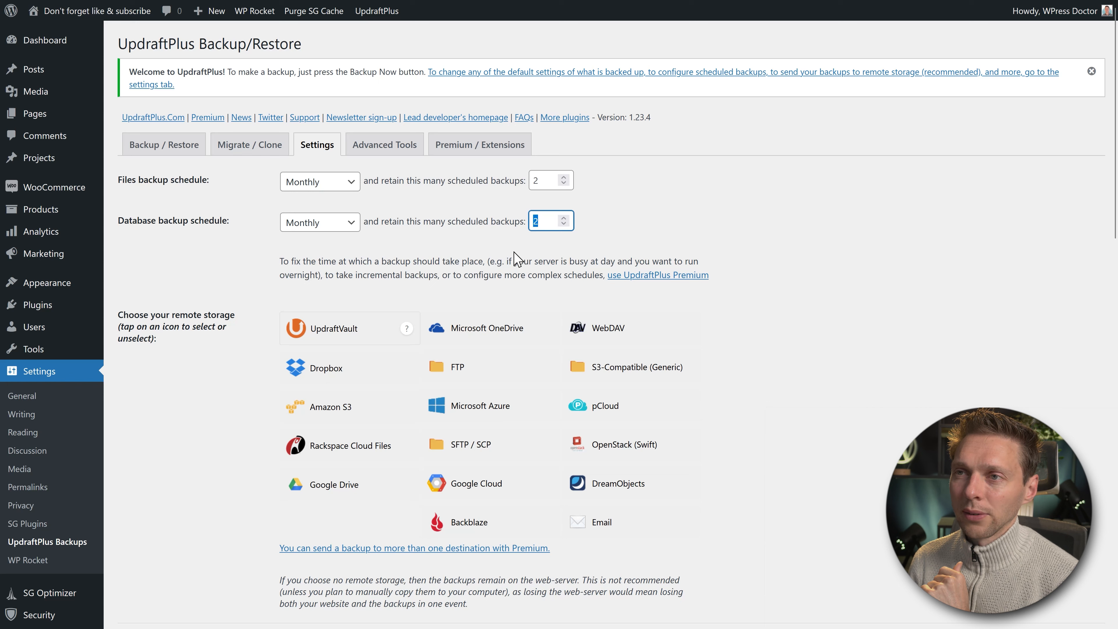
type("15")
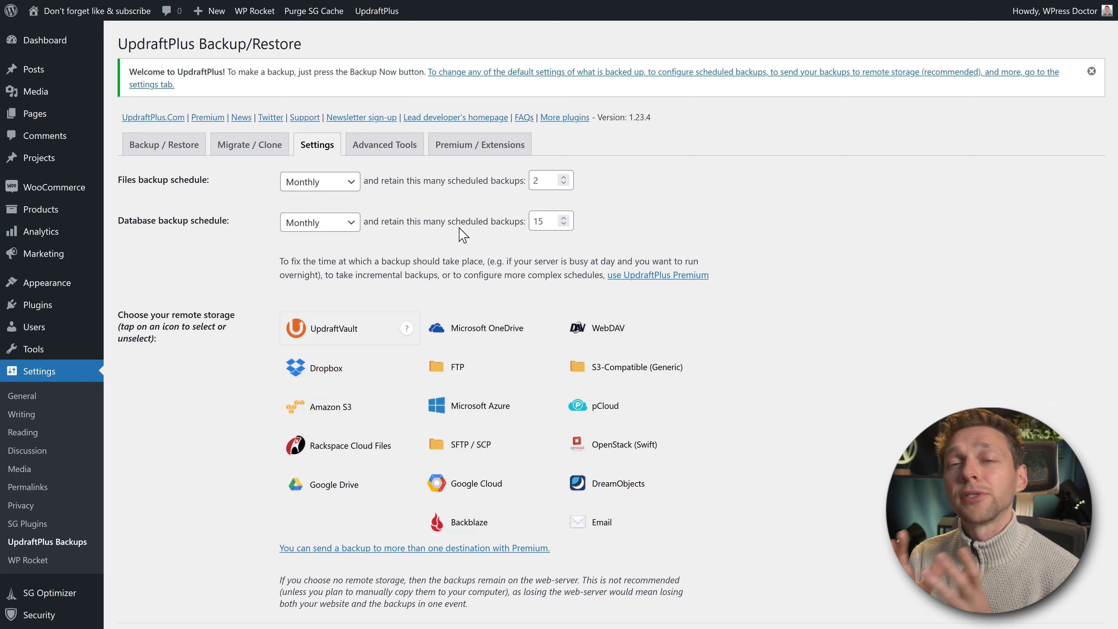
mouse_move(319, 222)
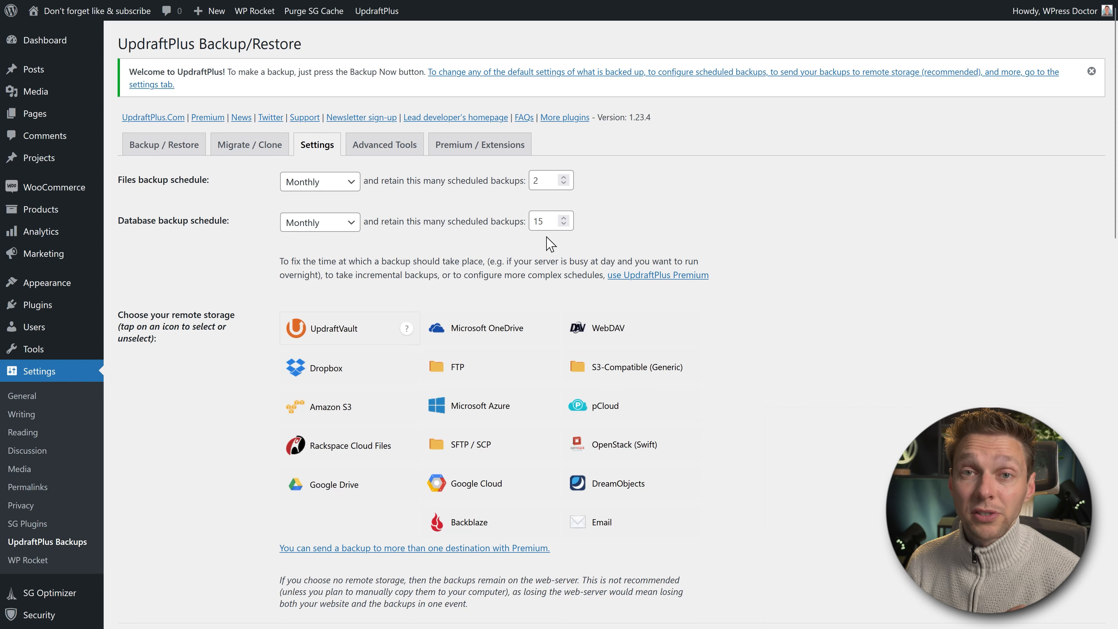
left_click(318, 222)
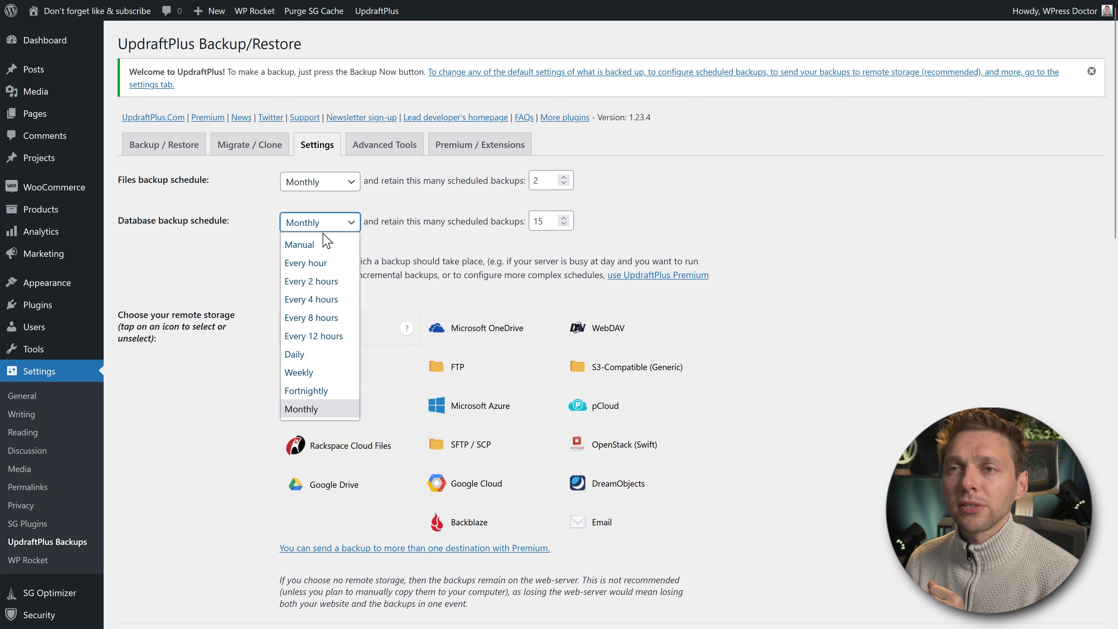
mouse_move(314, 372)
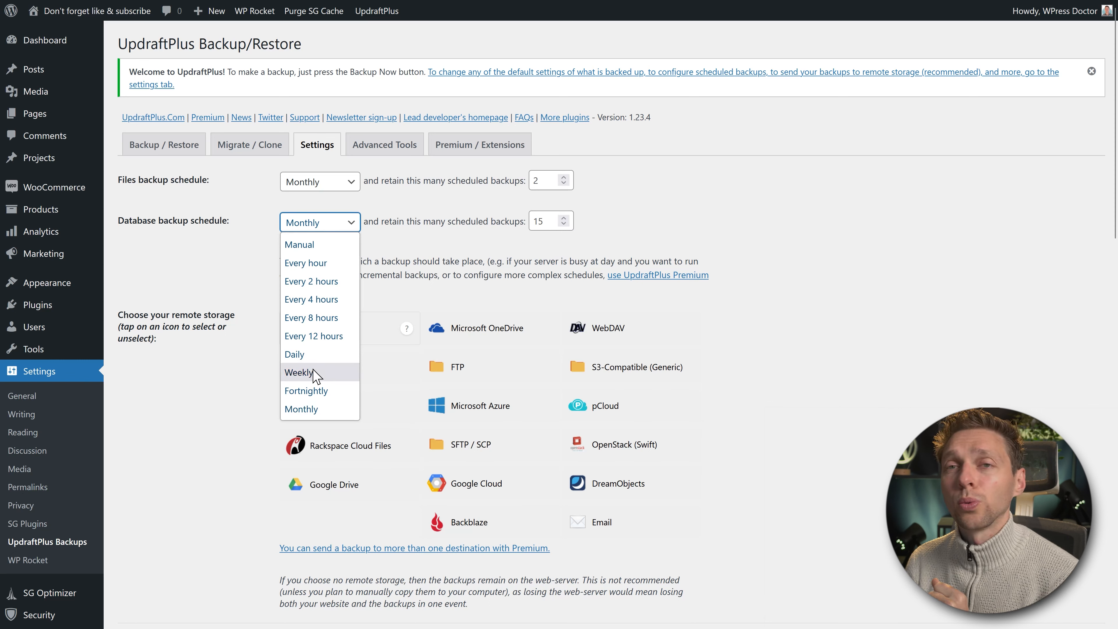
left_click(298, 372)
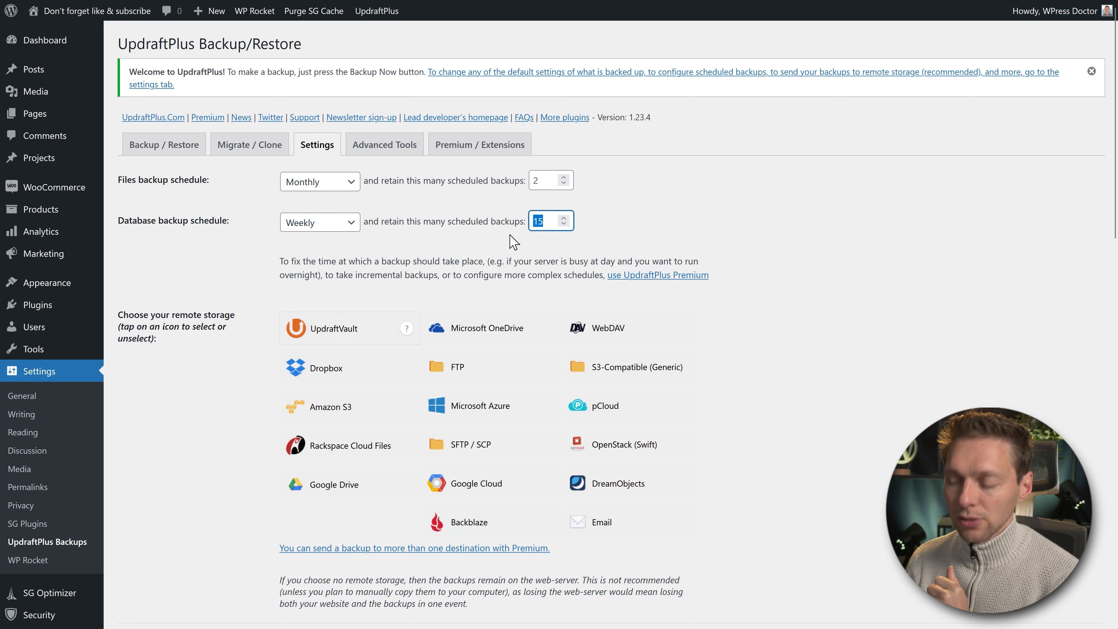
type("30")
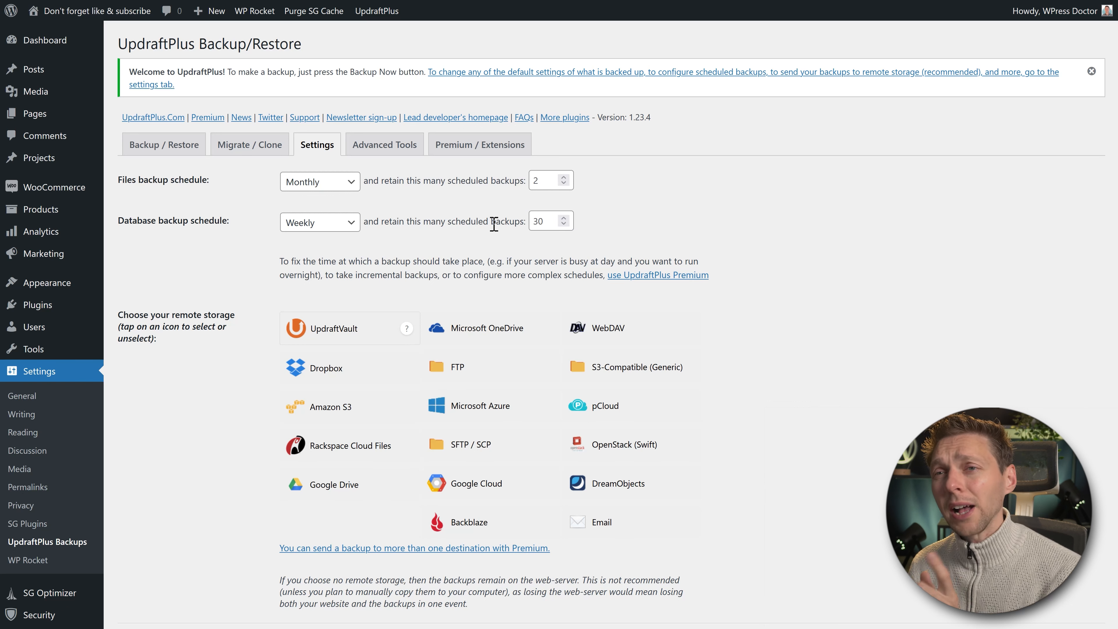
mouse_move(425, 248)
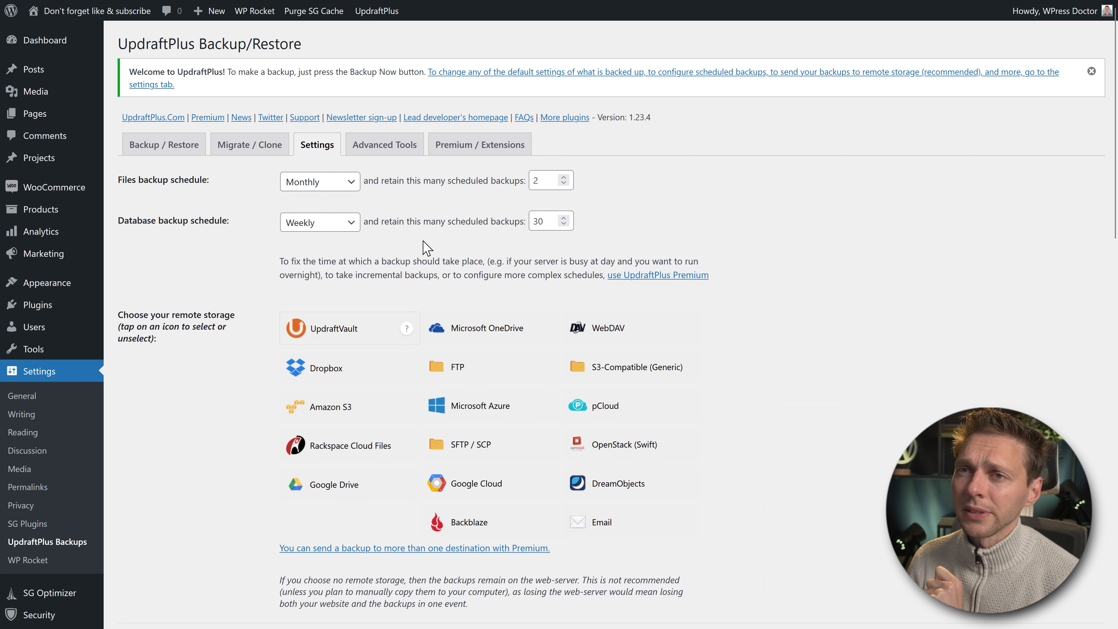
Step: Settle the database backup schedule on Daily, retaining 30 backups
left_click(318, 222)
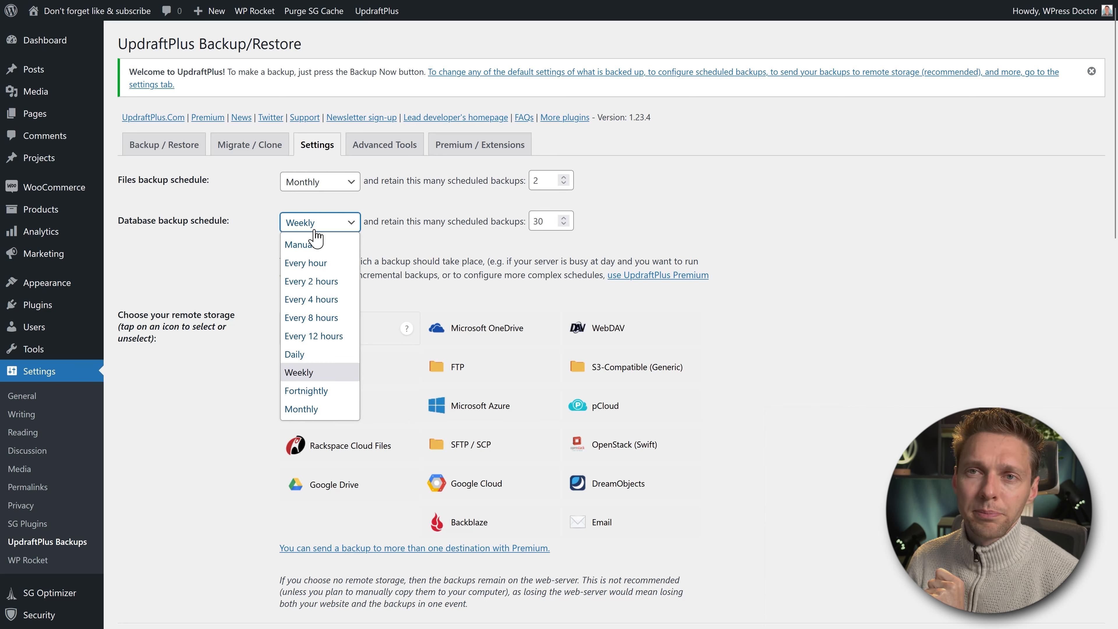
left_click(293, 353)
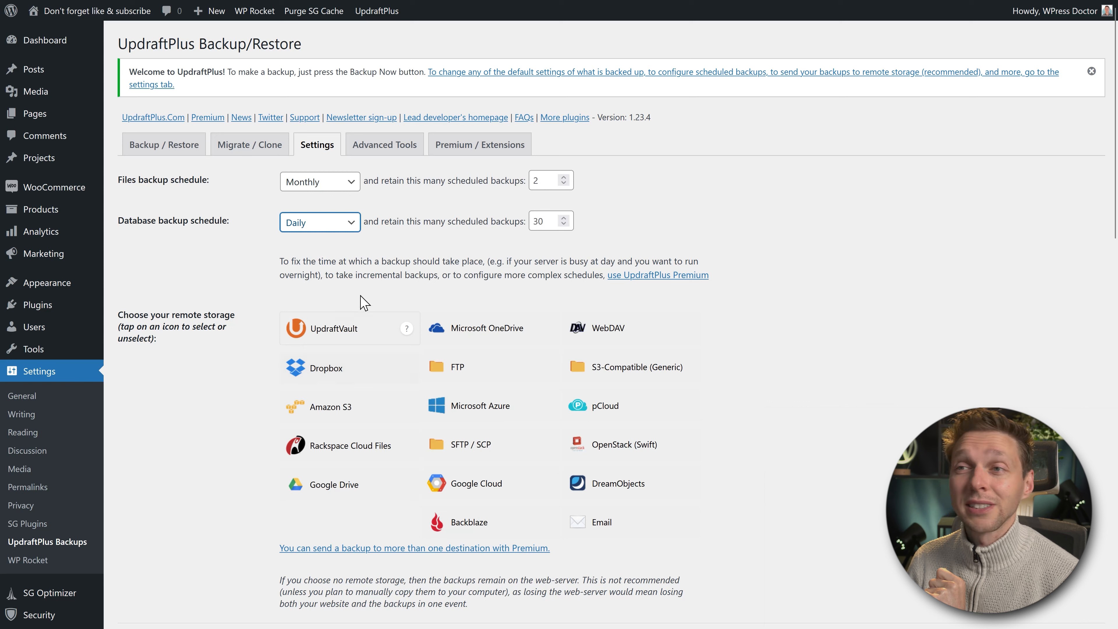
left_click(544, 220)
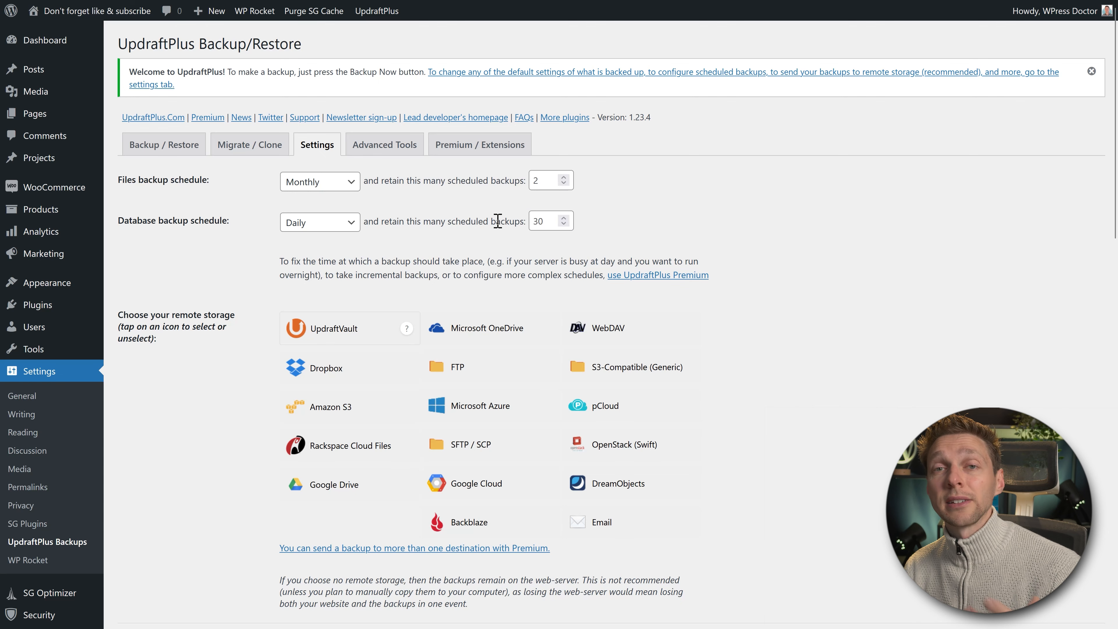
scroll("down", 3)
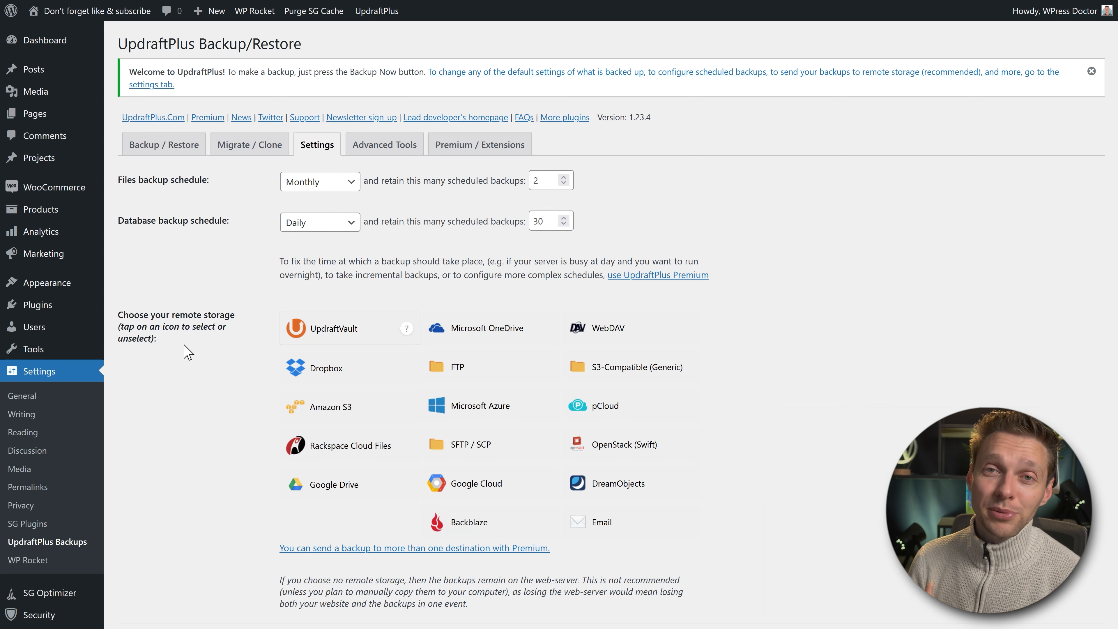
mouse_move(169, 339)
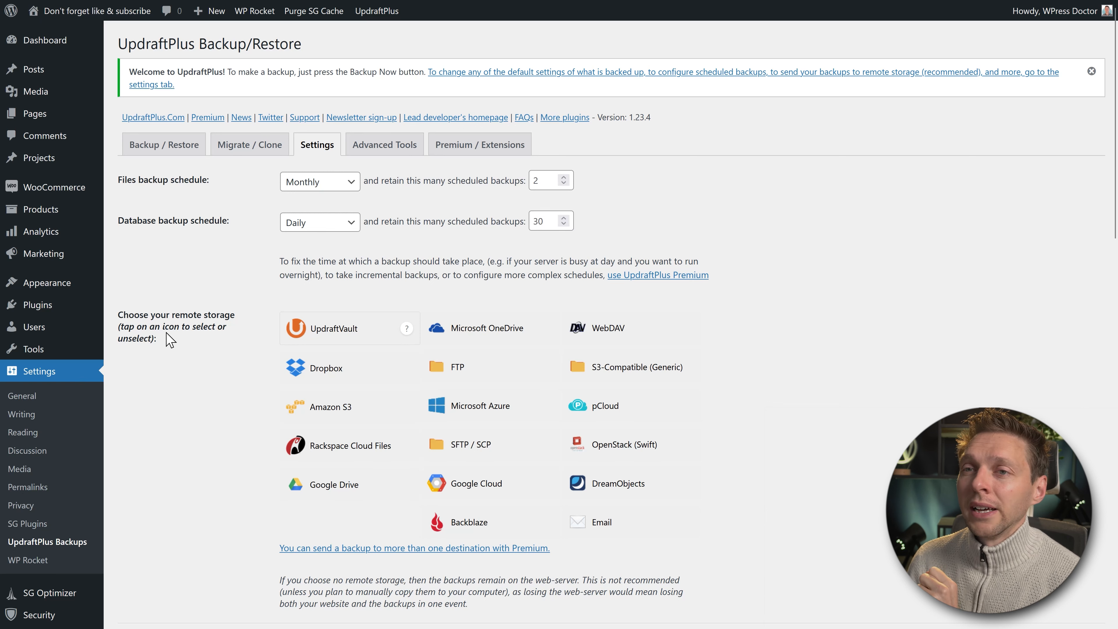
Step: Try Google Drive and OneDrive, then choose Dropbox as the remote storage destination
left_click(325, 368)
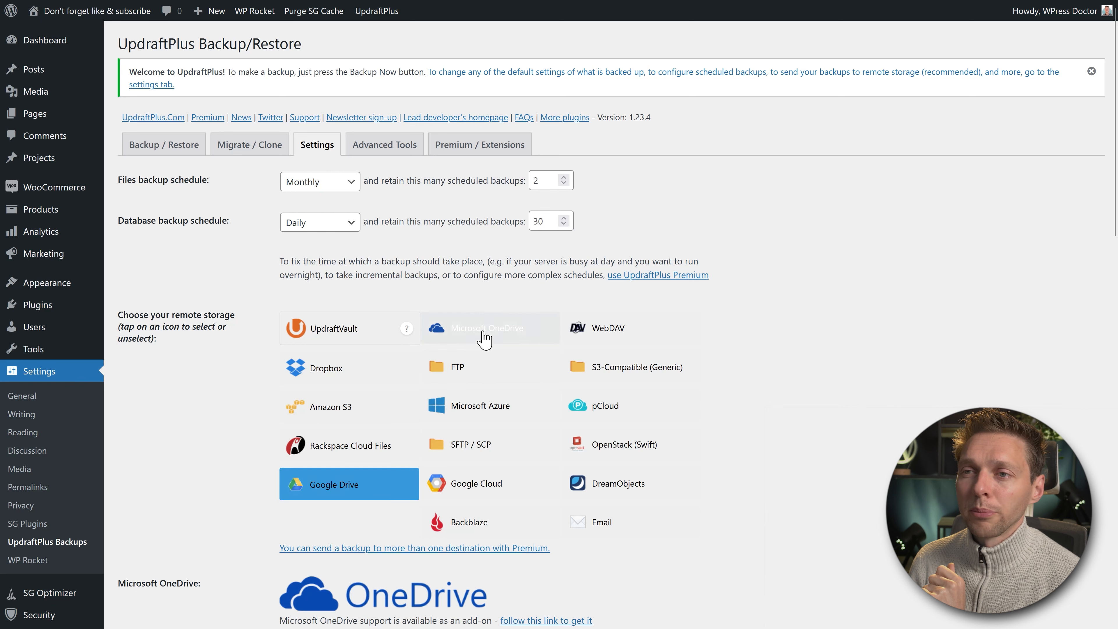
left_click(489, 328)
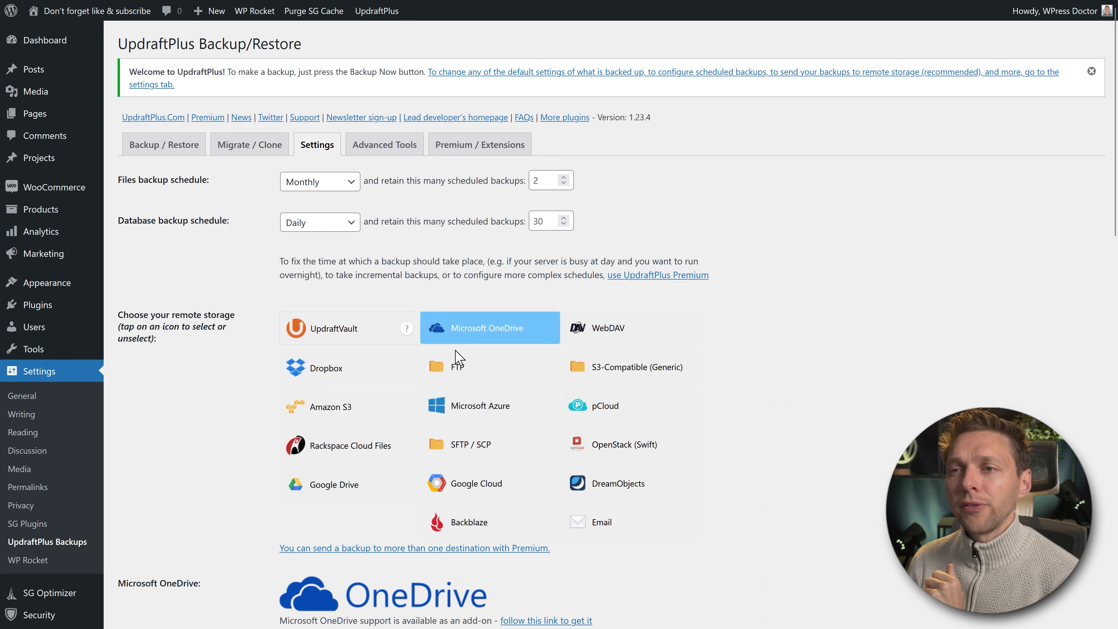
left_click(489, 444)
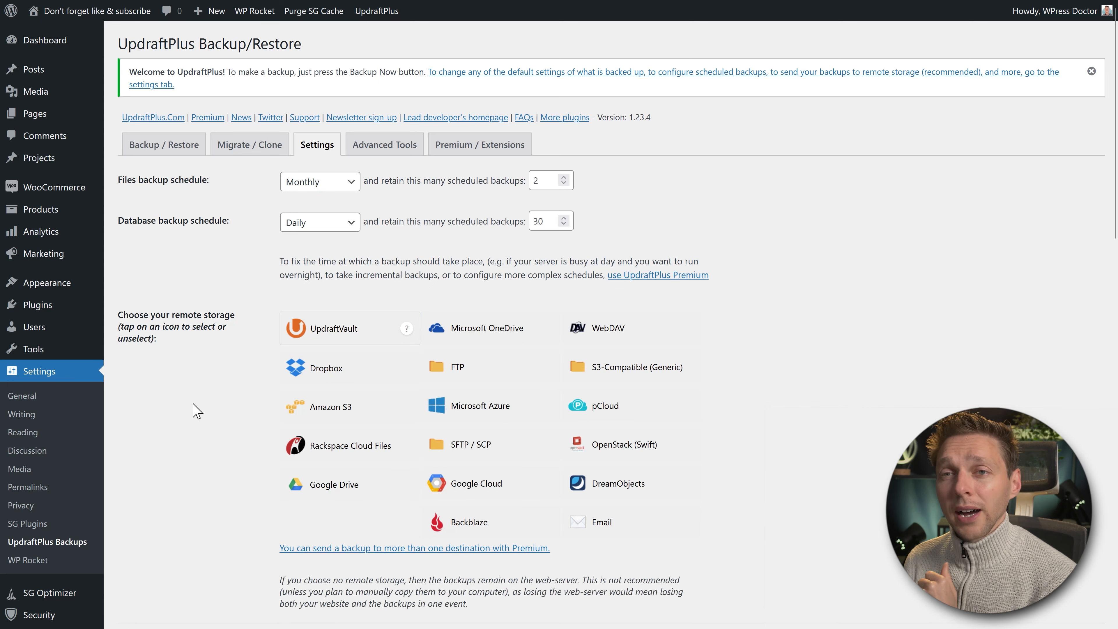
mouse_move(339, 415)
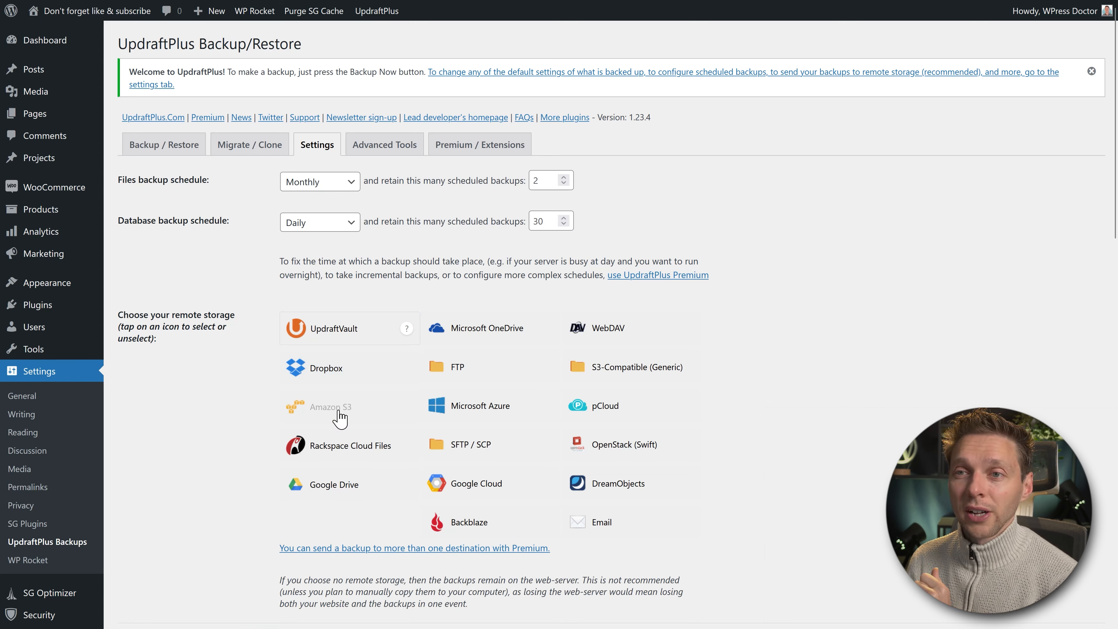
left_click(332, 483)
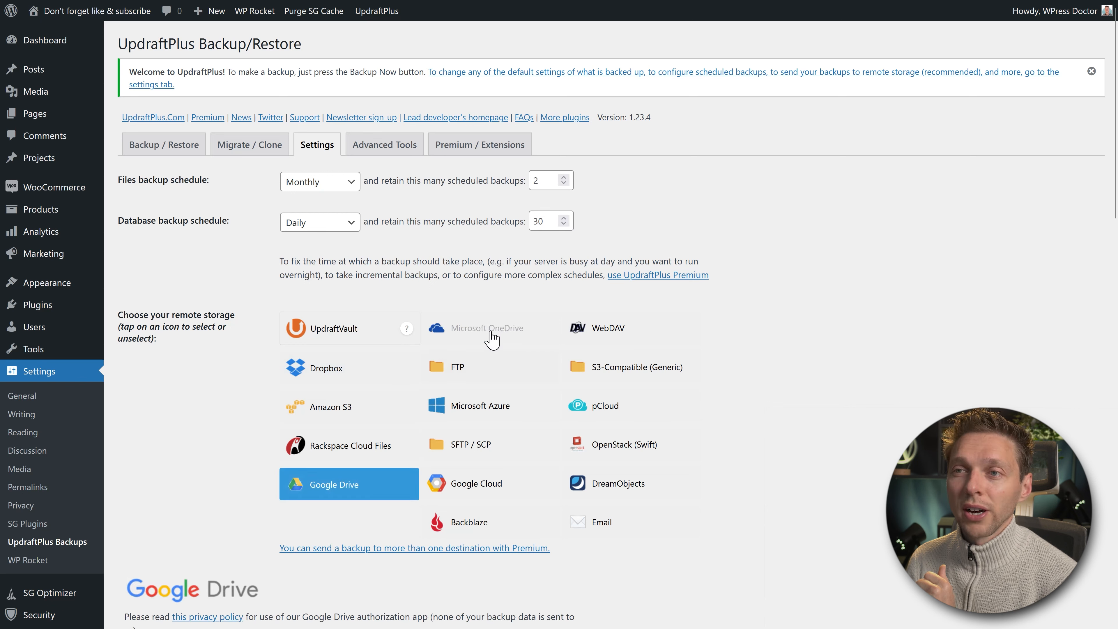
left_click(489, 328)
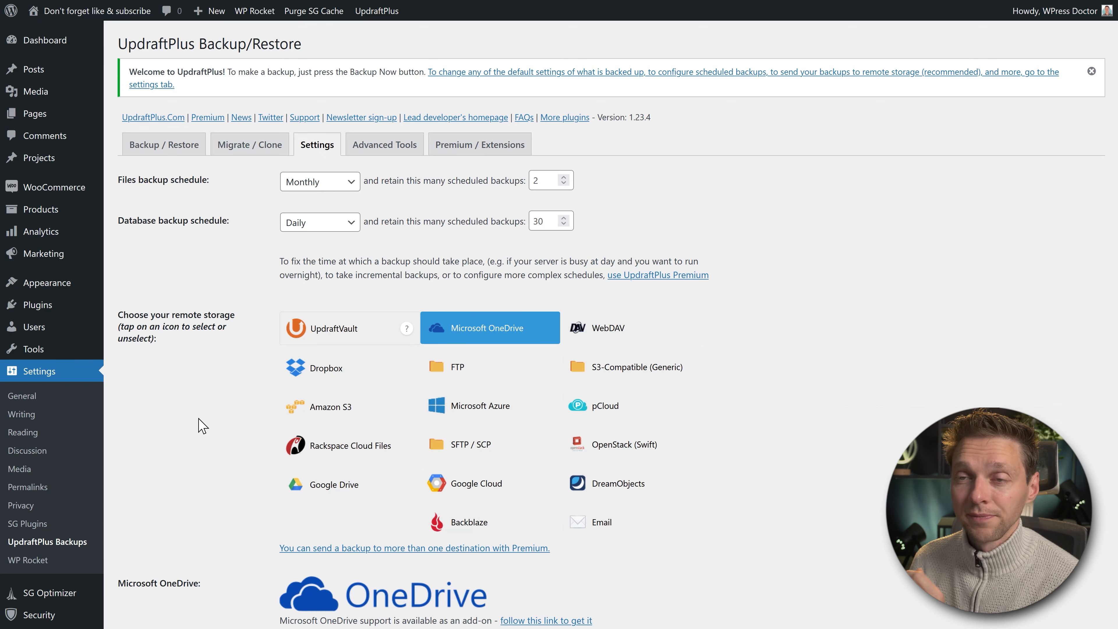
left_click(324, 368)
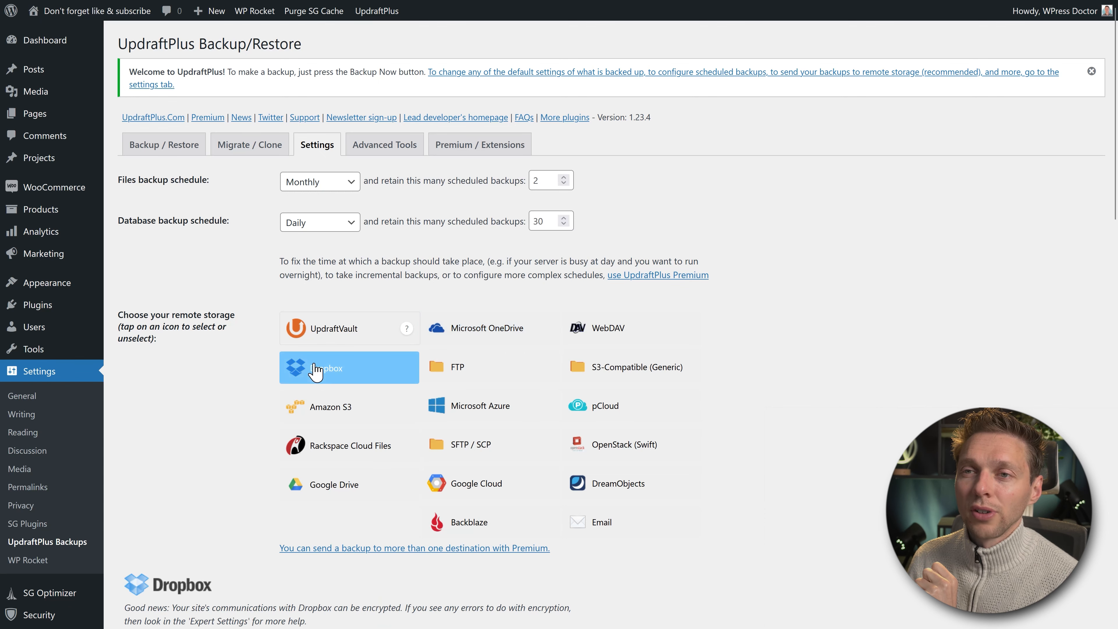
Step: Add an 'All files with this extension' mp3 exclusion rule under Uploads
scroll("down", 3)
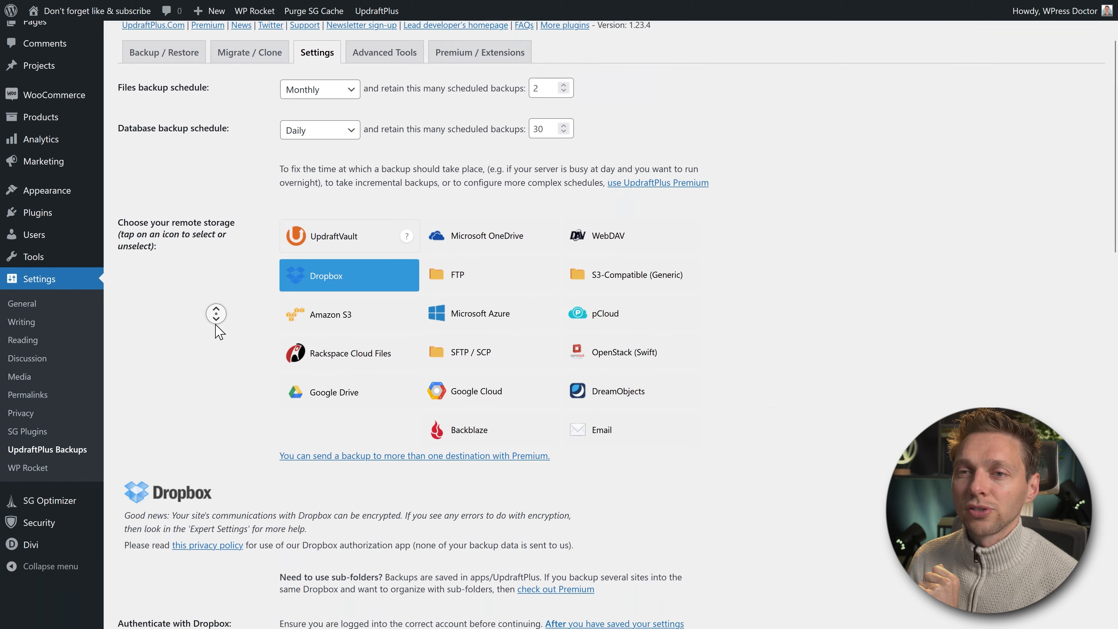
scroll("down", 3)
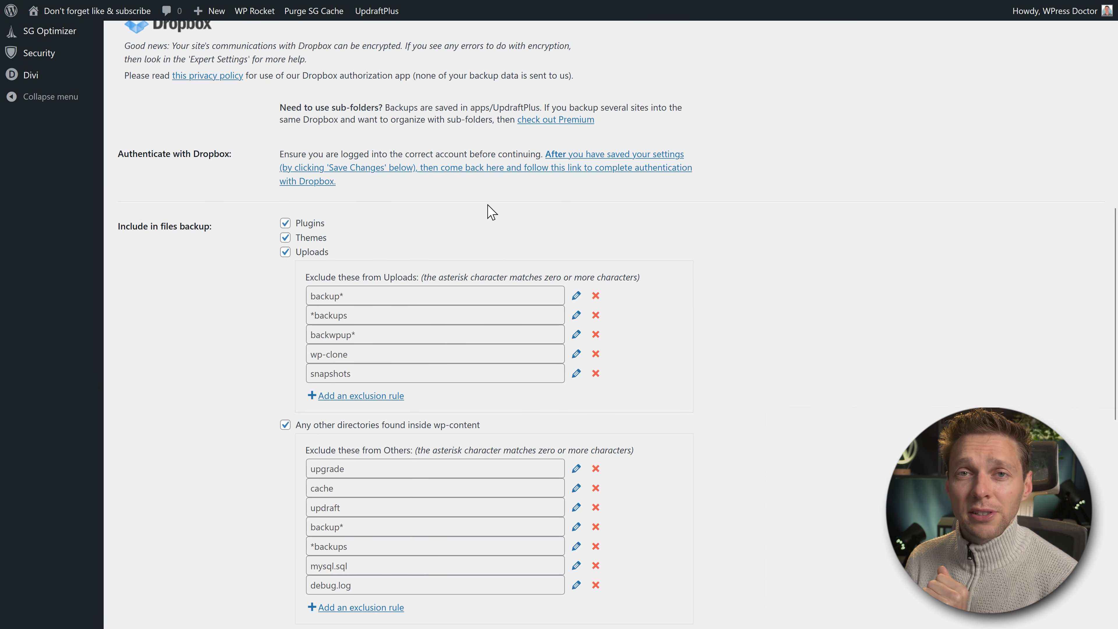
mouse_move(311, 257)
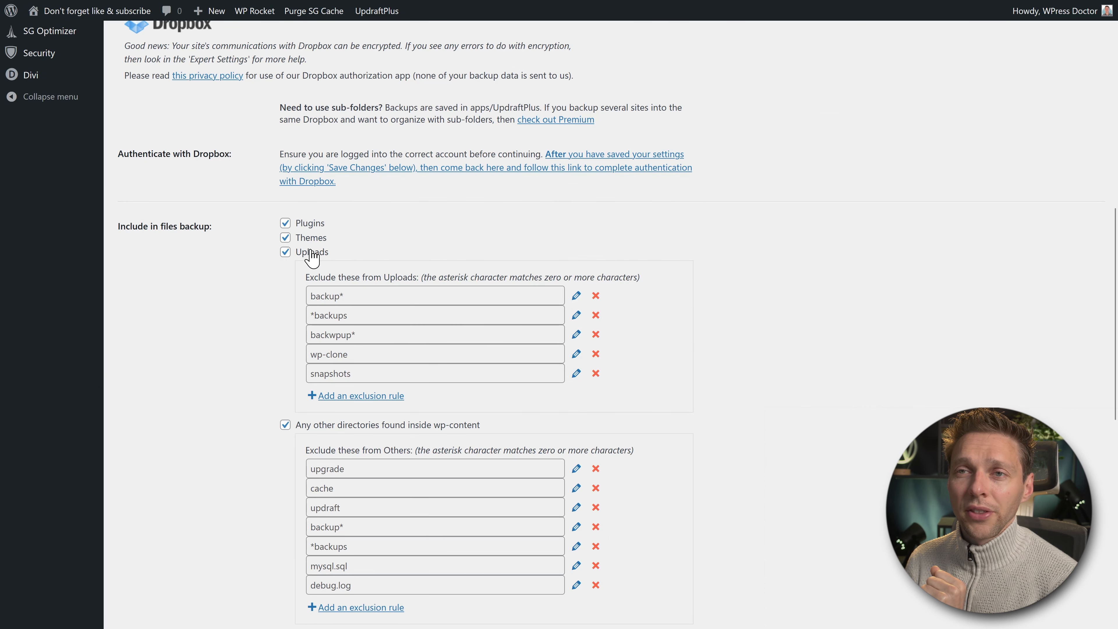
scroll("down", 3)
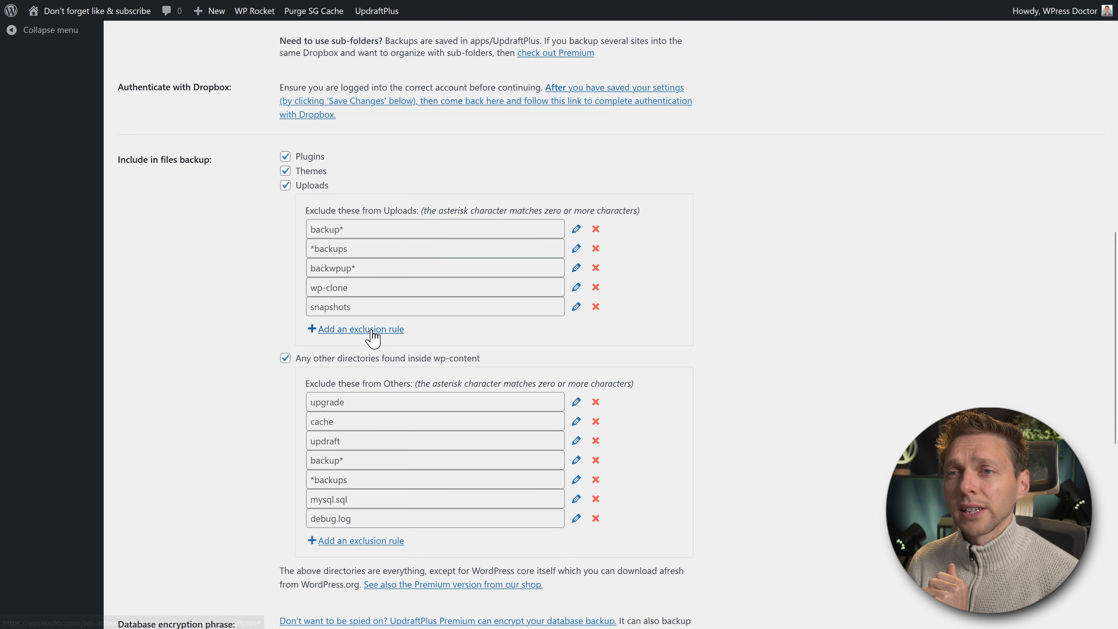
left_click(360, 328)
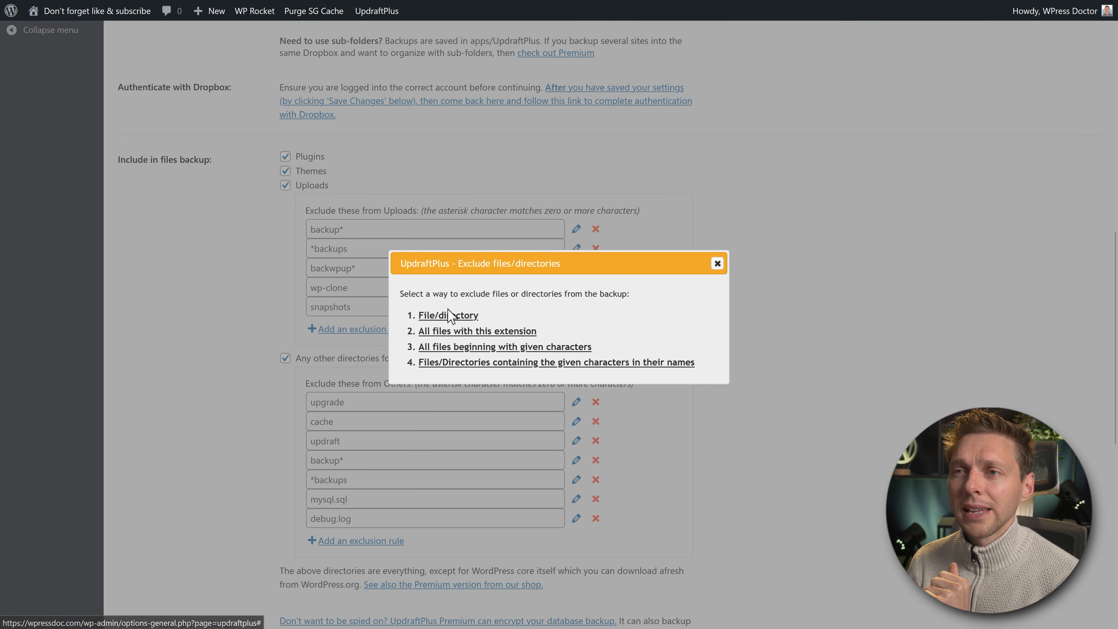
mouse_move(442, 338)
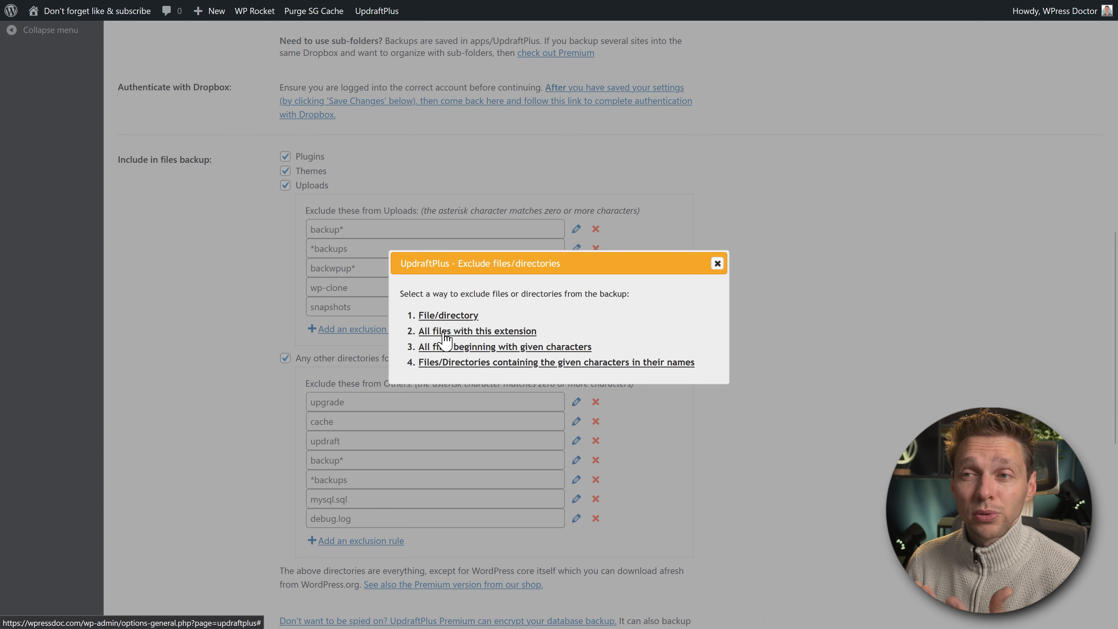
left_click(477, 330)
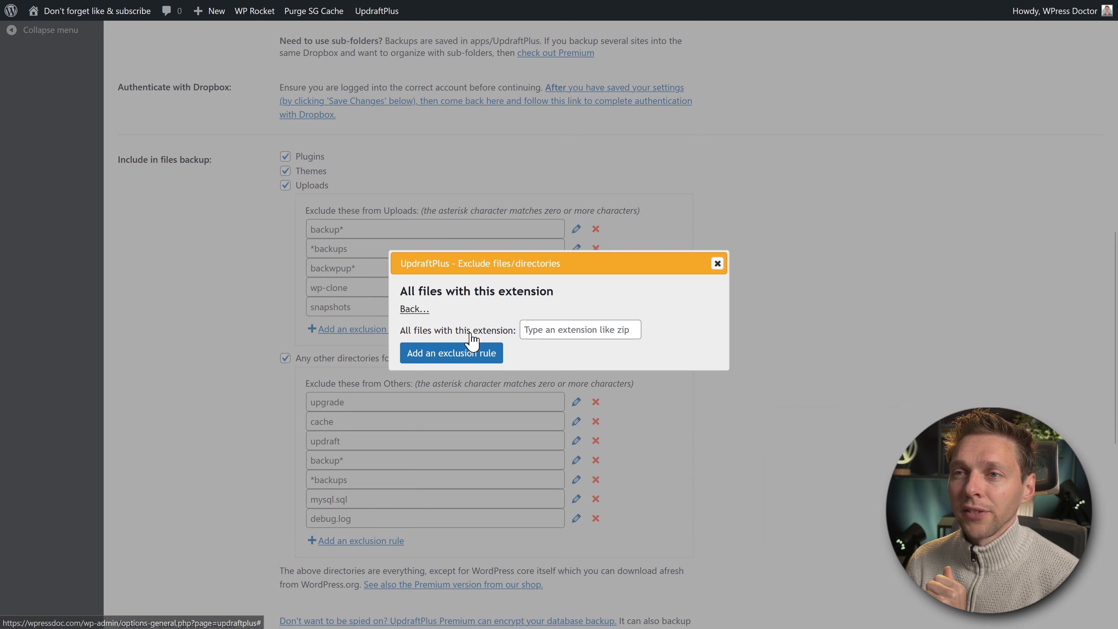
left_click(580, 330)
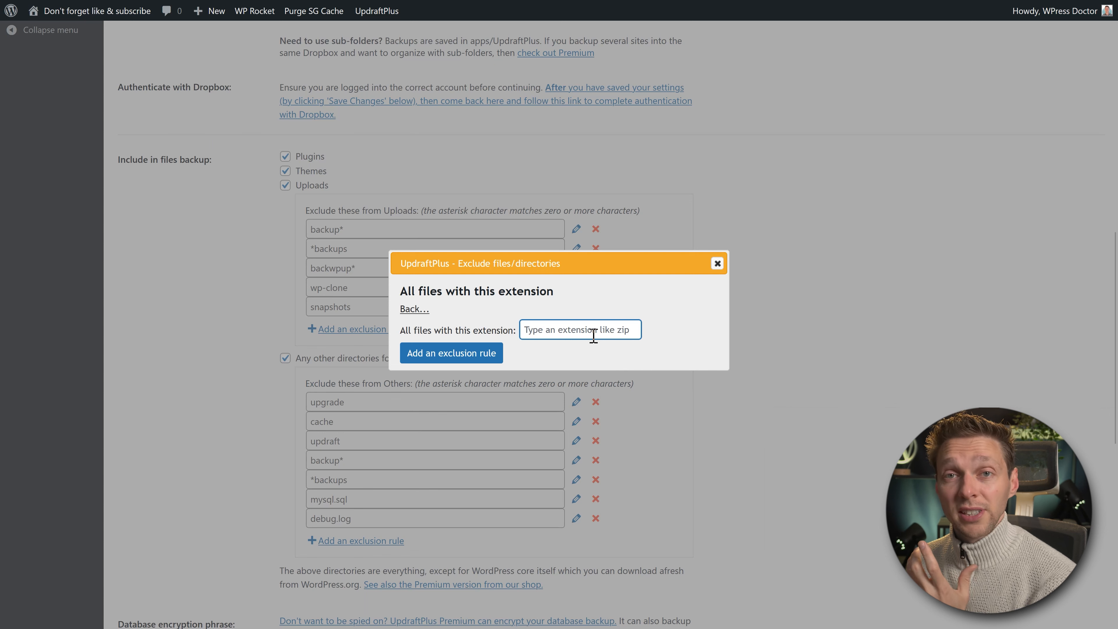
type("mp3")
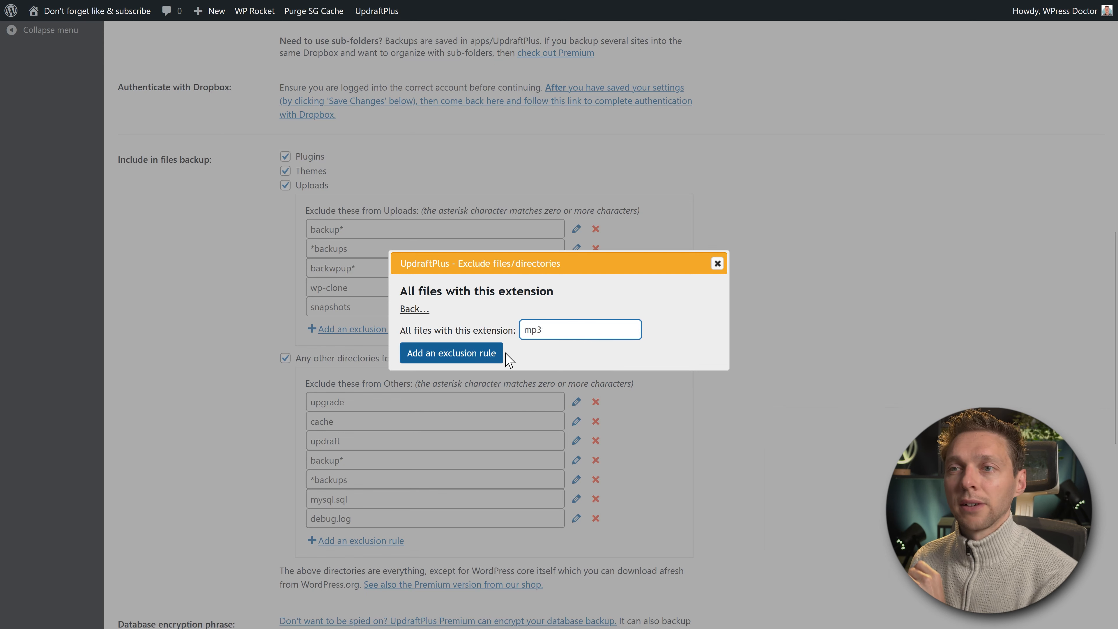
left_click(451, 353)
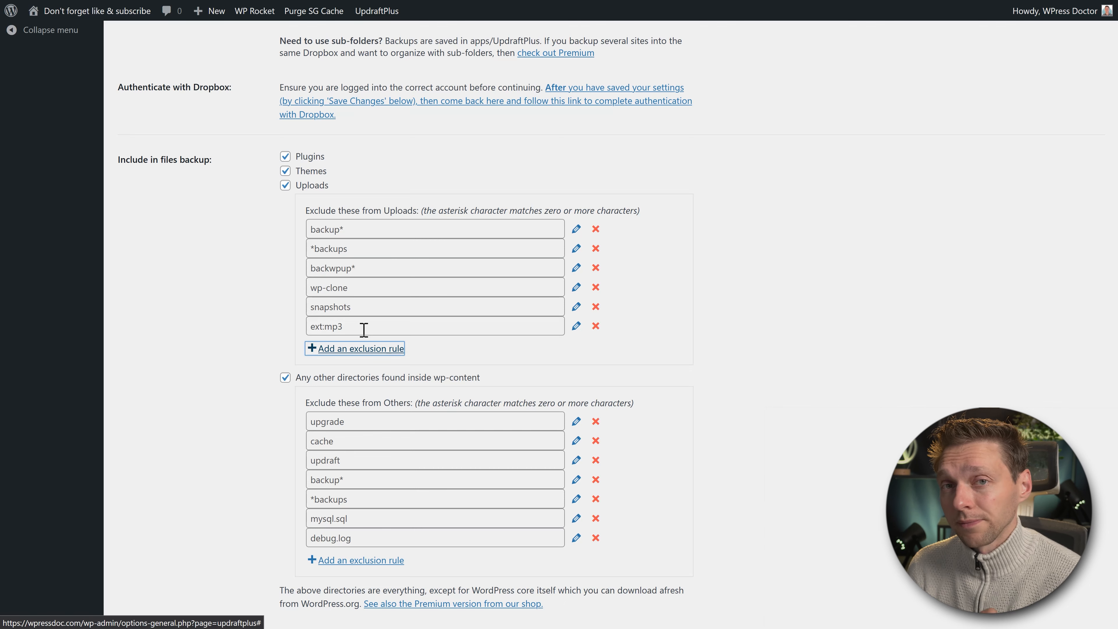
Step: Add an 'All files with this extension' mp3 exclusion rule under Others
scroll("down", 3)
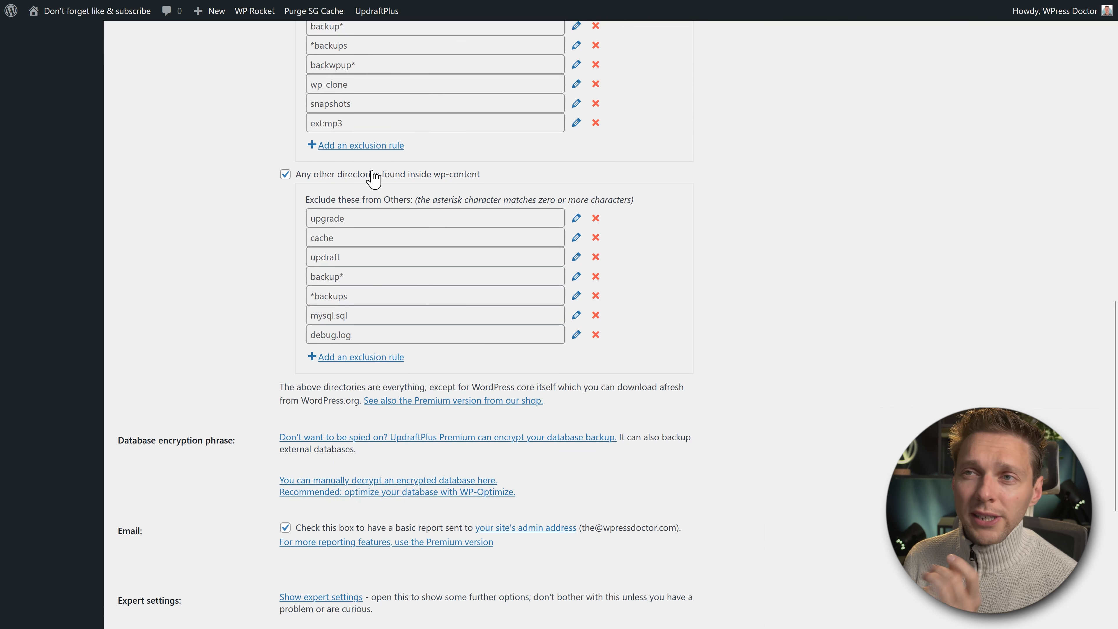
mouse_move(469, 184)
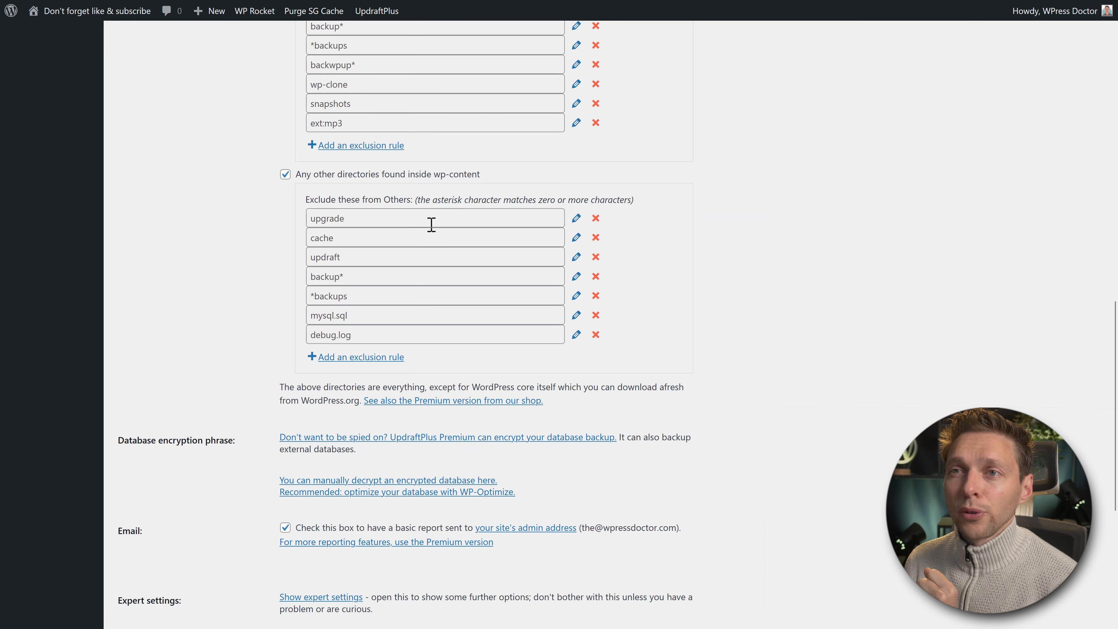
mouse_move(359, 254)
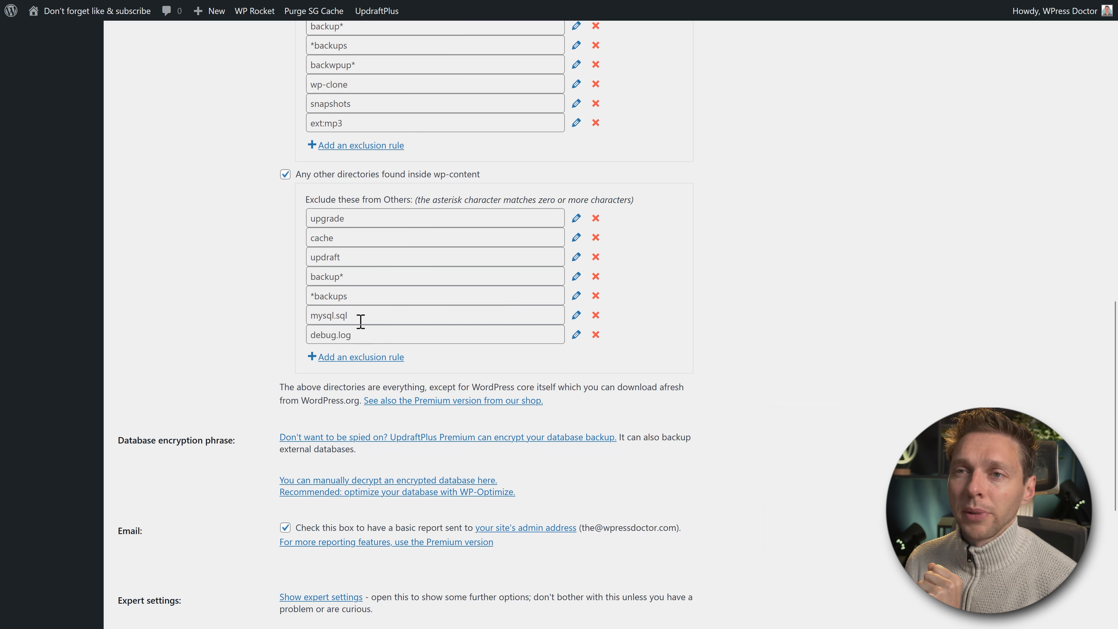
mouse_move(391, 385)
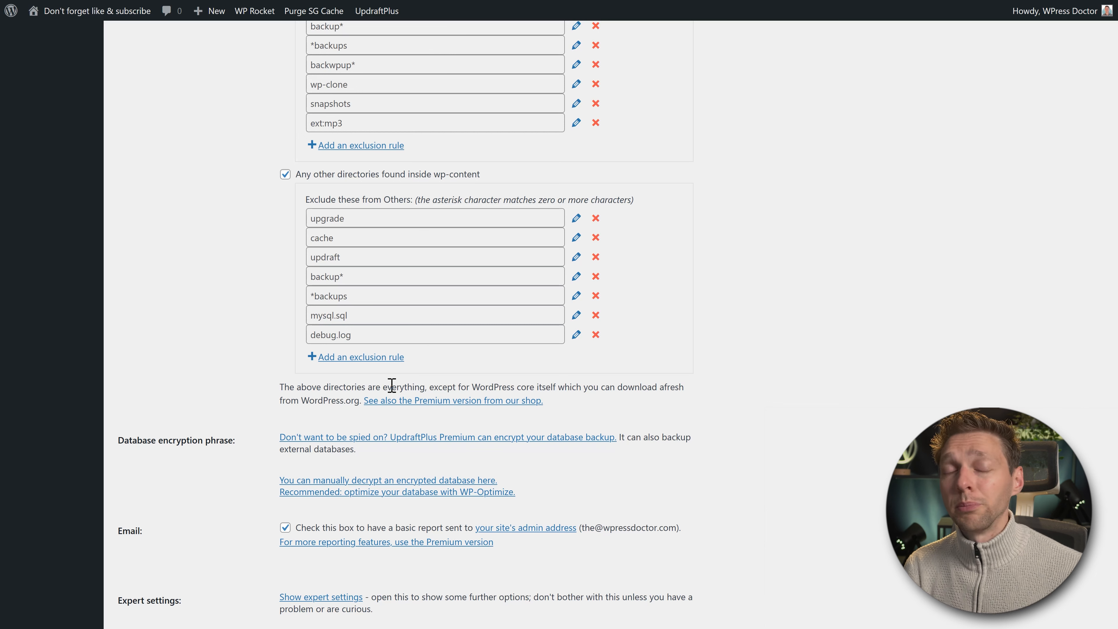
mouse_move(254, 328)
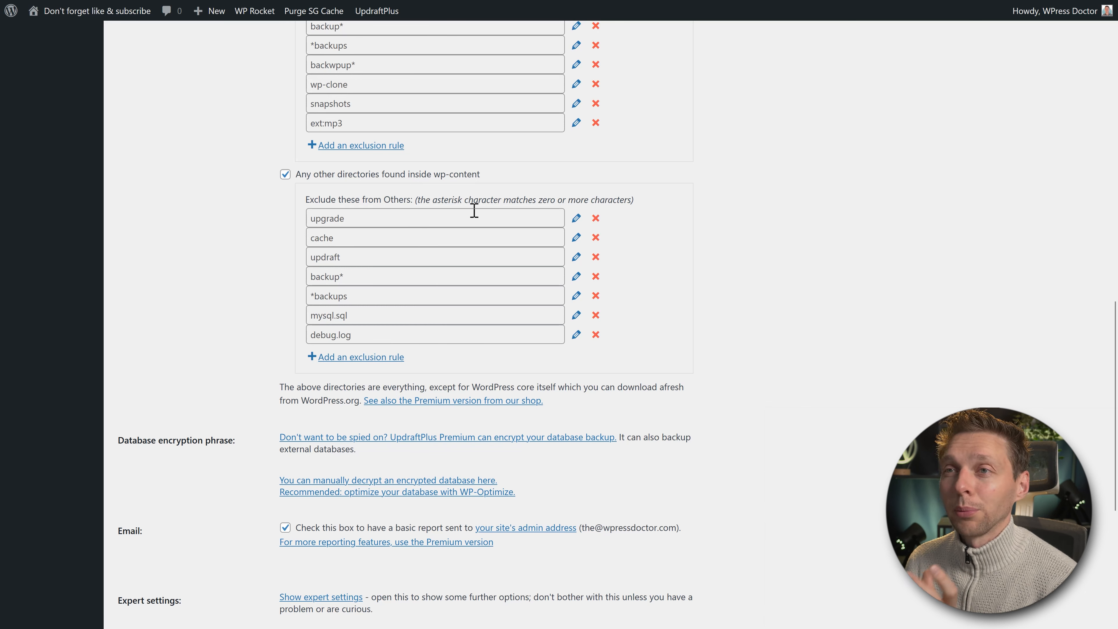
mouse_move(454, 177)
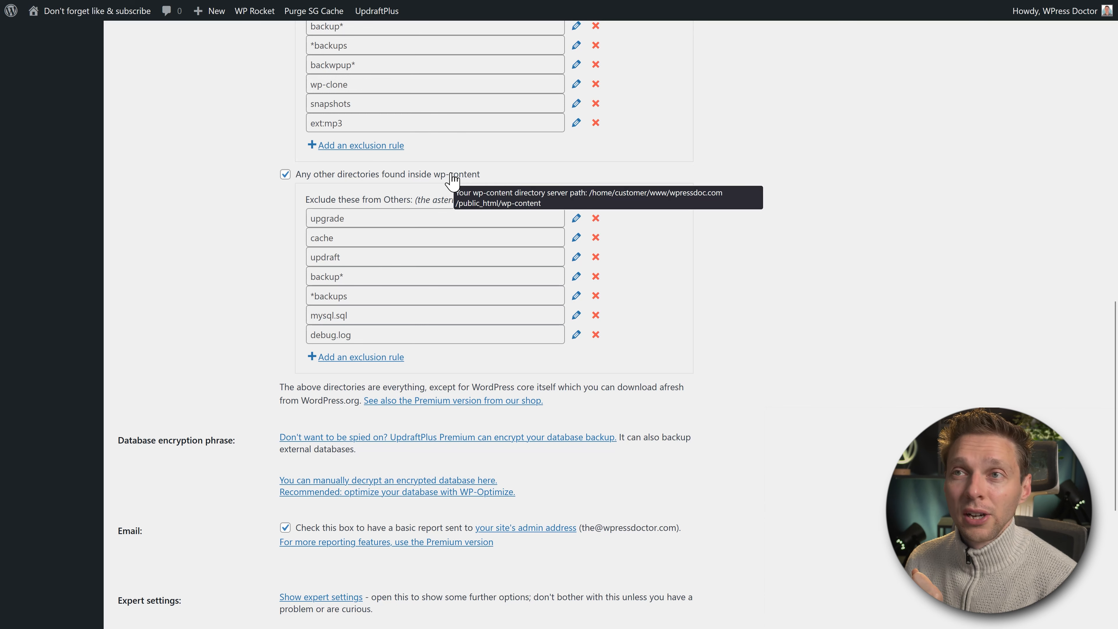
mouse_move(201, 190)
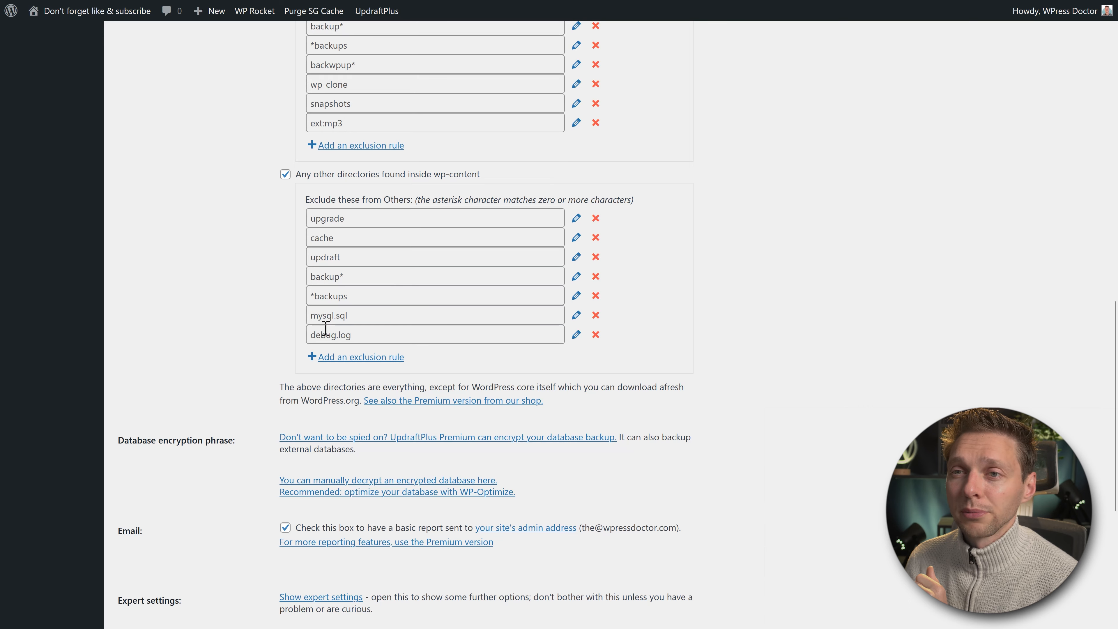
left_click(360, 357)
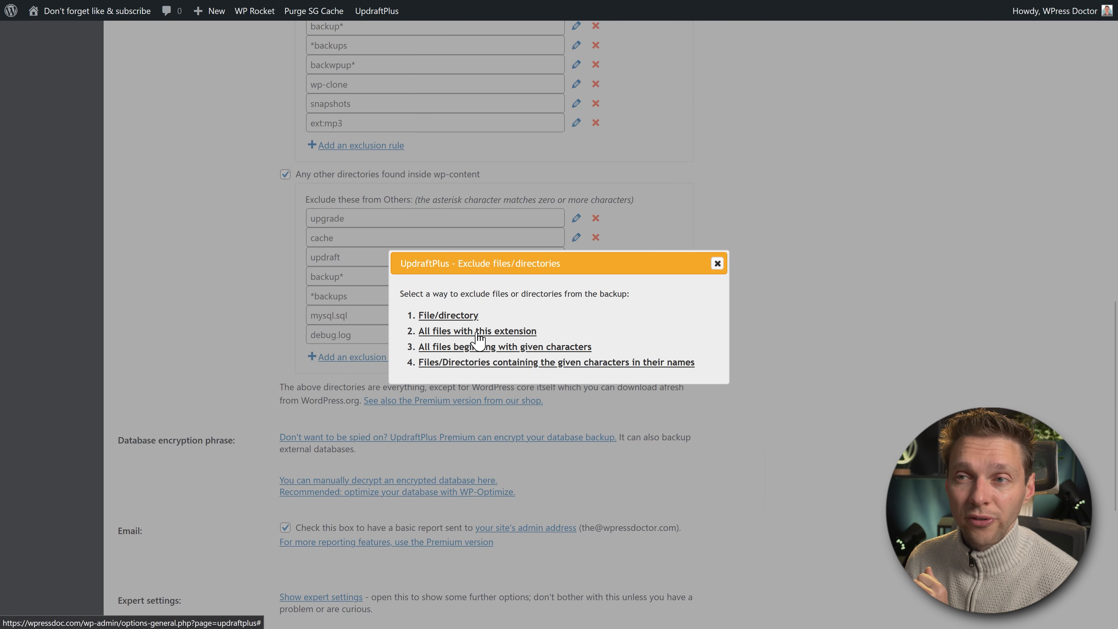
left_click(476, 331)
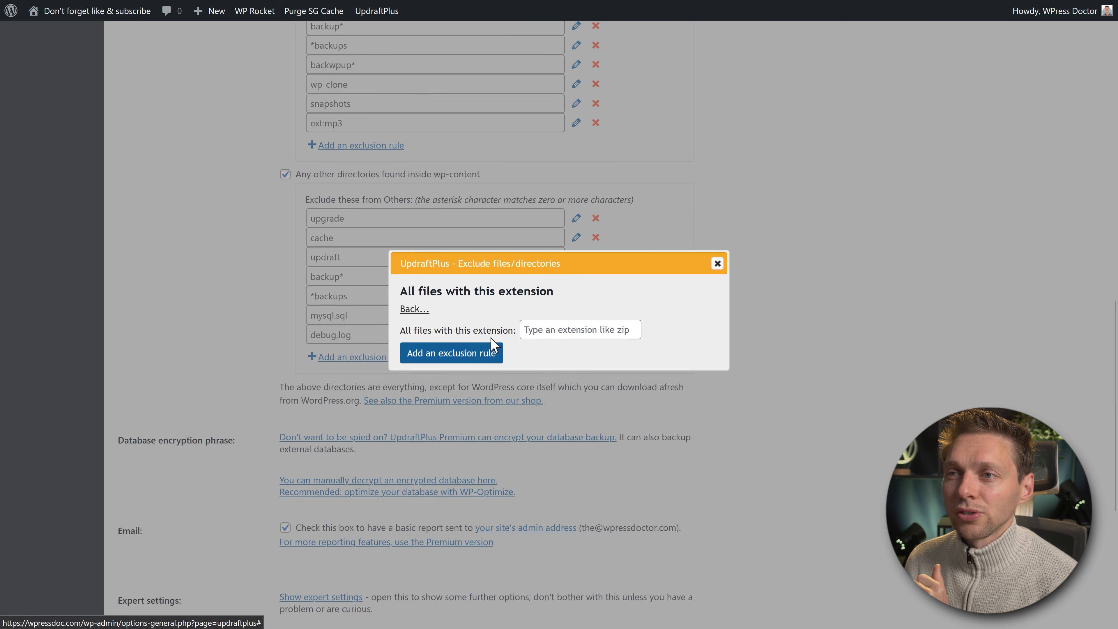
type("mp3")
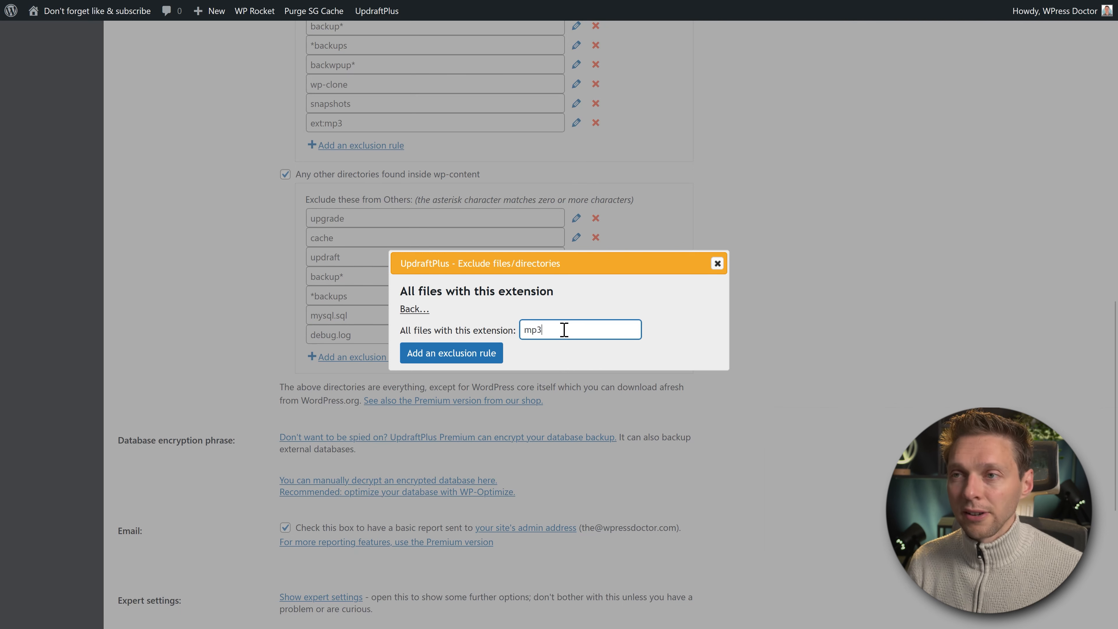
left_click(451, 353)
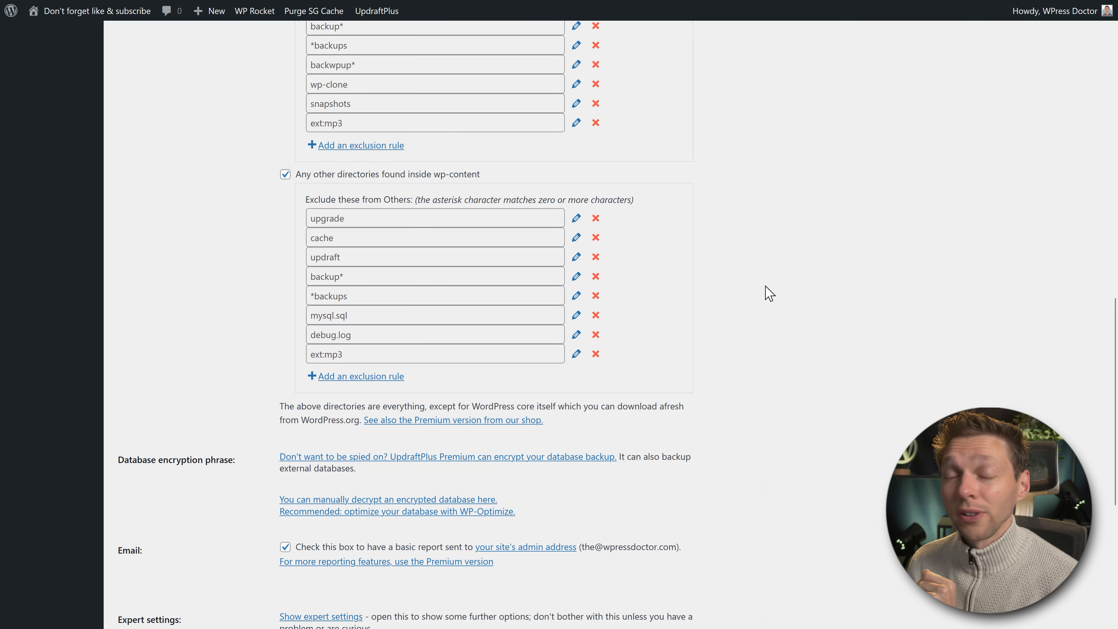
Step: Save the UpdraftPlus settings, bringing up the prompt to authorize Dropbox access
scroll("down", 3)
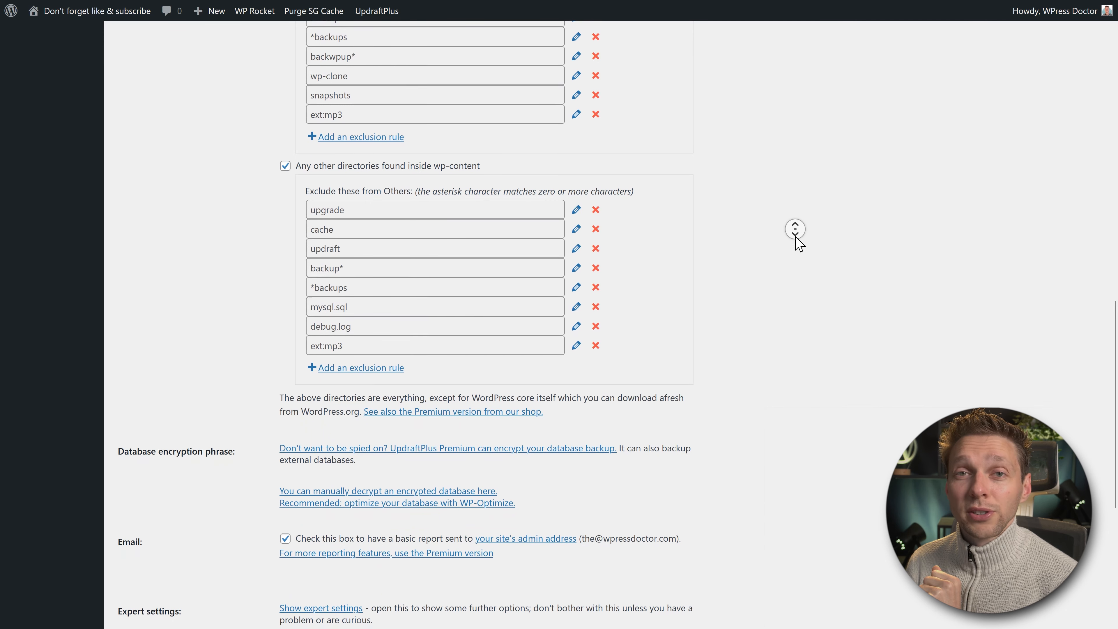
scroll("down", 3)
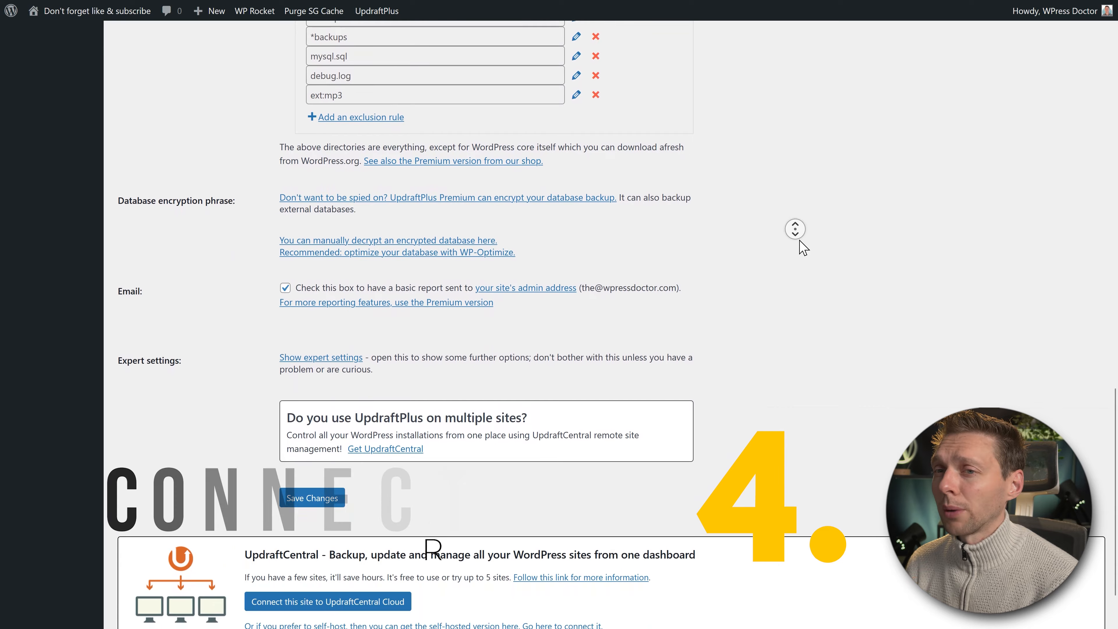
scroll("down", 3)
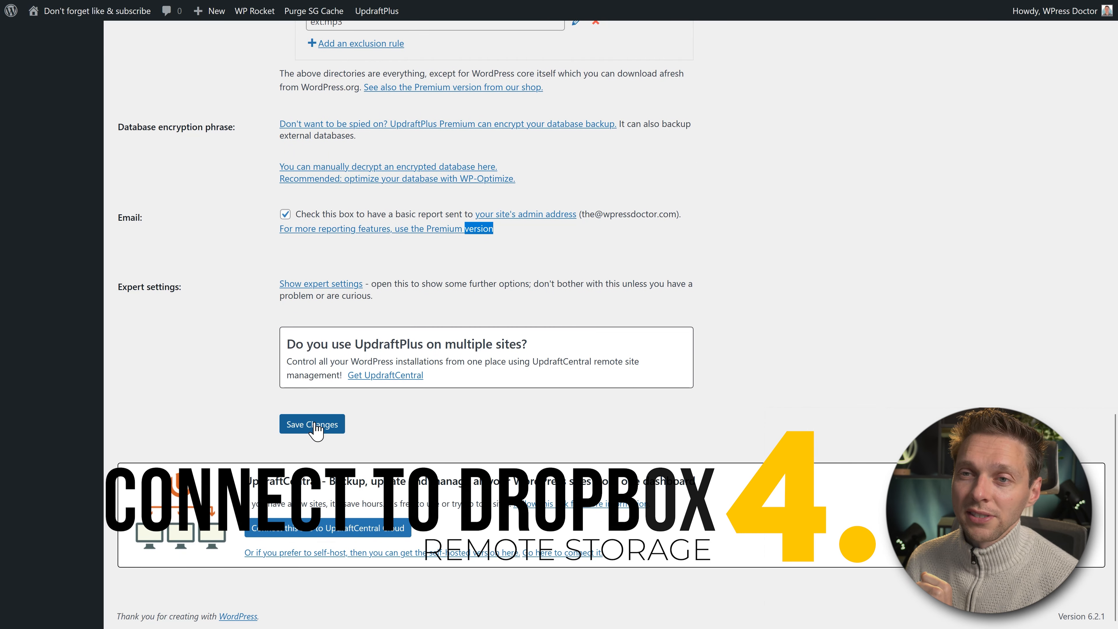
left_click(312, 423)
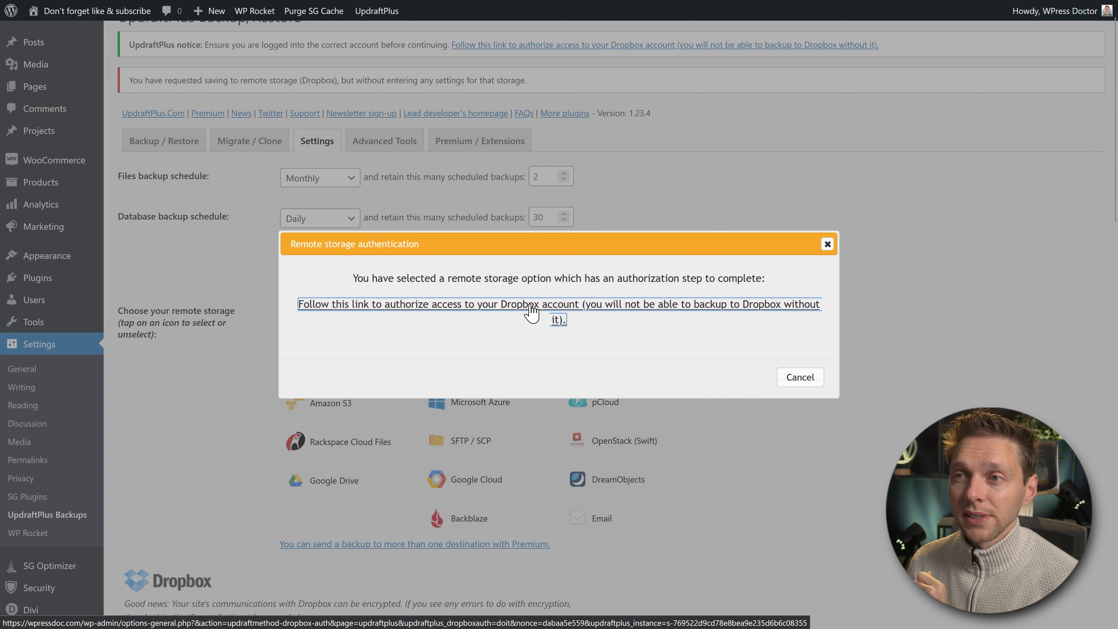
left_click(558, 304)
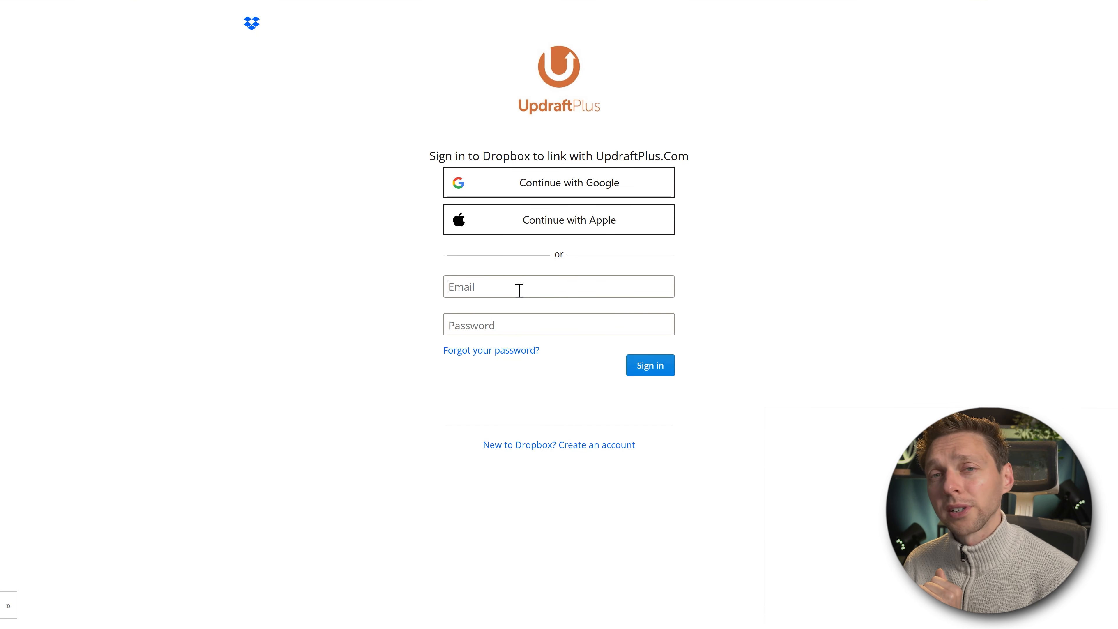
left_click(649, 365)
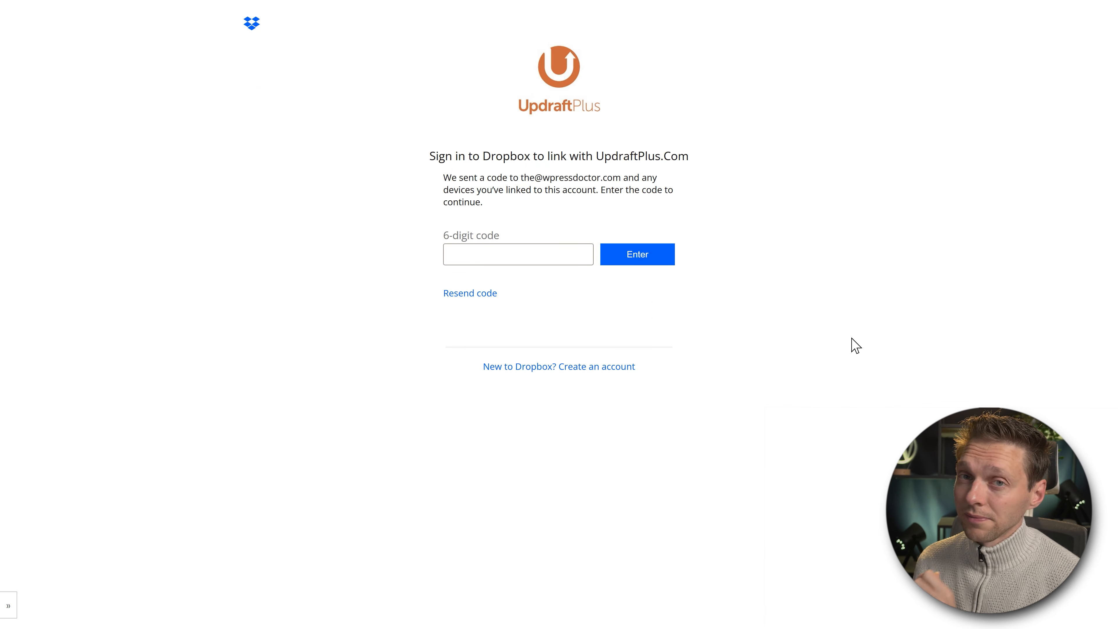
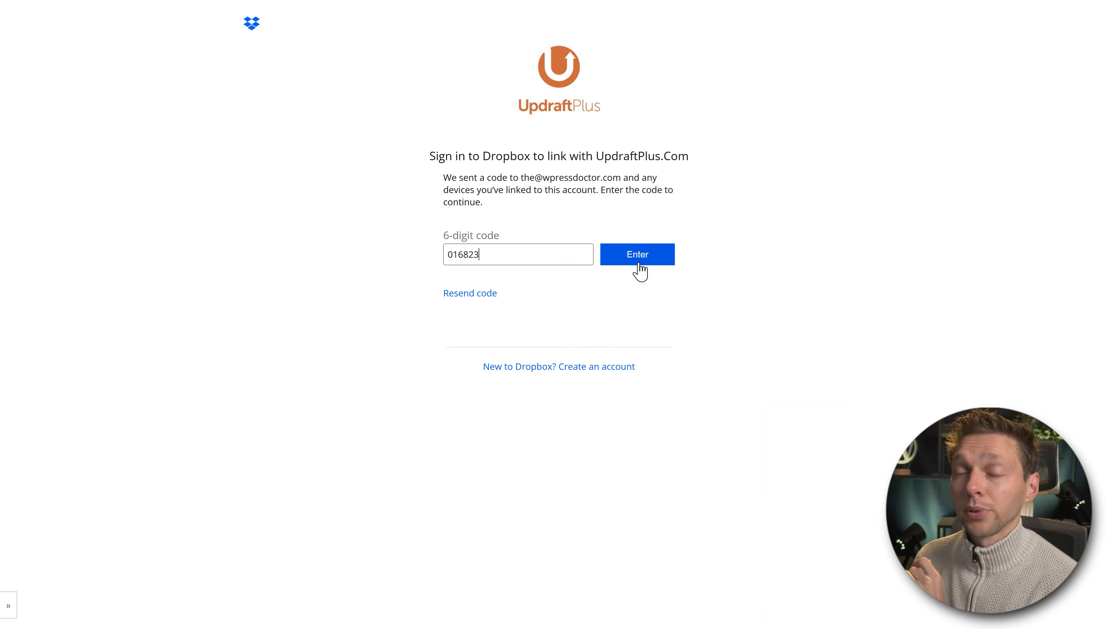
left_click(636, 254)
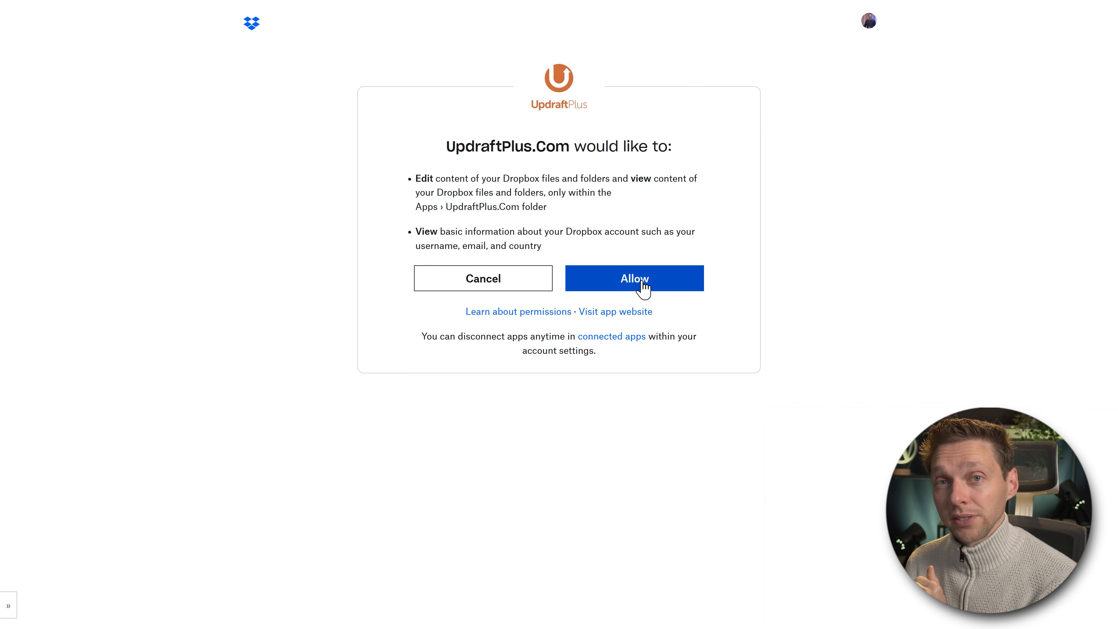
left_click(633, 279)
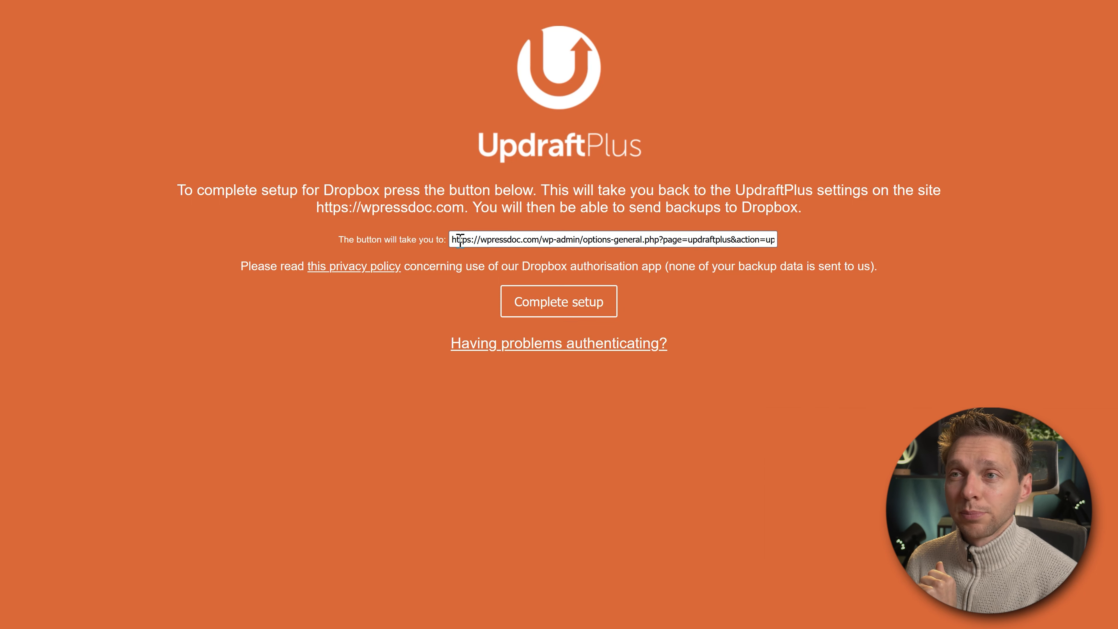
triple_click(613, 239)
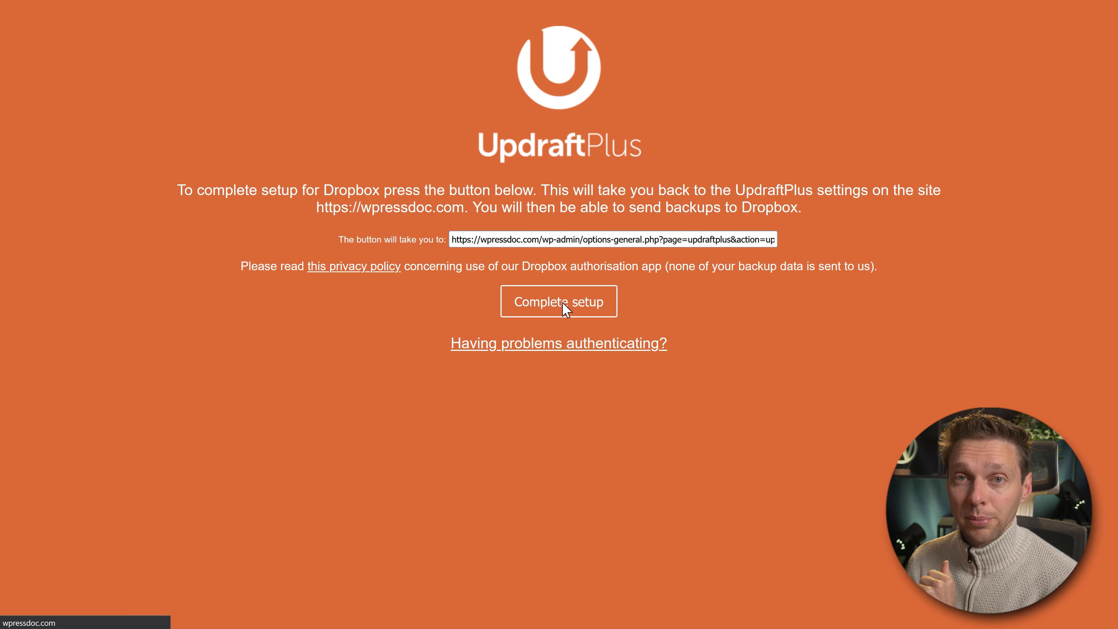
Step: Complete the Dropbox setup and return to the Backup/Restore page listing the May 17 backup
left_click(558, 301)
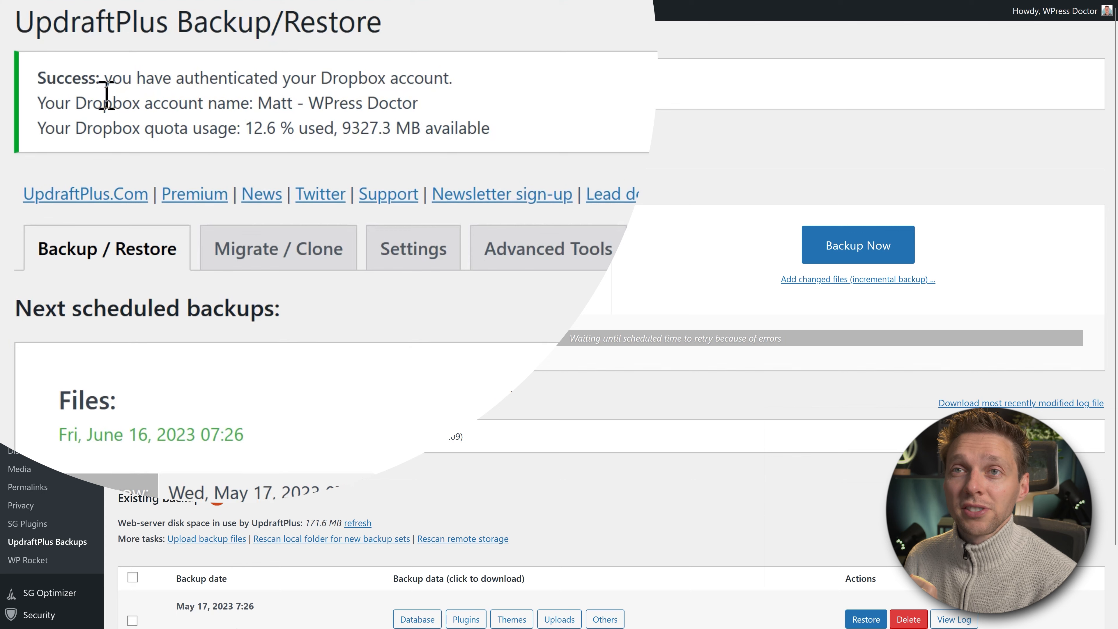
mouse_move(163, 156)
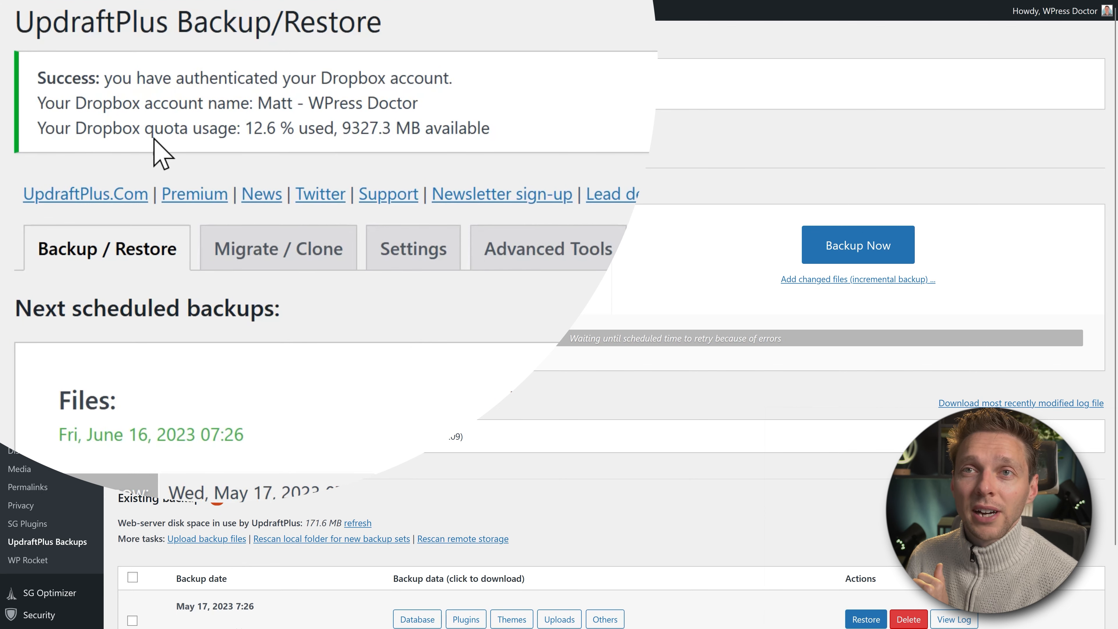
left_click_drag(174, 128, 420, 128)
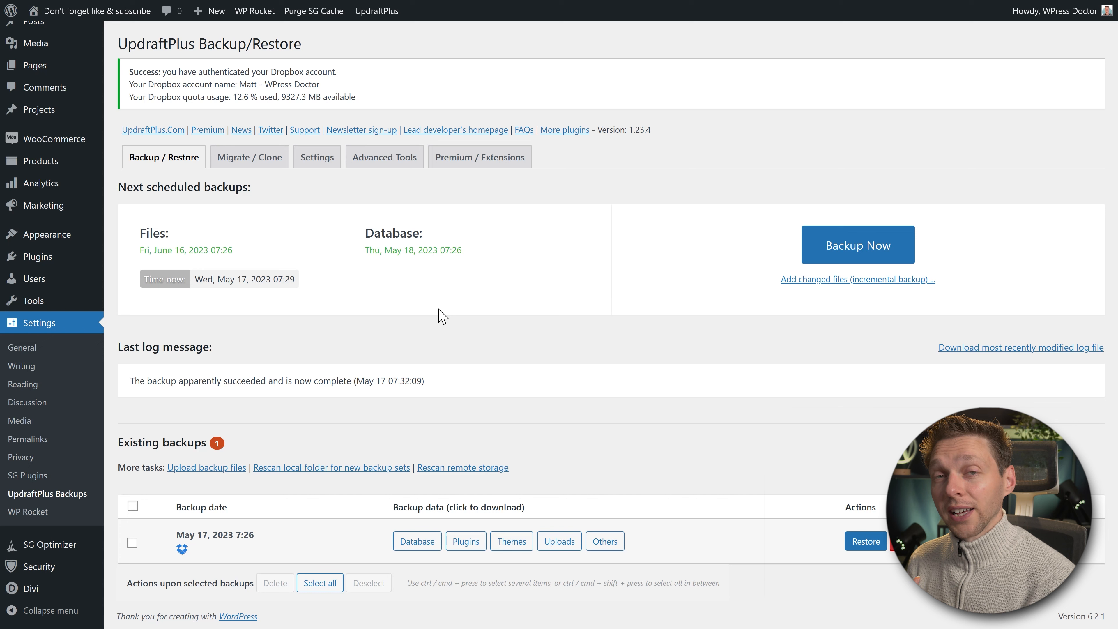
mouse_move(184, 536)
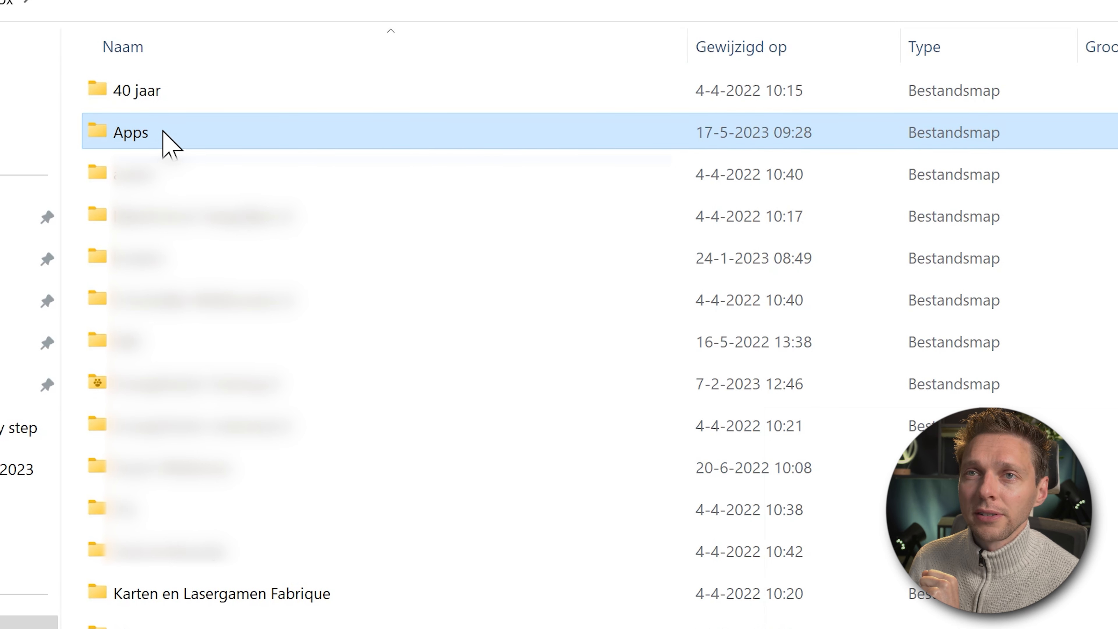
Step: Navigate into the Dropbox Apps > UpdraftPlus.Com folder holding the backup archives
double_click(129, 132)
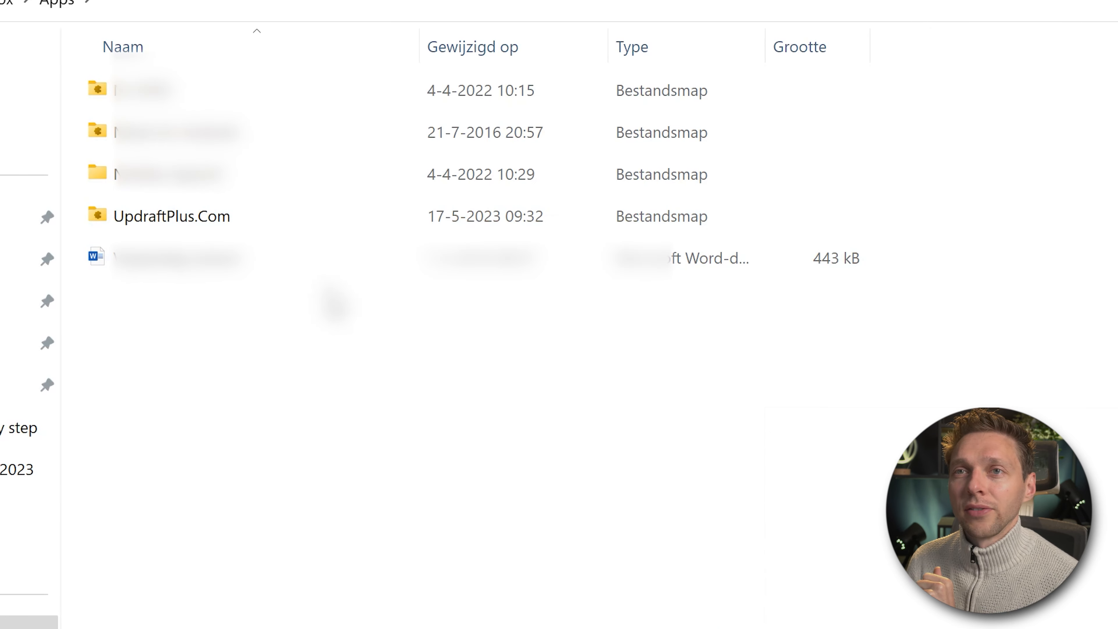
left_click(172, 215)
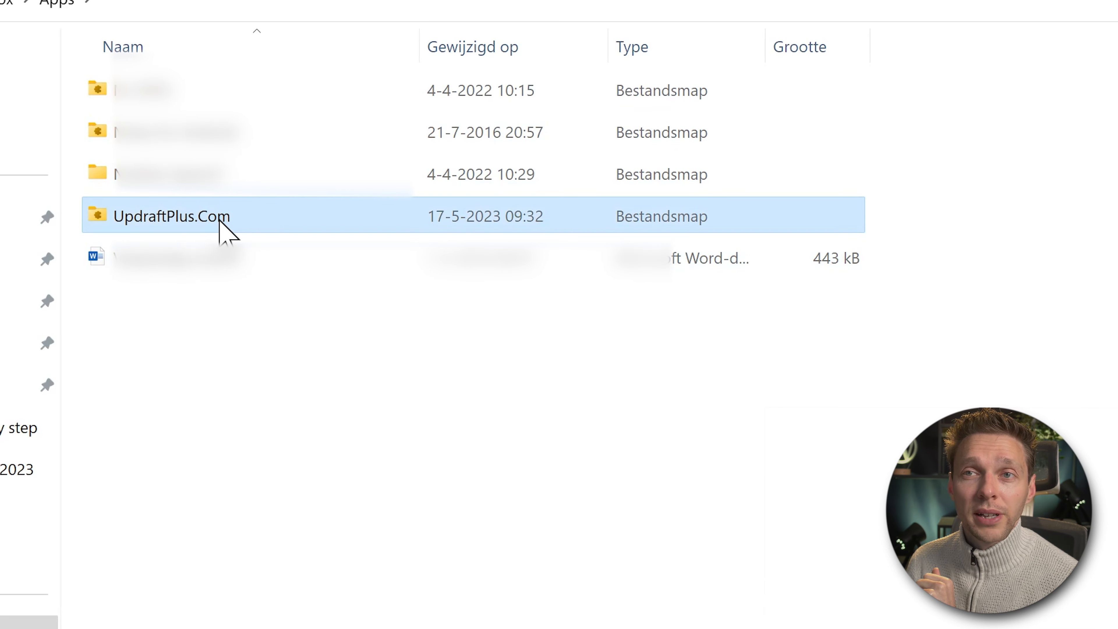
double_click(171, 216)
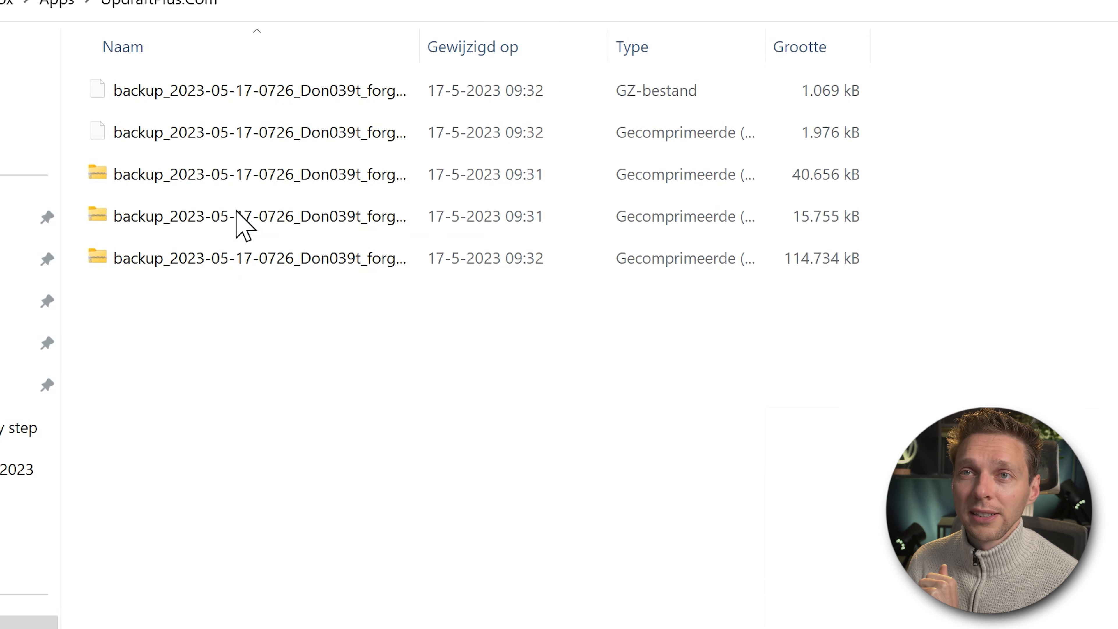
Step: Widen the Naam column to reveal the five May 17 archive names and bring up their actions
left_click(143, 47)
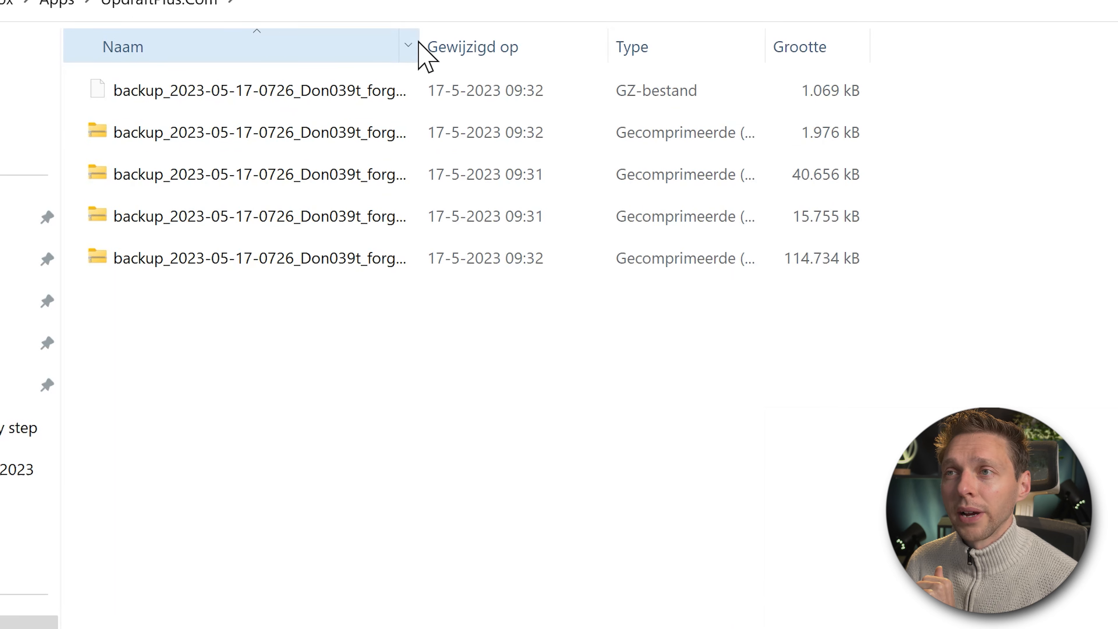
left_click_drag(420, 47, 876, 46)
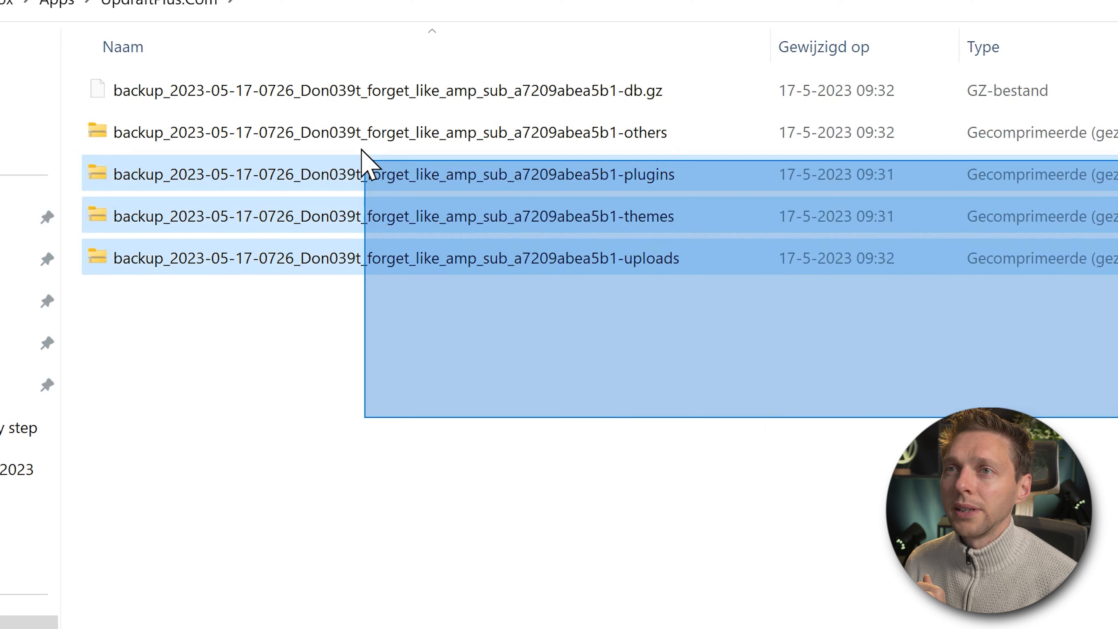
right_click(363, 175)
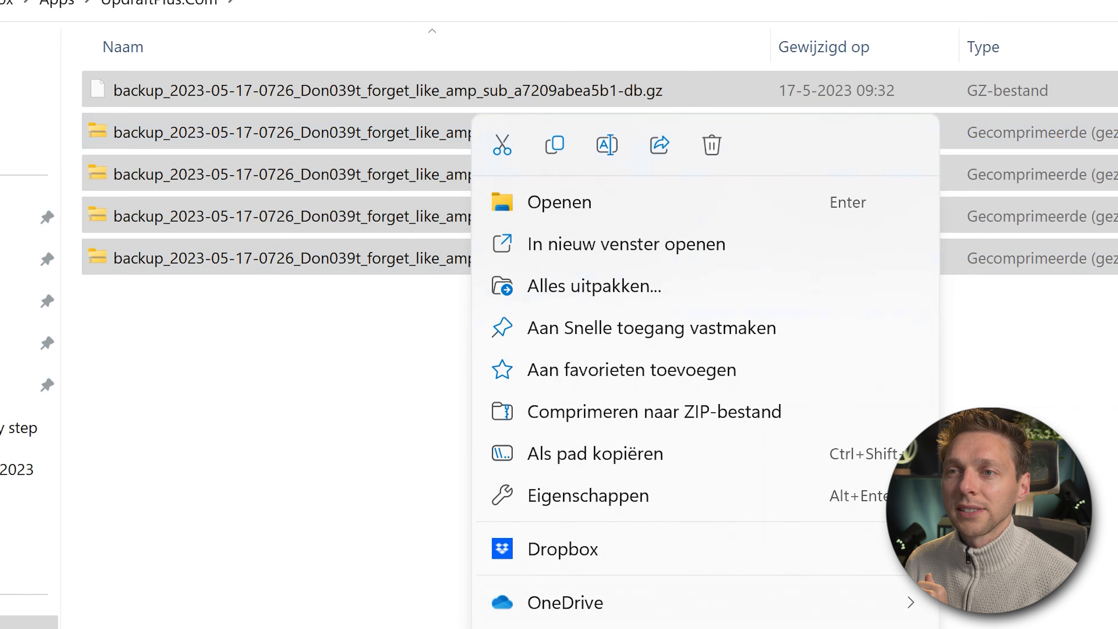
left_click(624, 517)
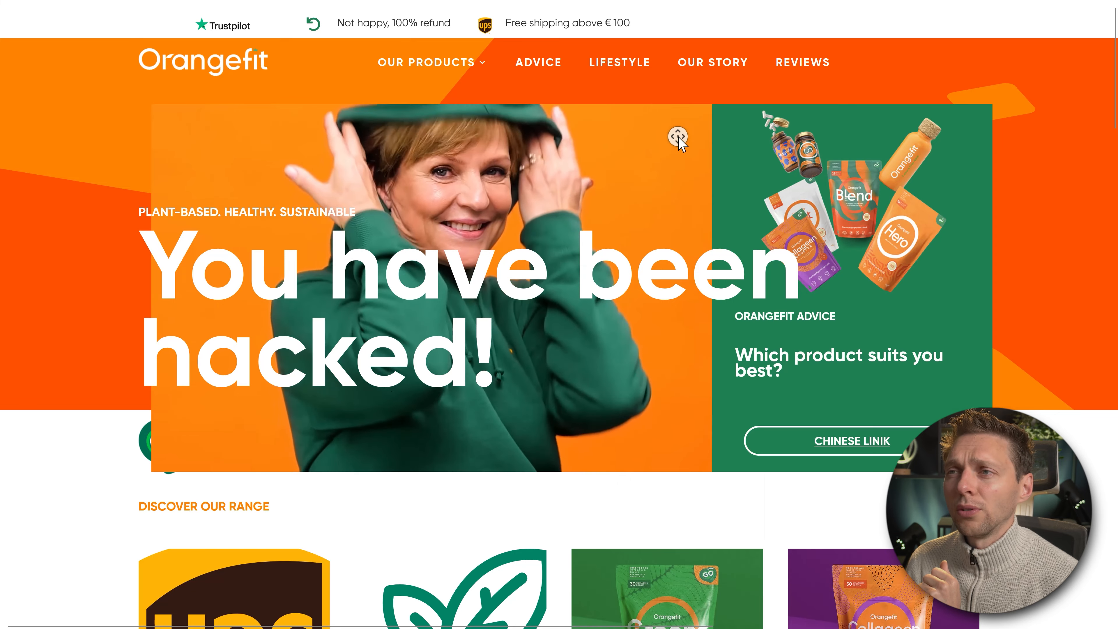
Step: View the defaced Orangefit homepage announcing 'You have been hacked!'
scroll("down", 3)
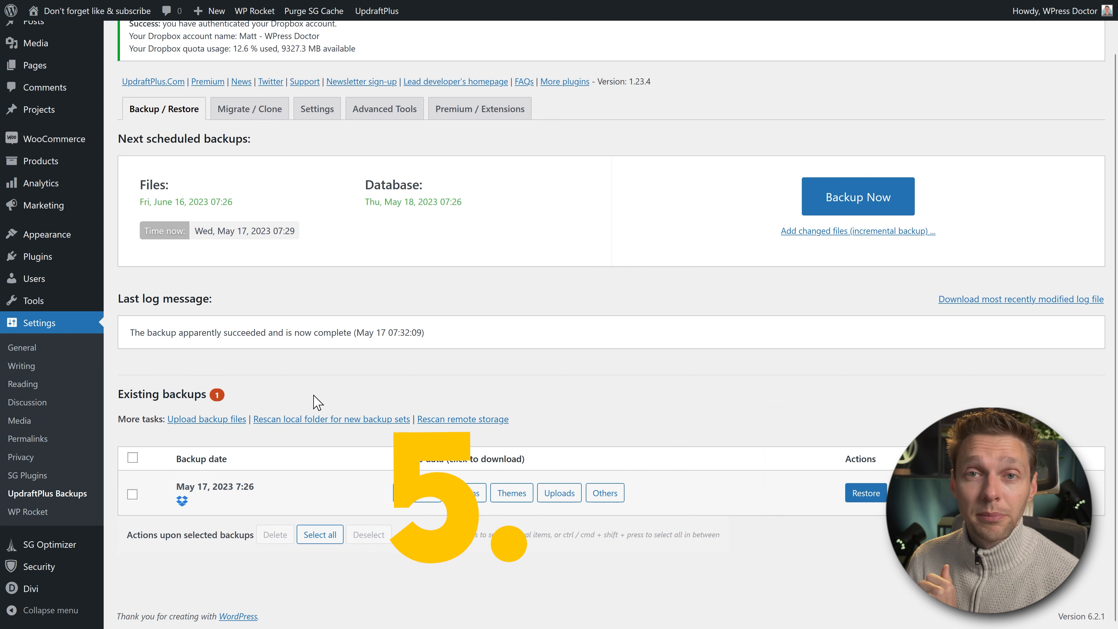
Step: Start the restoration wizard for the May 17, 2023 7:26 backup
left_click(865, 493)
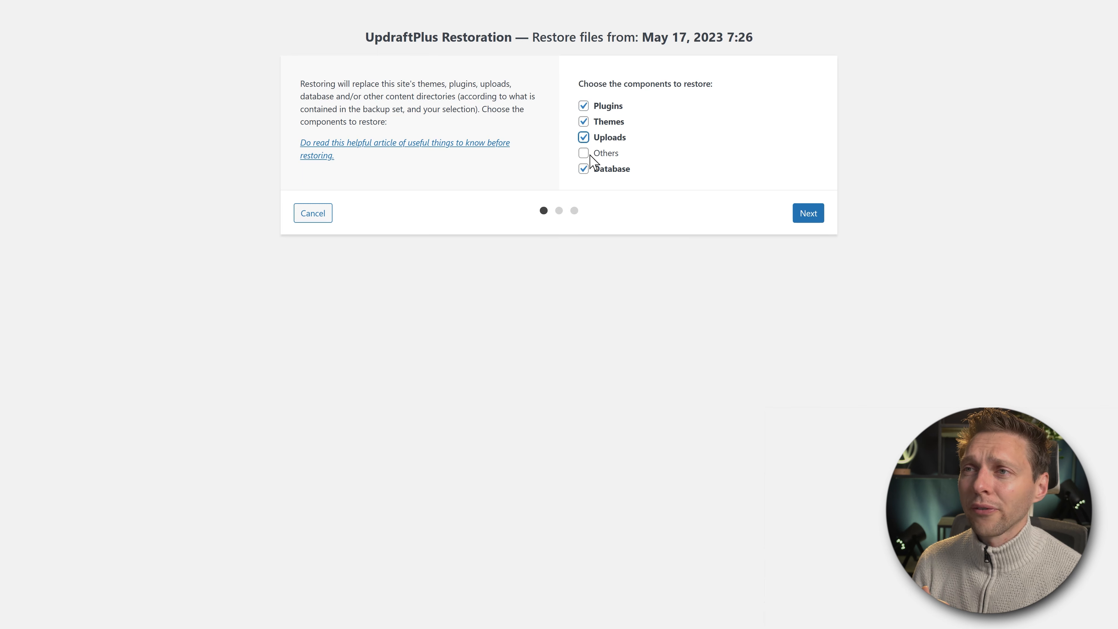
Step: Restore only the Database component, excluding Plugins, Themes and Uploads, and prepare the archive
left_click(584, 153)
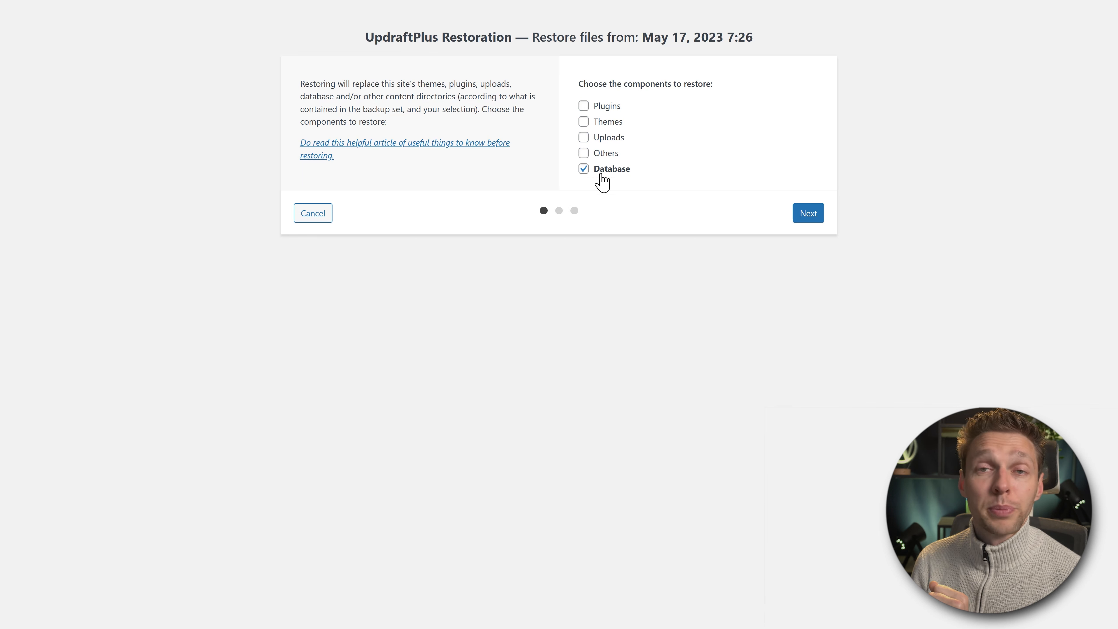
left_click(808, 213)
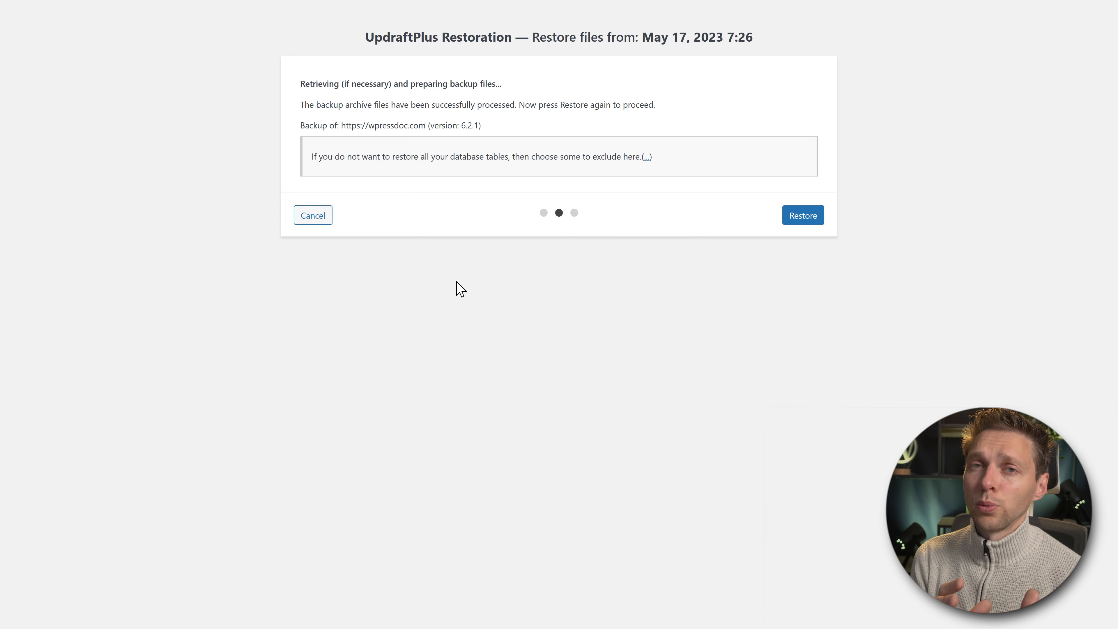
mouse_move(615, 242)
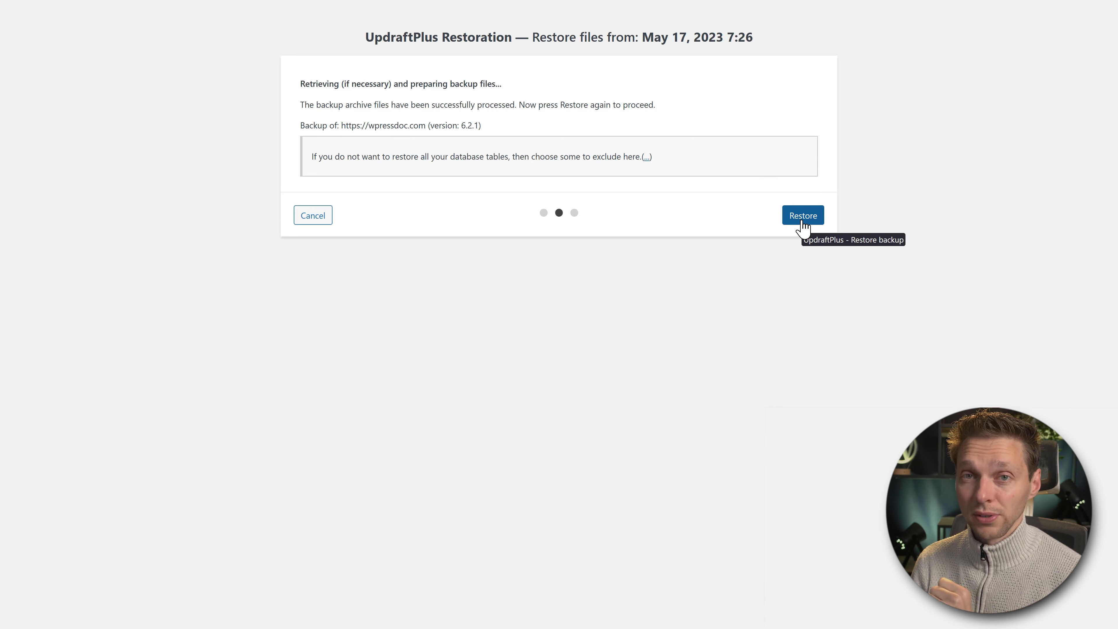
Step: Launch the database restore and let it run through verification
left_click(803, 215)
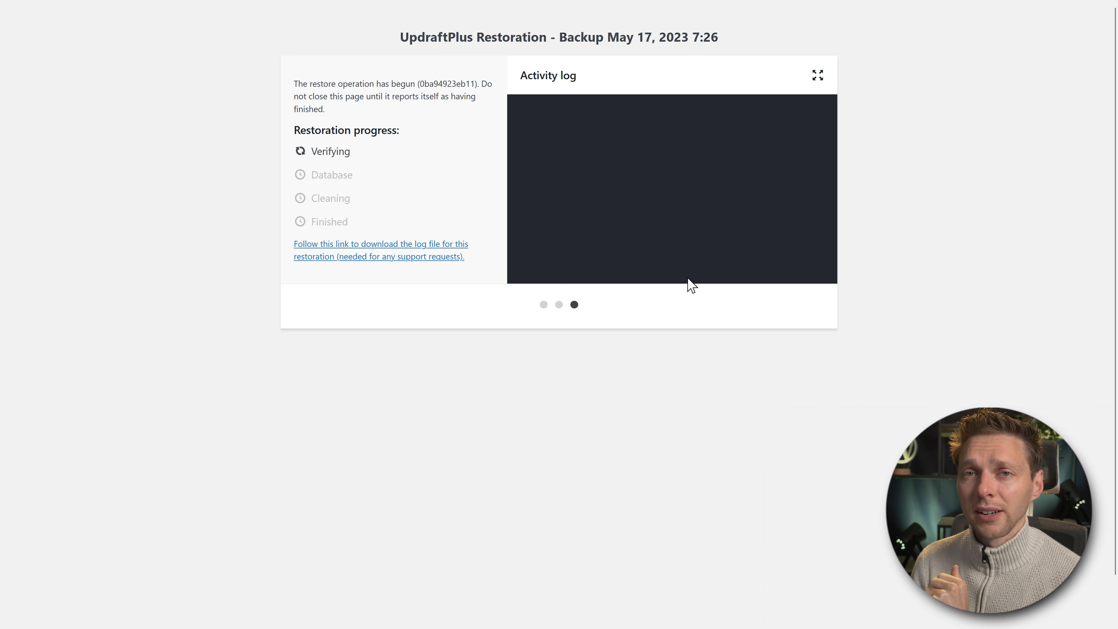
mouse_move(700, 280)
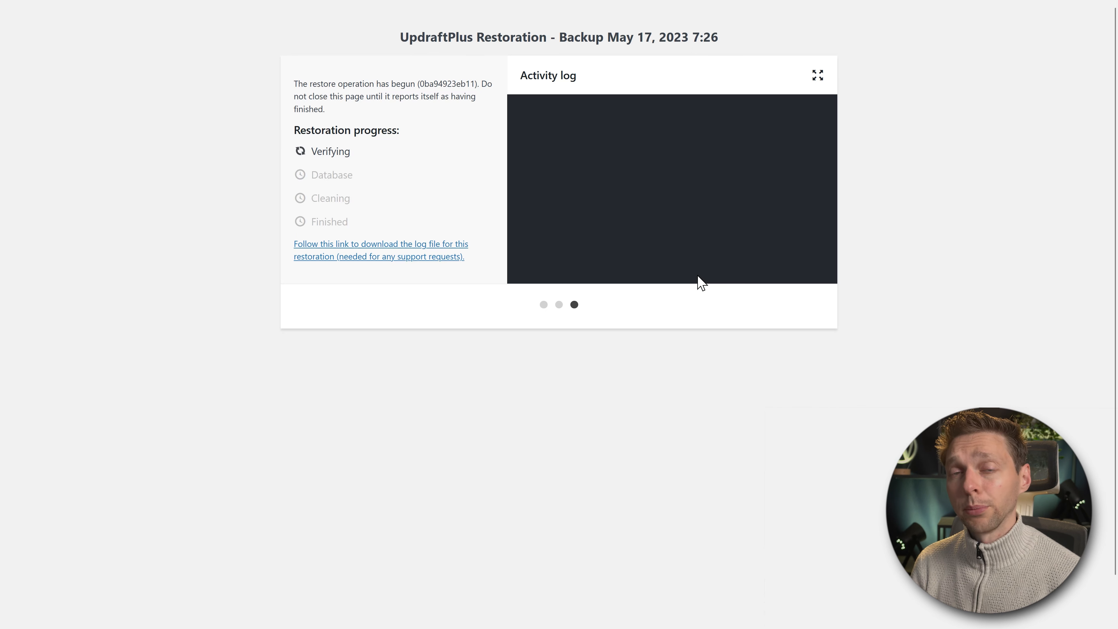
mouse_move(531, 186)
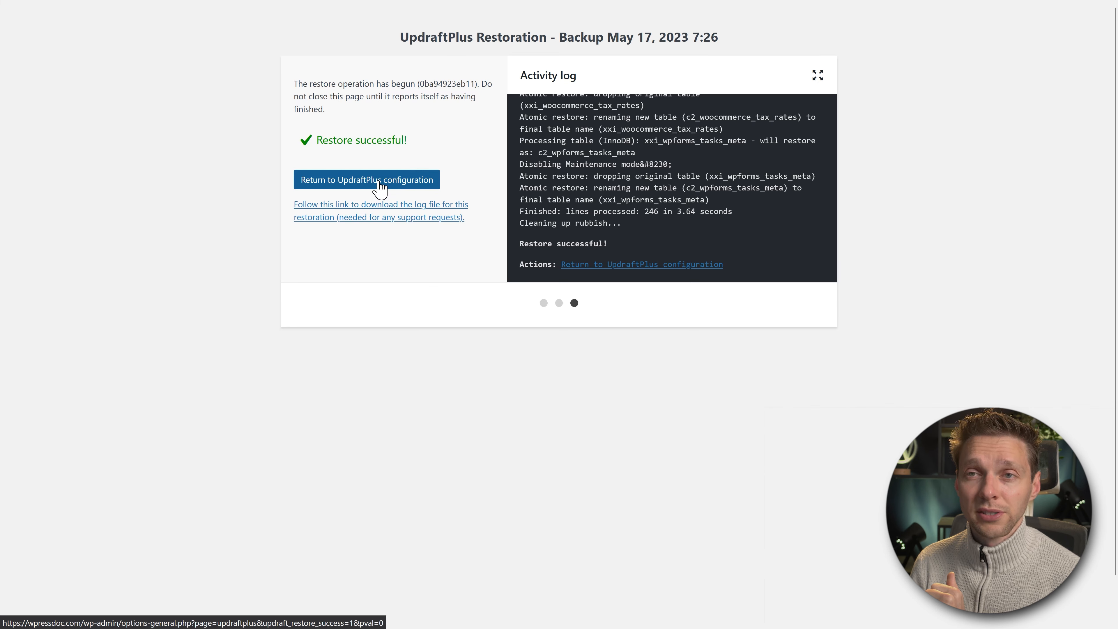
Step: Return to the UpdraftPlus configuration and show its Settings with remote storage options
left_click(367, 179)
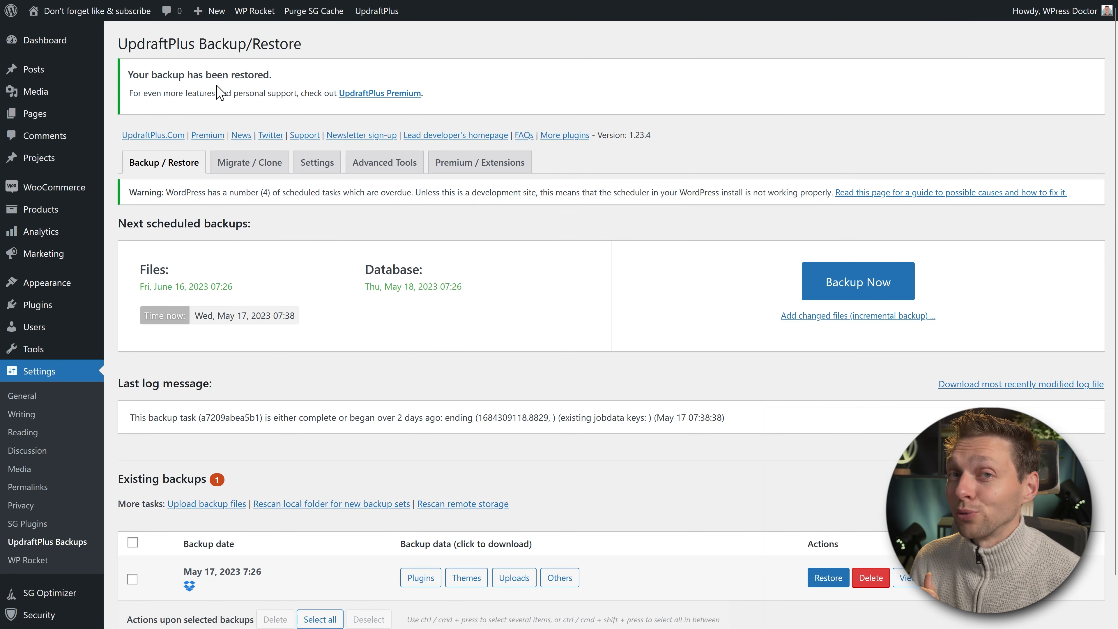
mouse_move(280, 231)
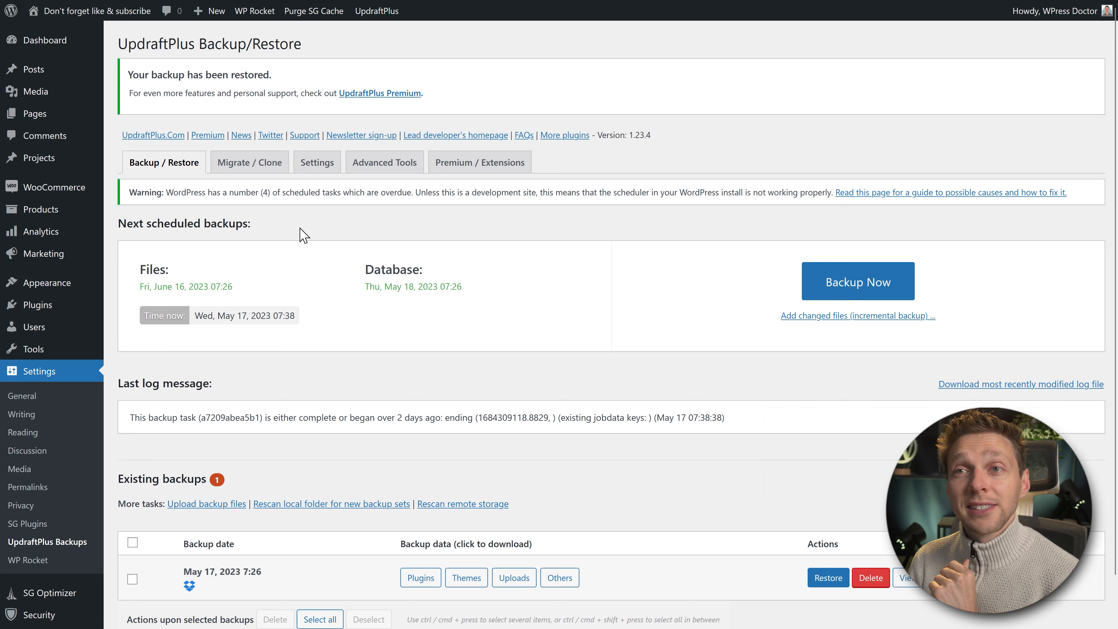
left_click(317, 162)
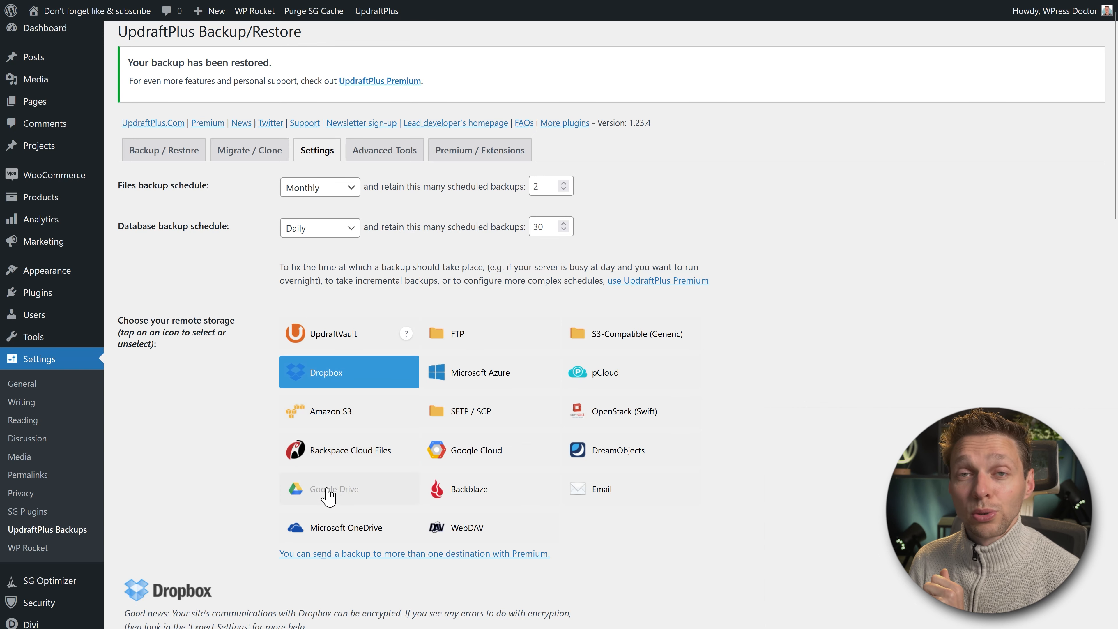
Step: Disconnect the UpdraftPlus.Com app in Dropbox's connected apps, also removing its folder
left_click(333, 489)
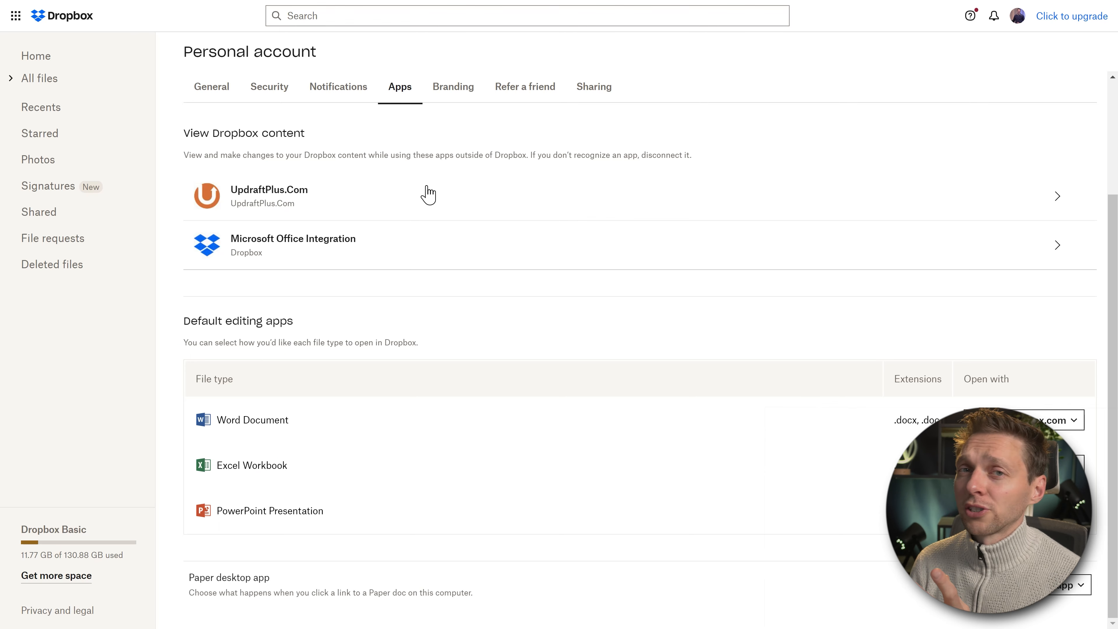
mouse_move(340, 200)
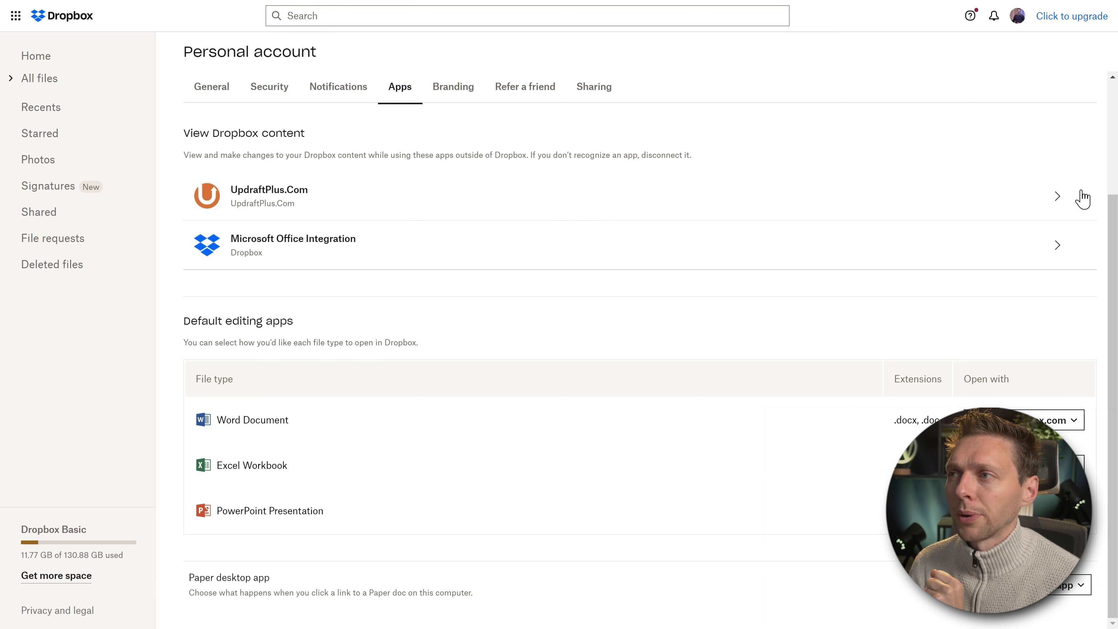
left_click(1057, 196)
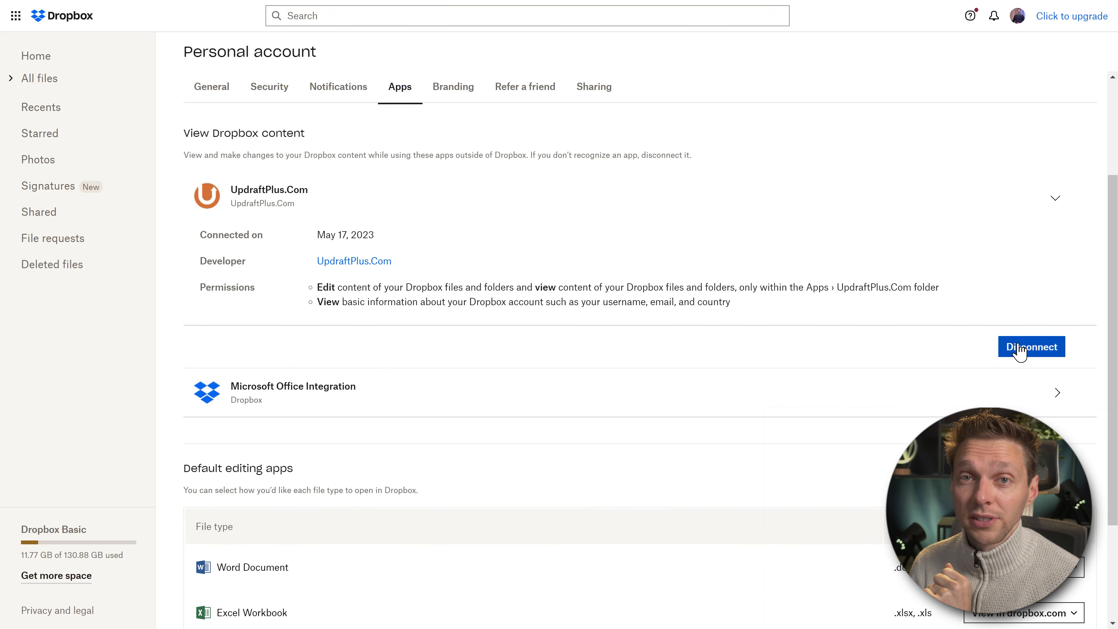
left_click(1030, 346)
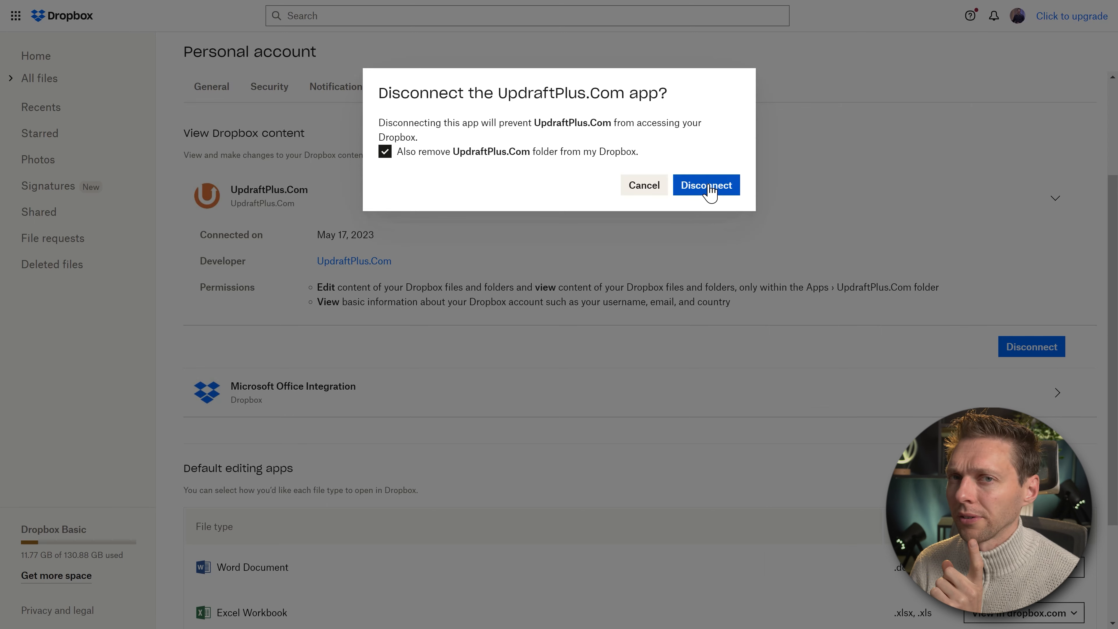
left_click(705, 185)
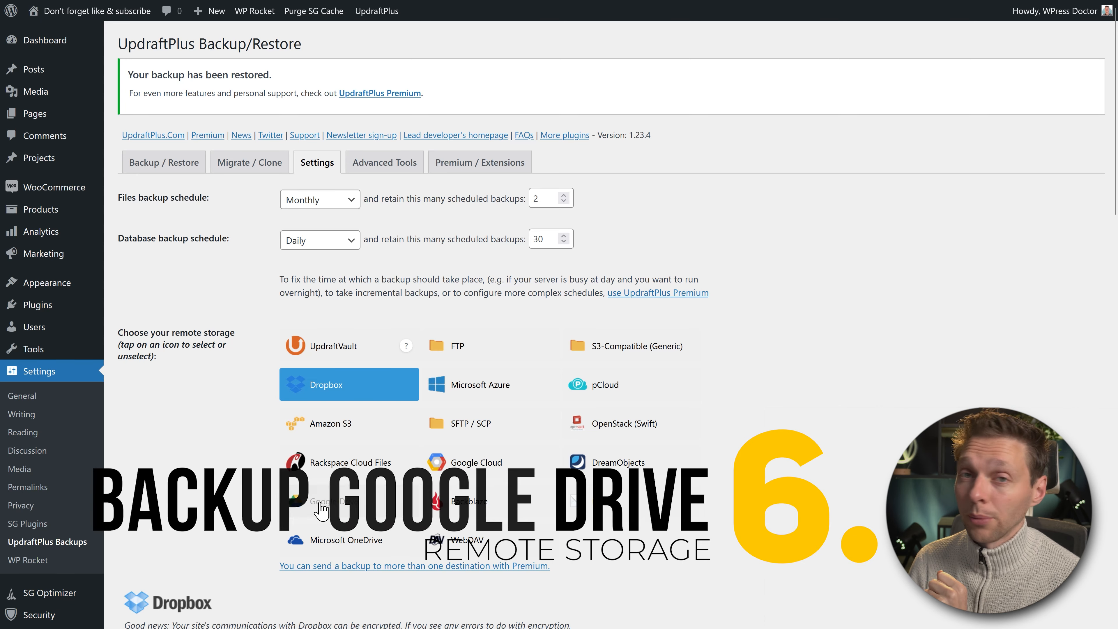
Step: Choose Google Drive as remote storage and save, bringing up the authentication prompt
left_click(328, 501)
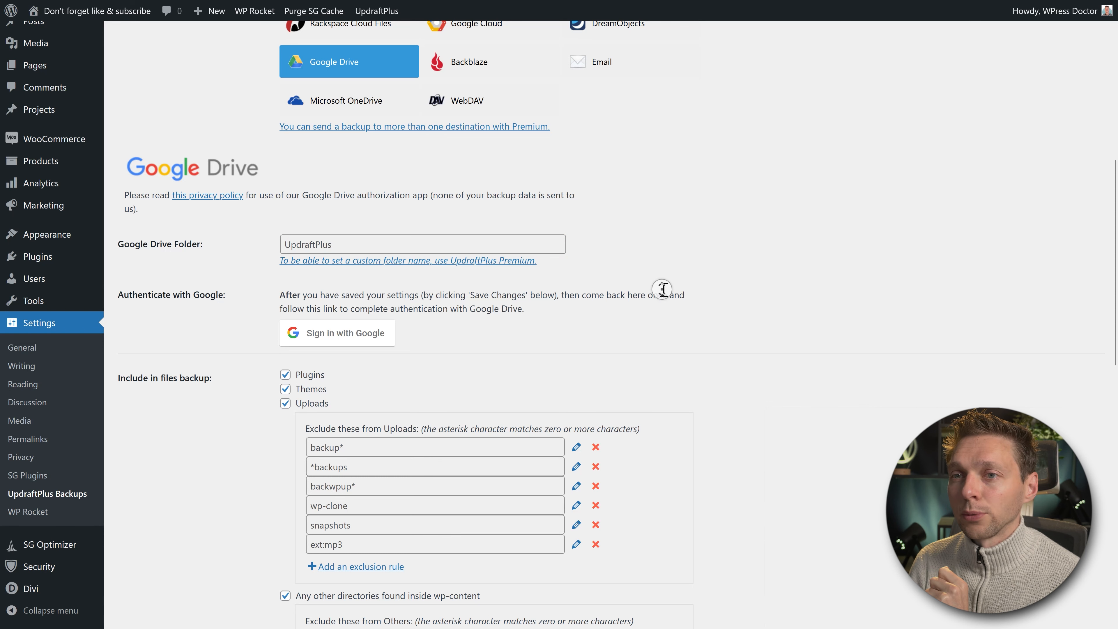
scroll("down", 3)
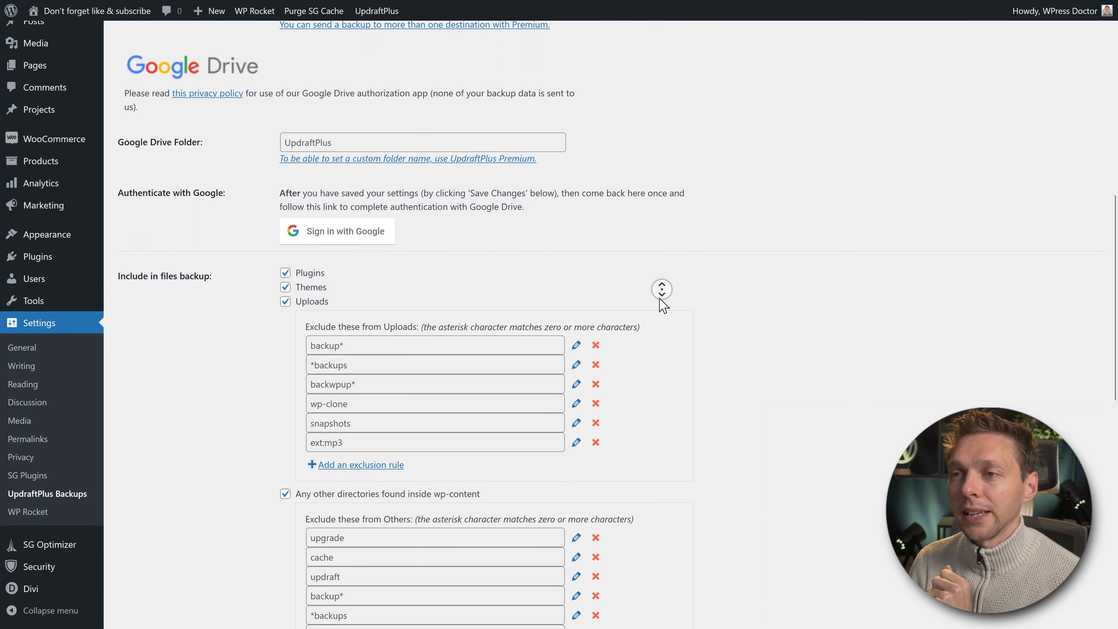
scroll("down", 3)
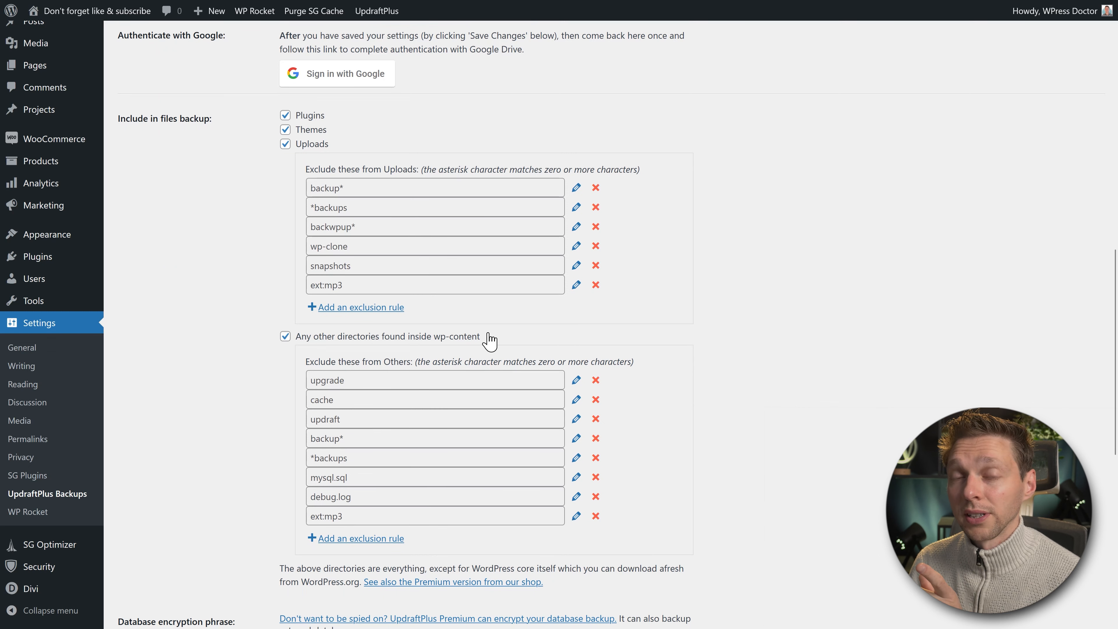
scroll("down", 3)
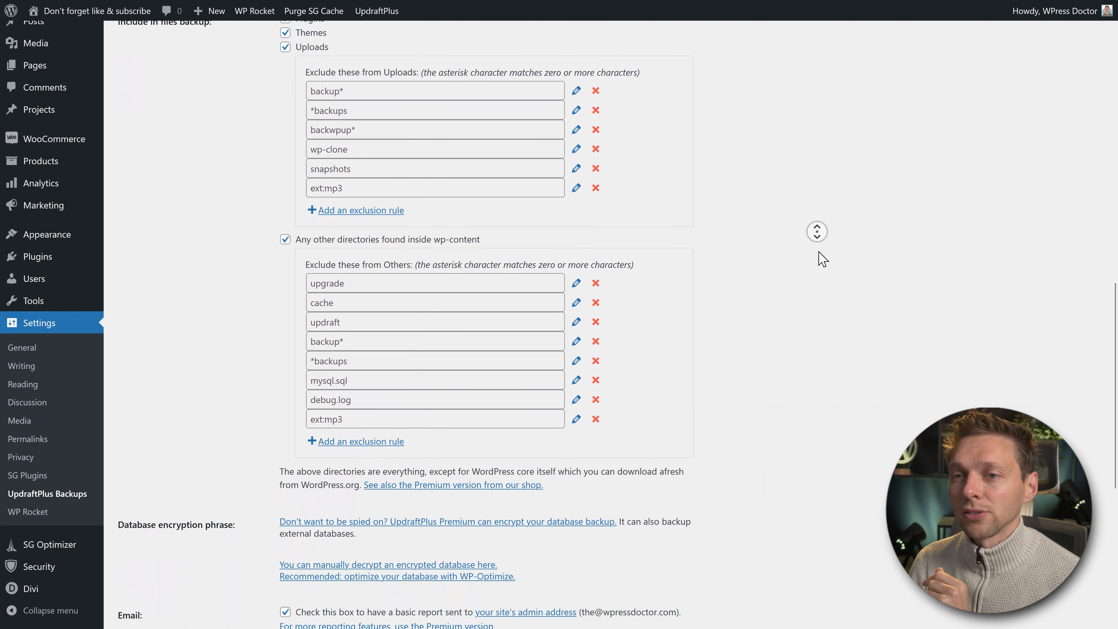
scroll("down", 3)
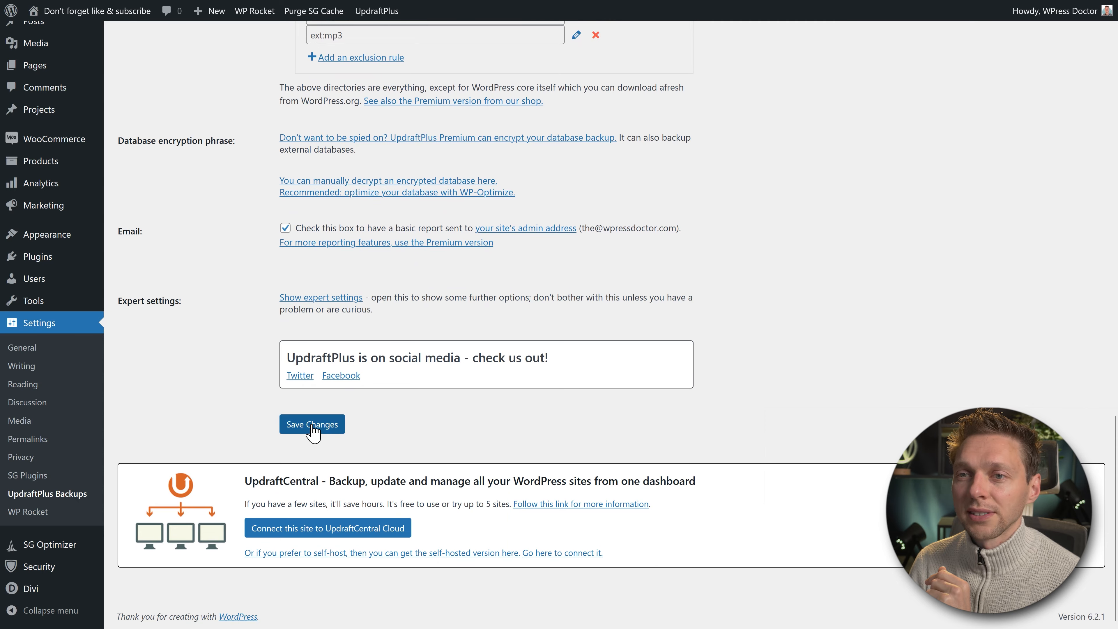
left_click(311, 425)
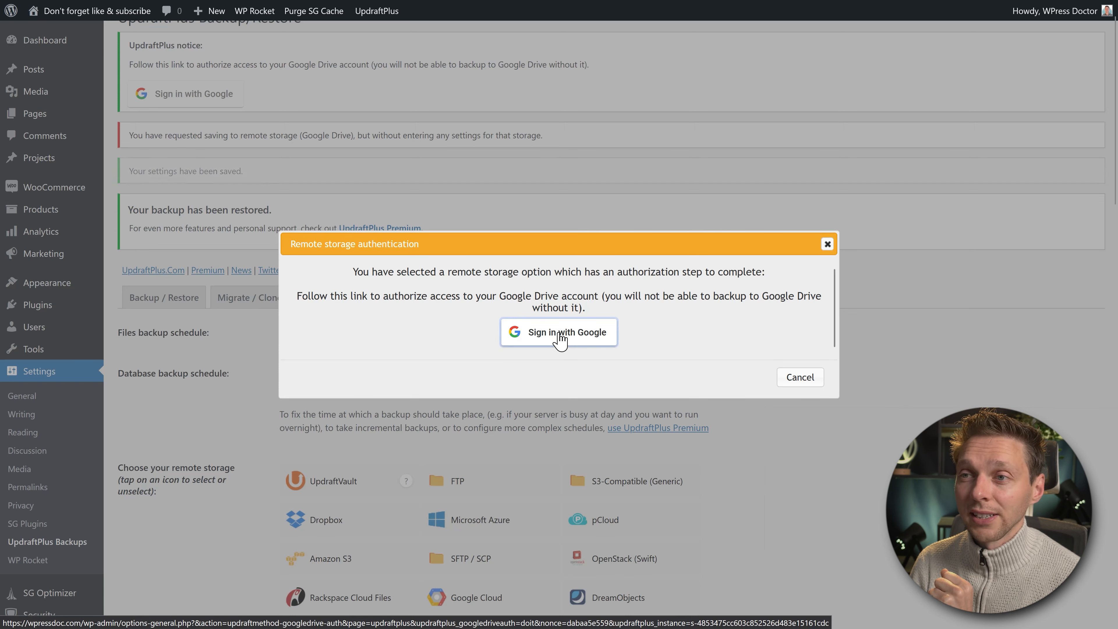
Step: Sign in with the Google account, allow UpdraftPlus Drive access, and complete setup
left_click(559, 333)
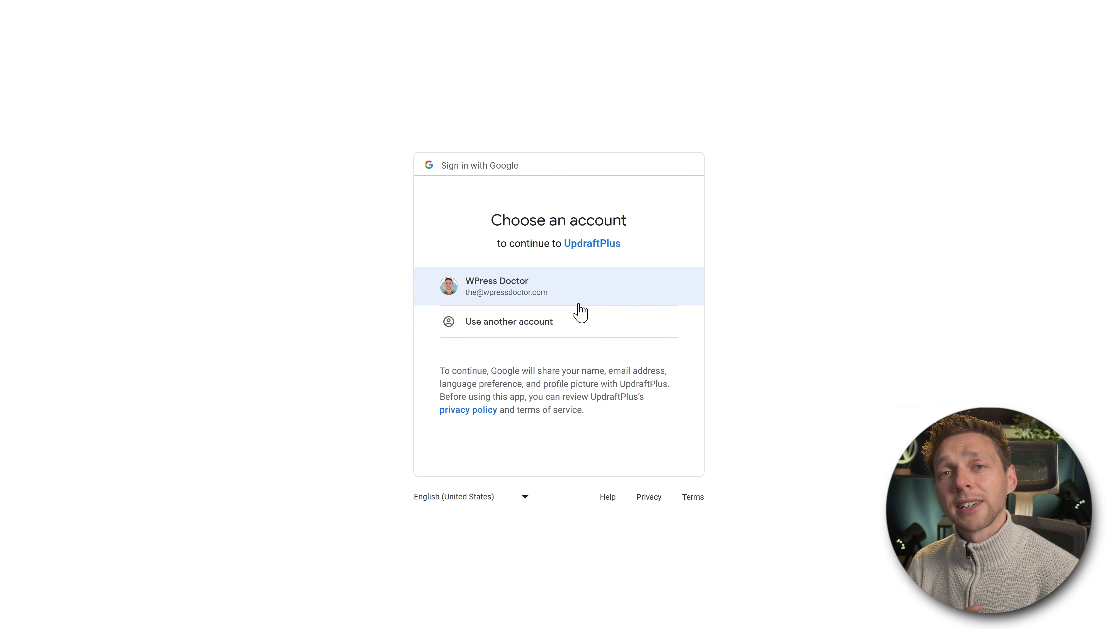
mouse_move(509, 301)
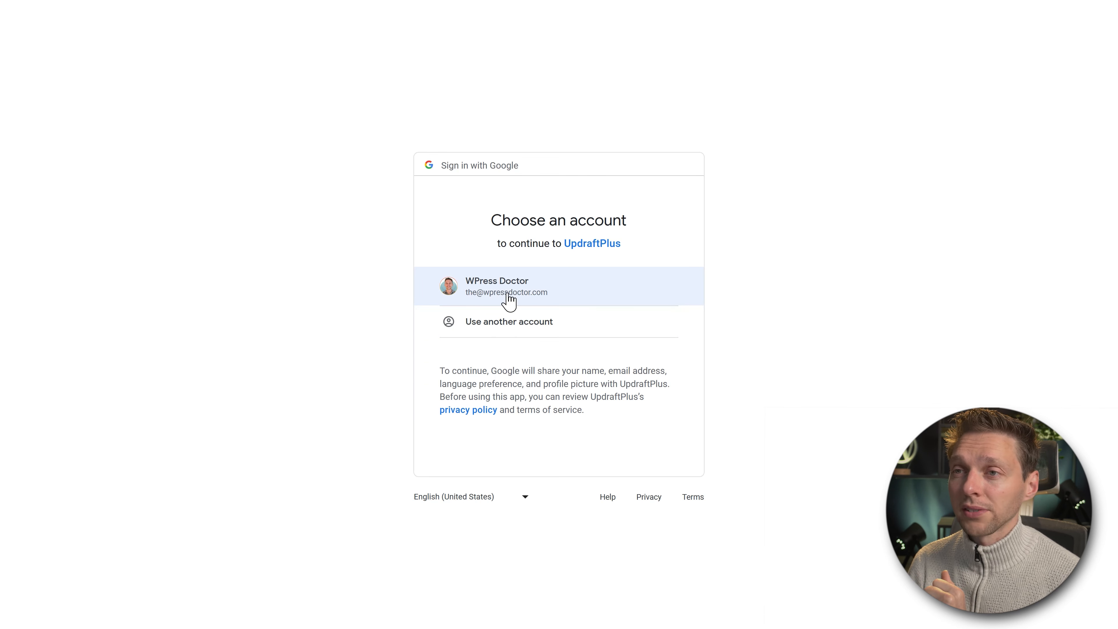
left_click(558, 286)
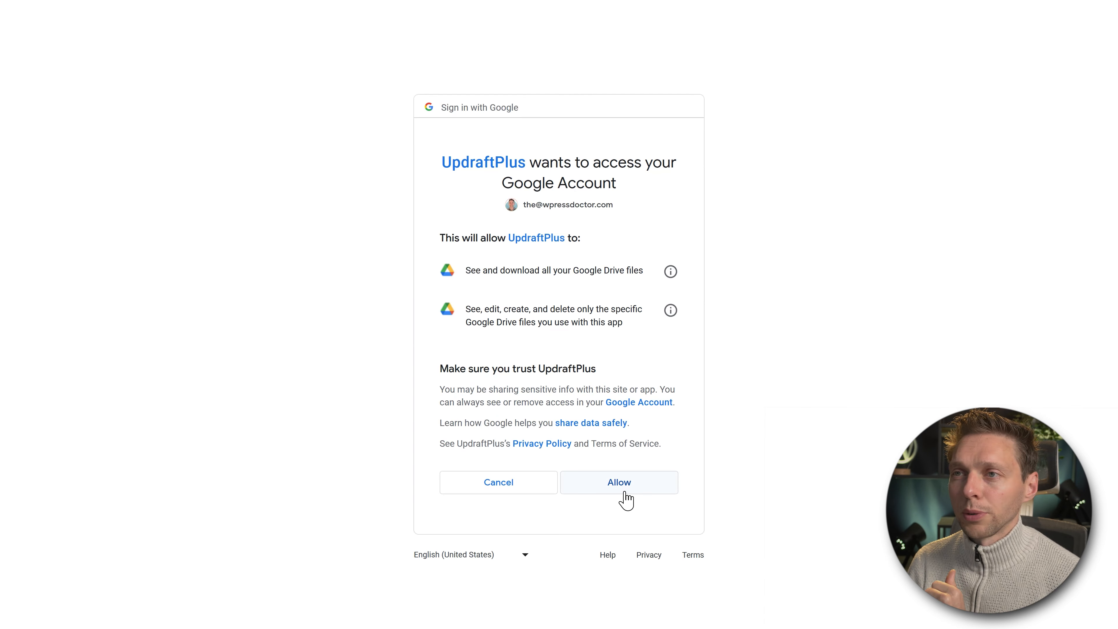
left_click(617, 482)
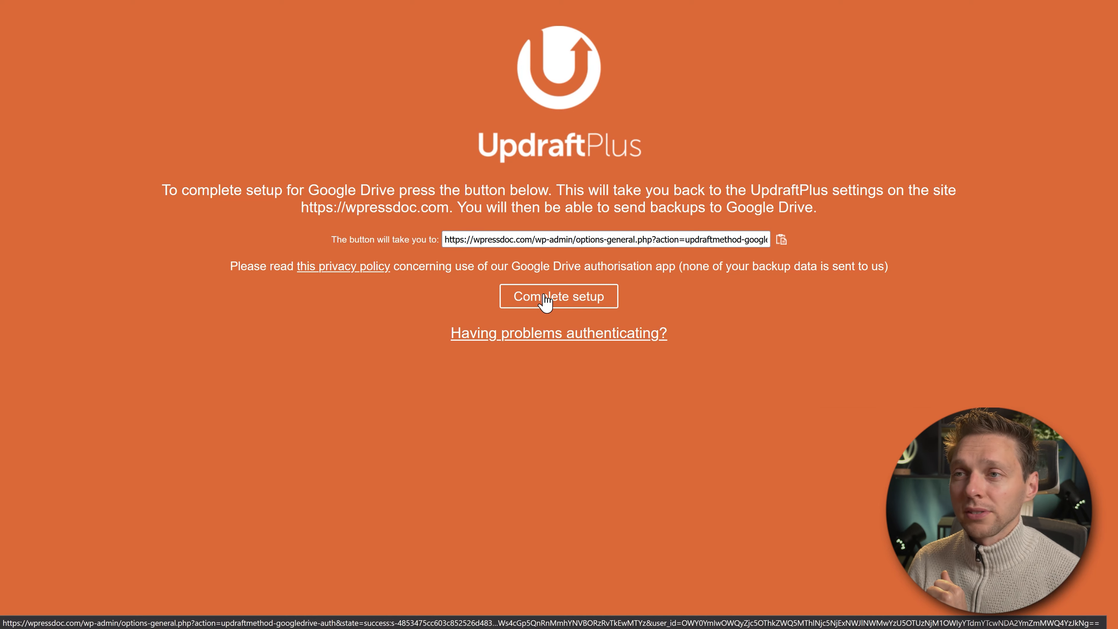
left_click(558, 296)
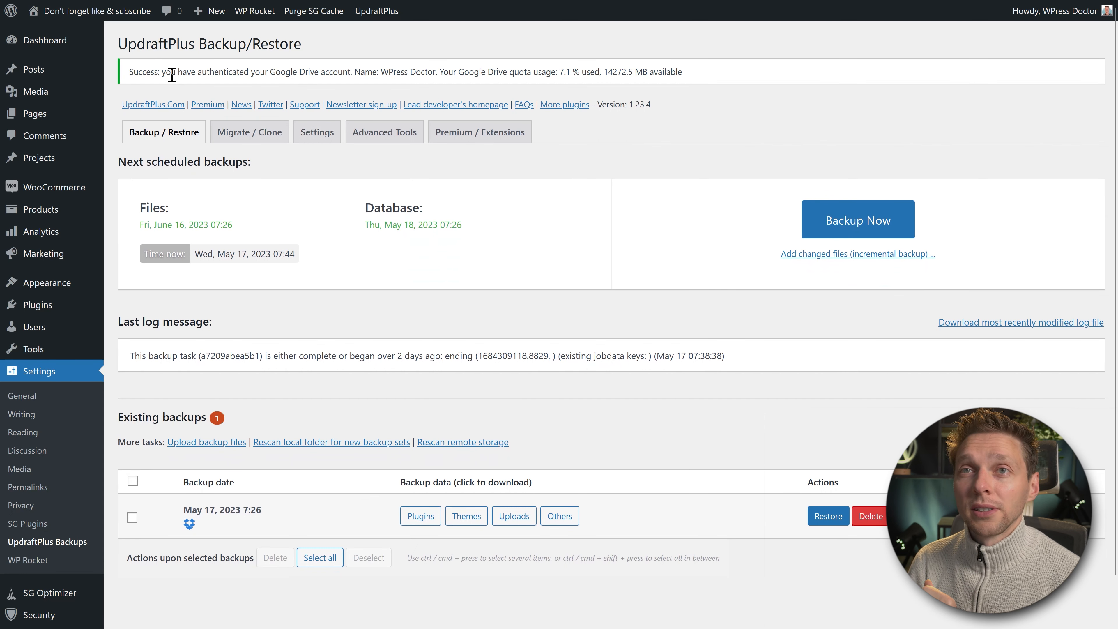
Step: Run Backup Now with database, files and remote storage included, then dismiss the notice
left_click_drag(169, 71, 455, 71)
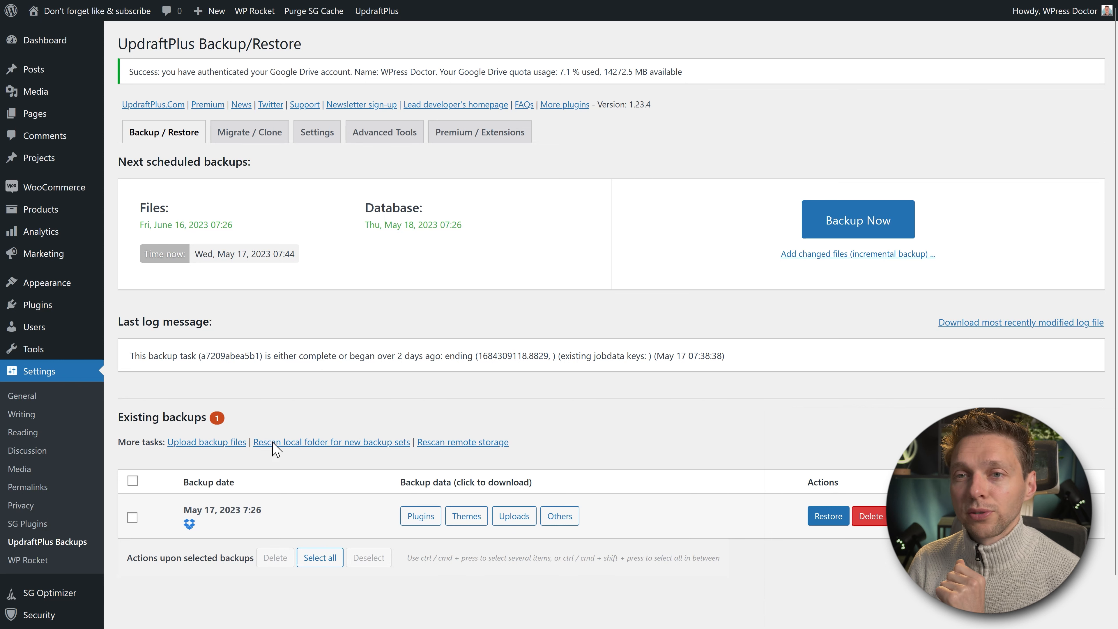
mouse_move(188, 534)
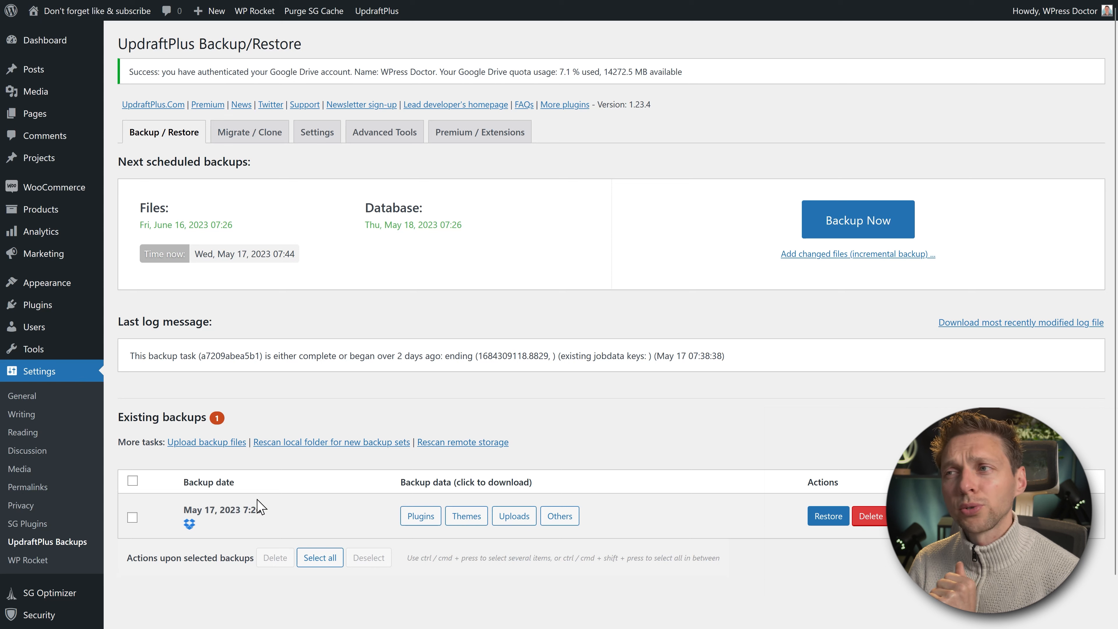
mouse_move(754, 333)
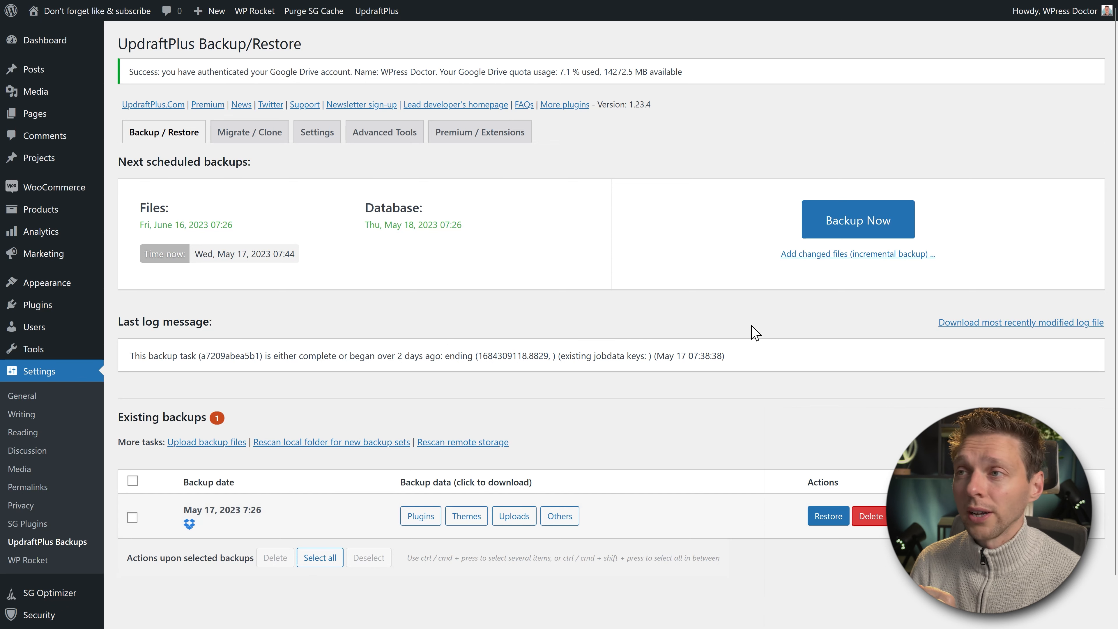
left_click(857, 219)
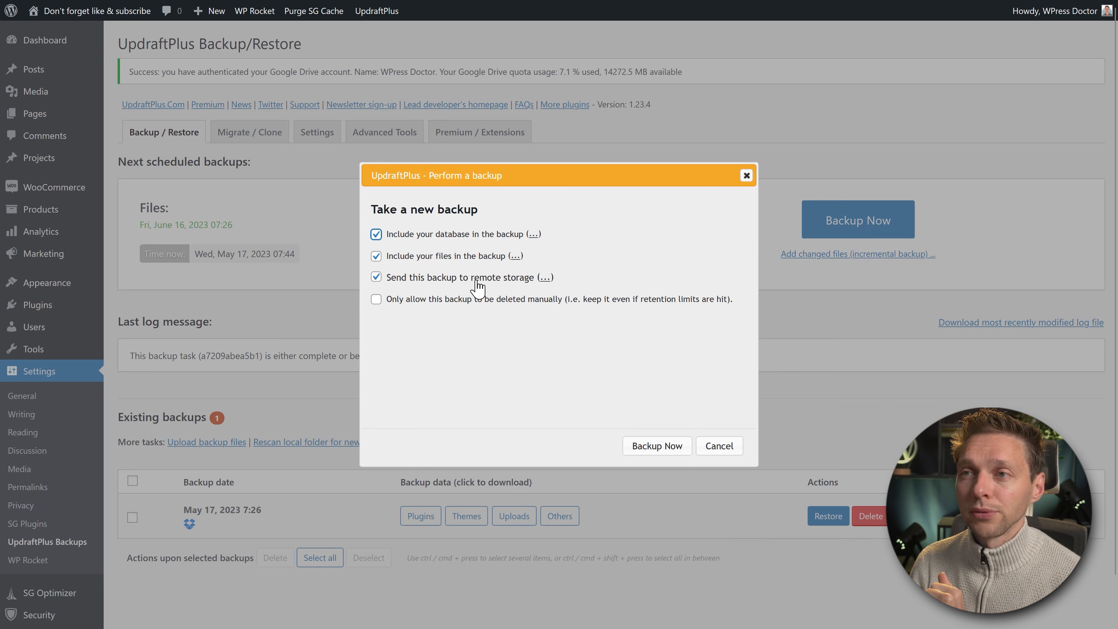
mouse_move(655, 446)
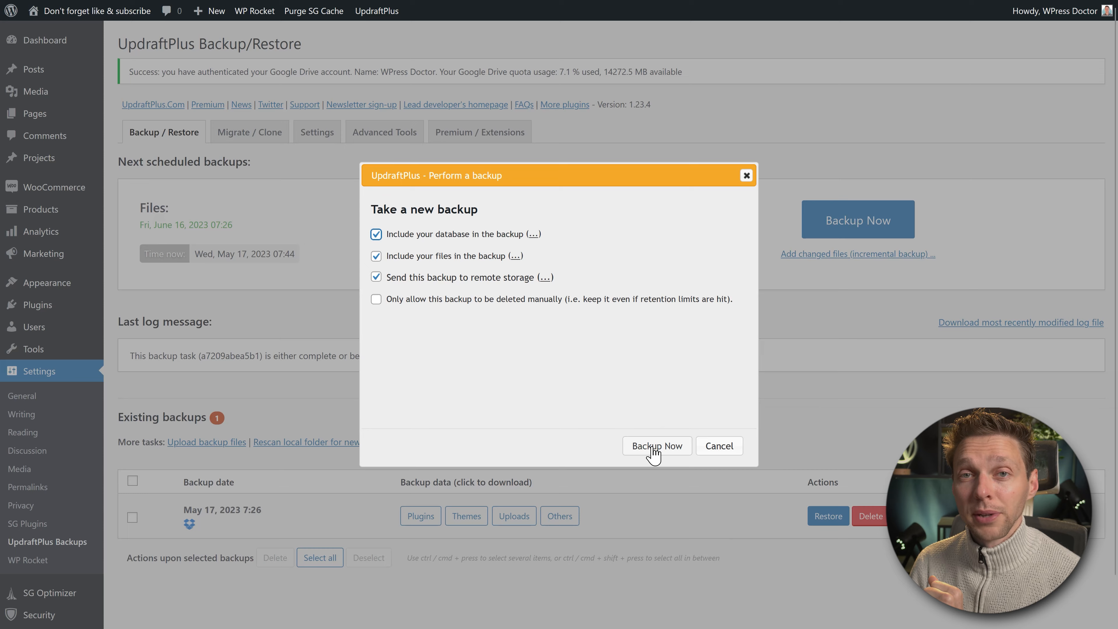
left_click(656, 446)
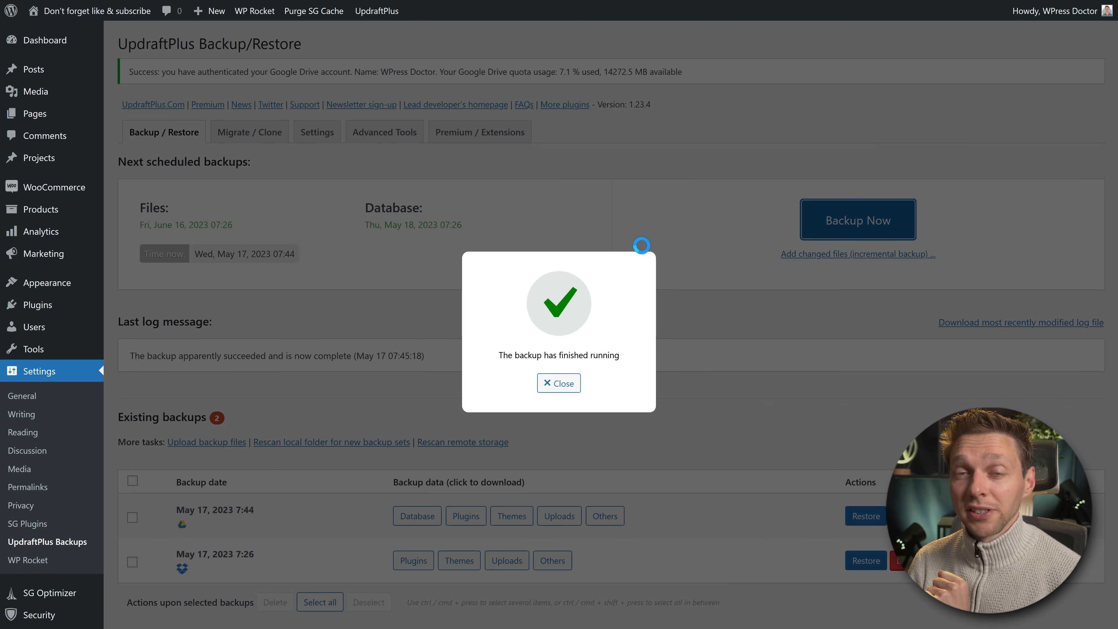
left_click(558, 383)
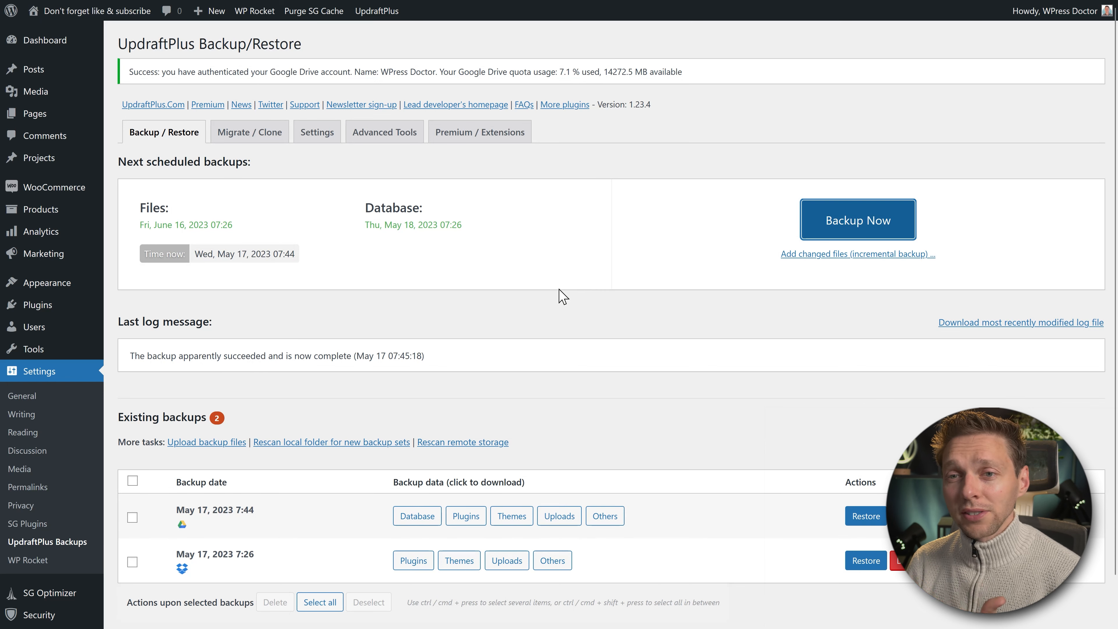
mouse_move(210, 514)
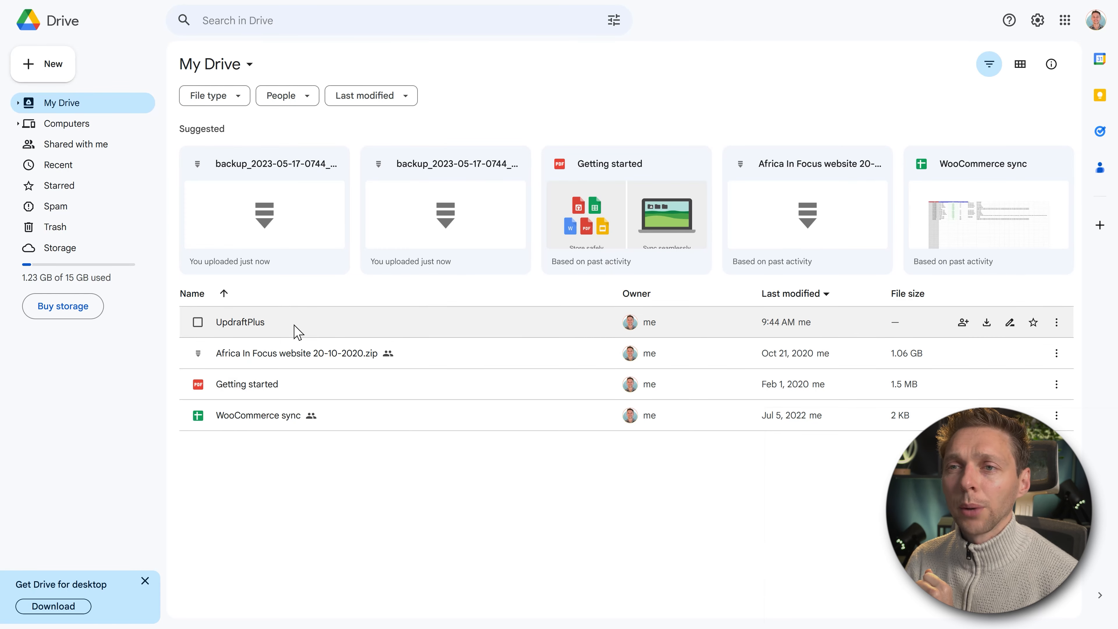
Step: View the uploaded backup files inside the UpdraftPlus folder on My Drive
double_click(239, 321)
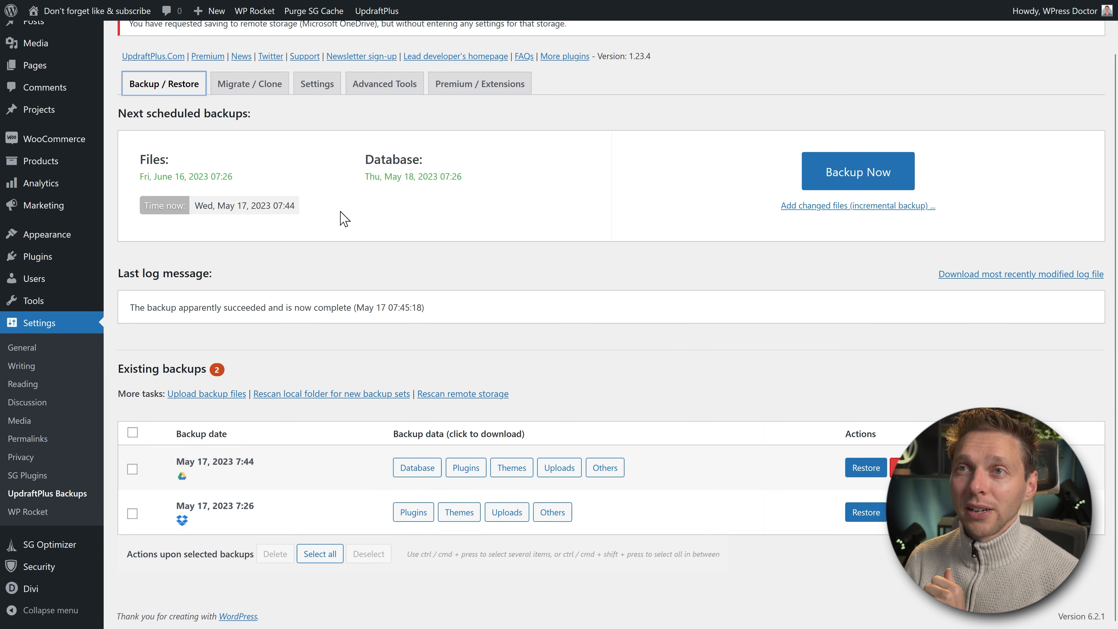
Step: Select Microsoft OneDrive as remote storage, revealing its add-on notice, and revisit Settings
left_click(317, 84)
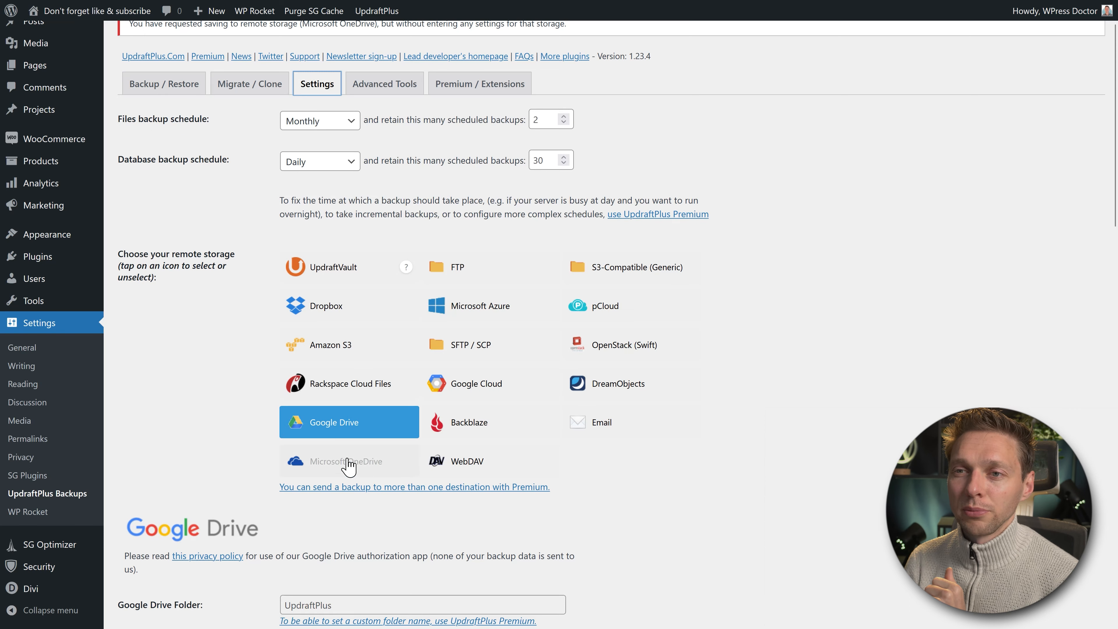
left_click(349, 460)
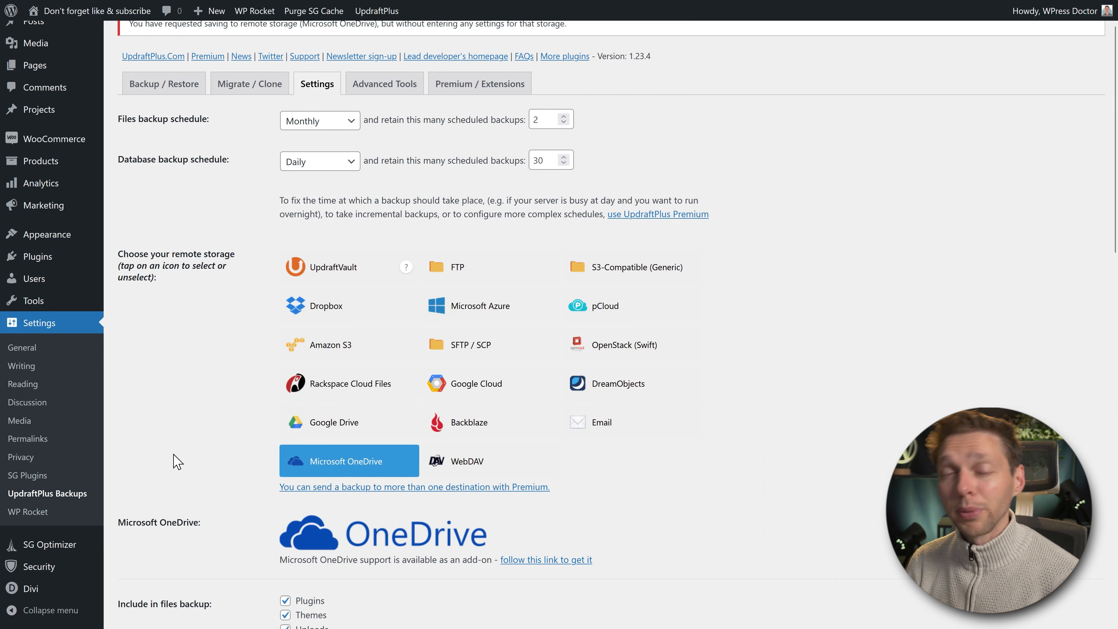
mouse_move(390, 448)
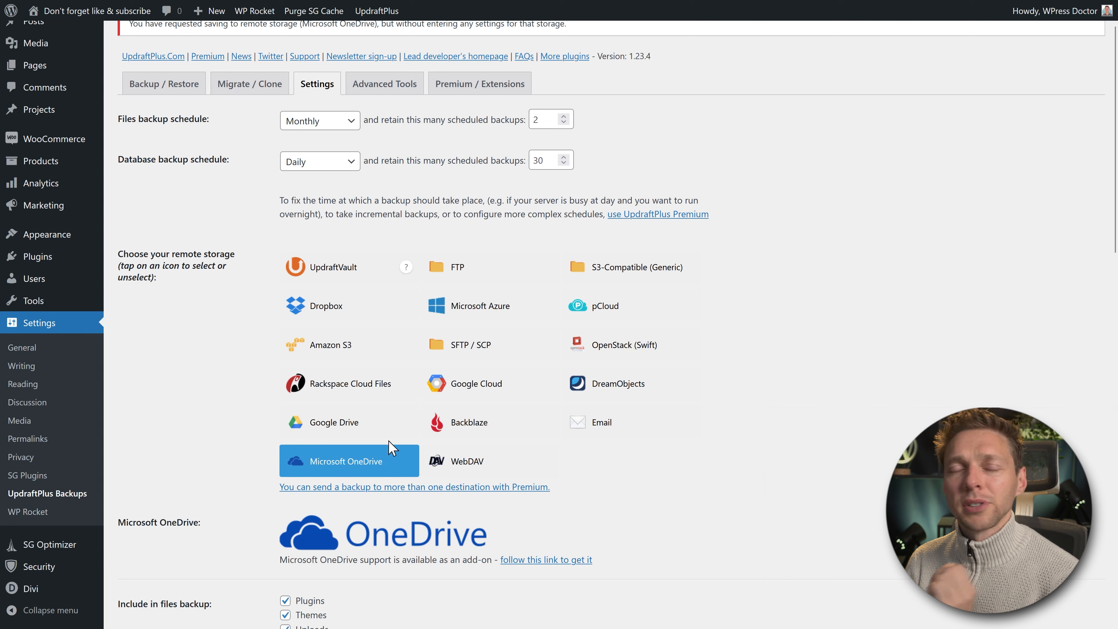
mouse_move(336, 314)
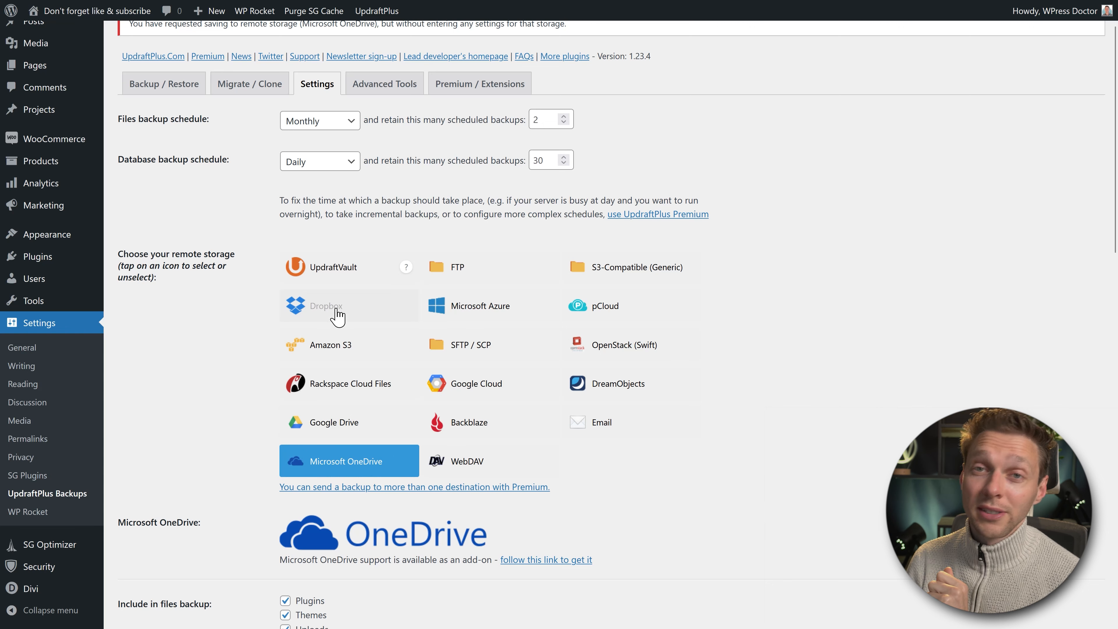
left_click(163, 84)
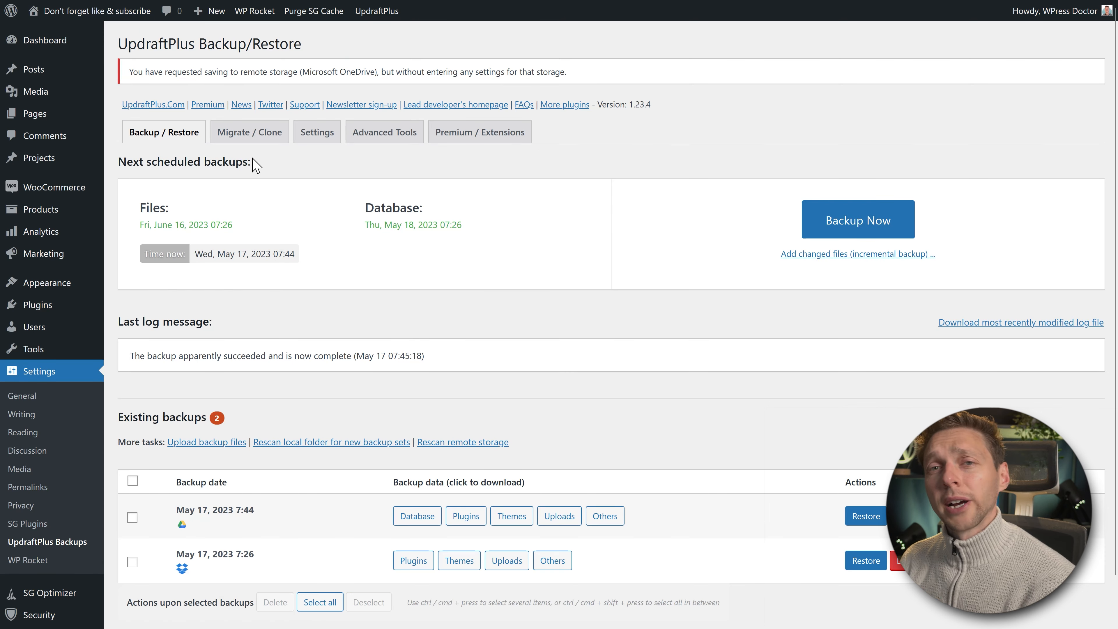
left_click(249, 132)
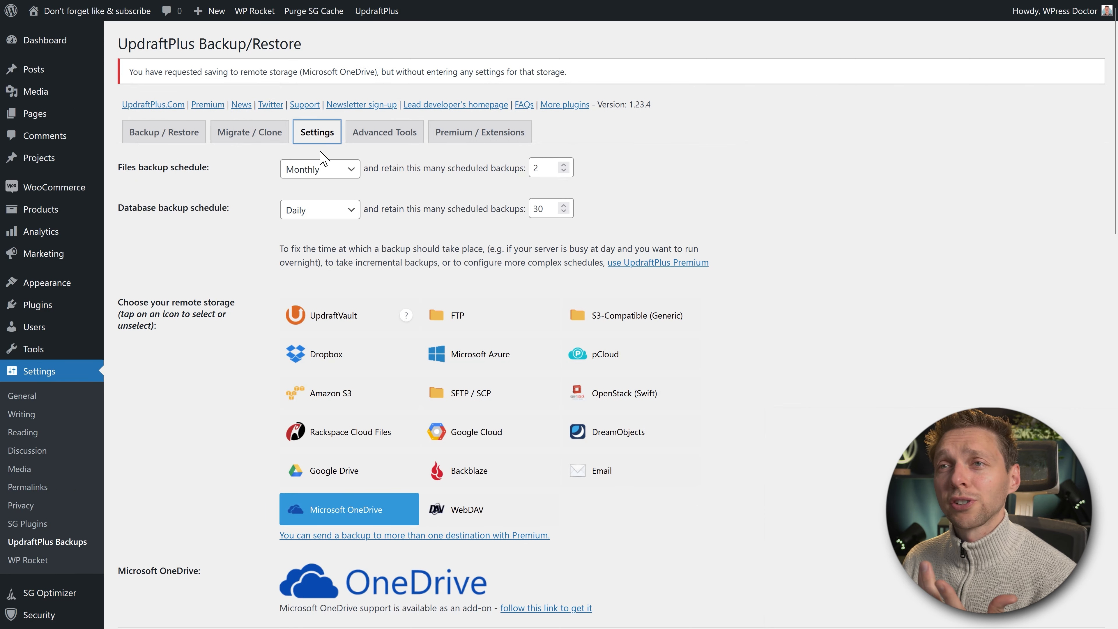
Step: In Advanced Tools, view Site size, then Export / import settings
left_click(383, 131)
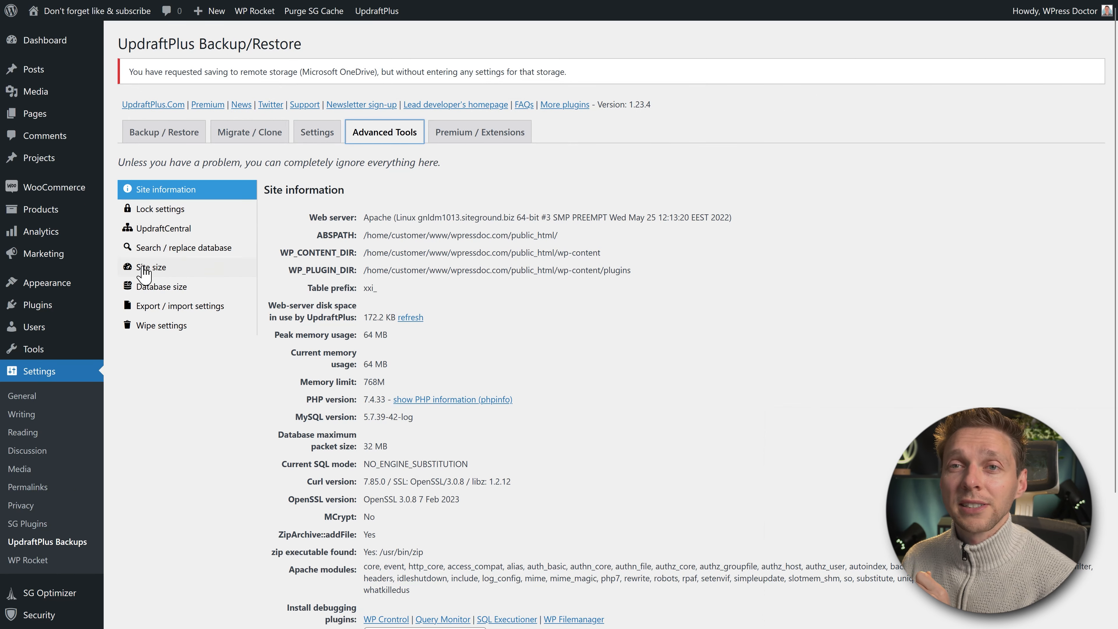
left_click(152, 267)
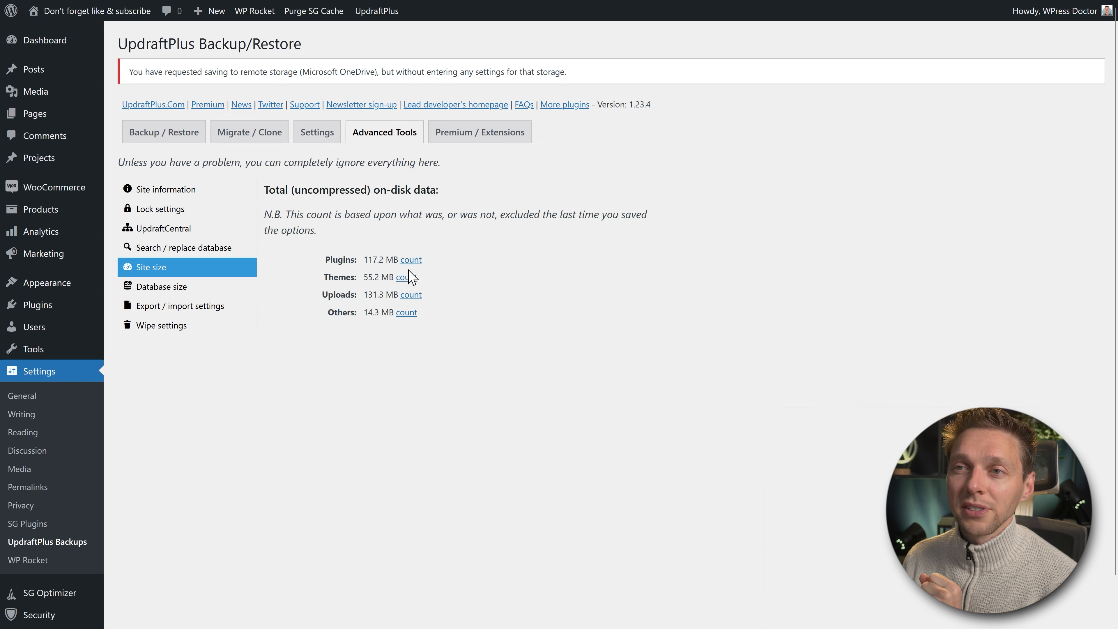
mouse_move(341, 307)
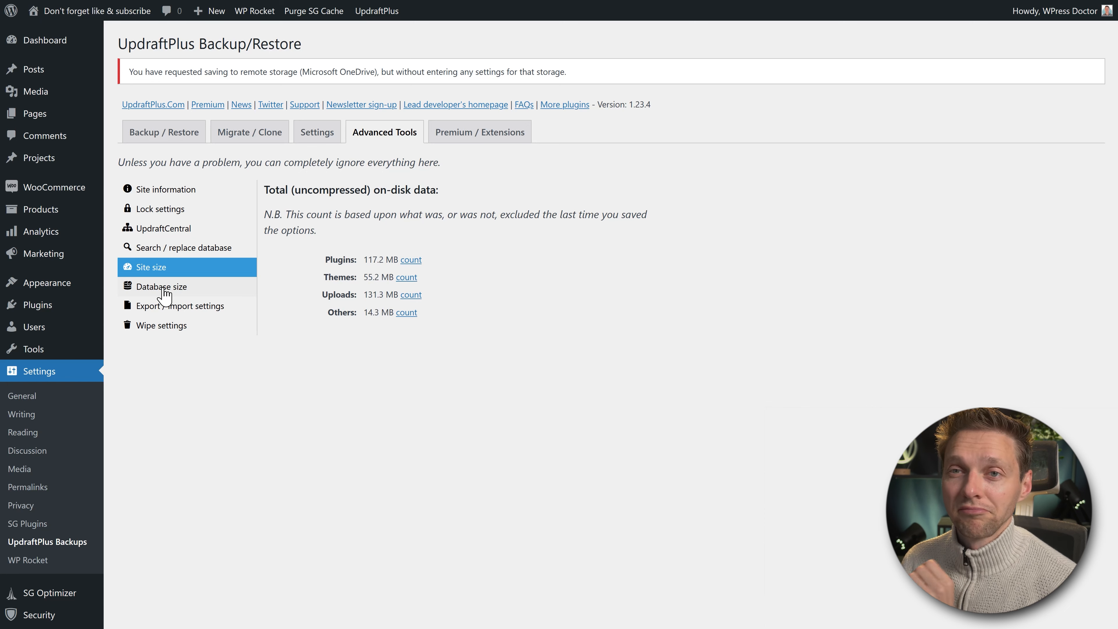
left_click(180, 305)
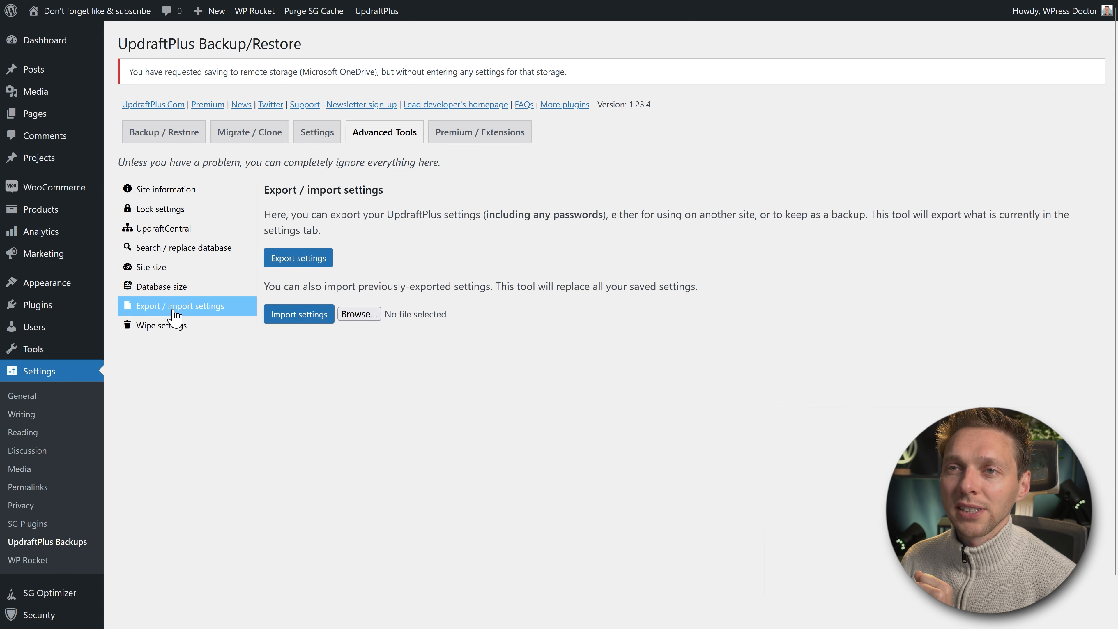